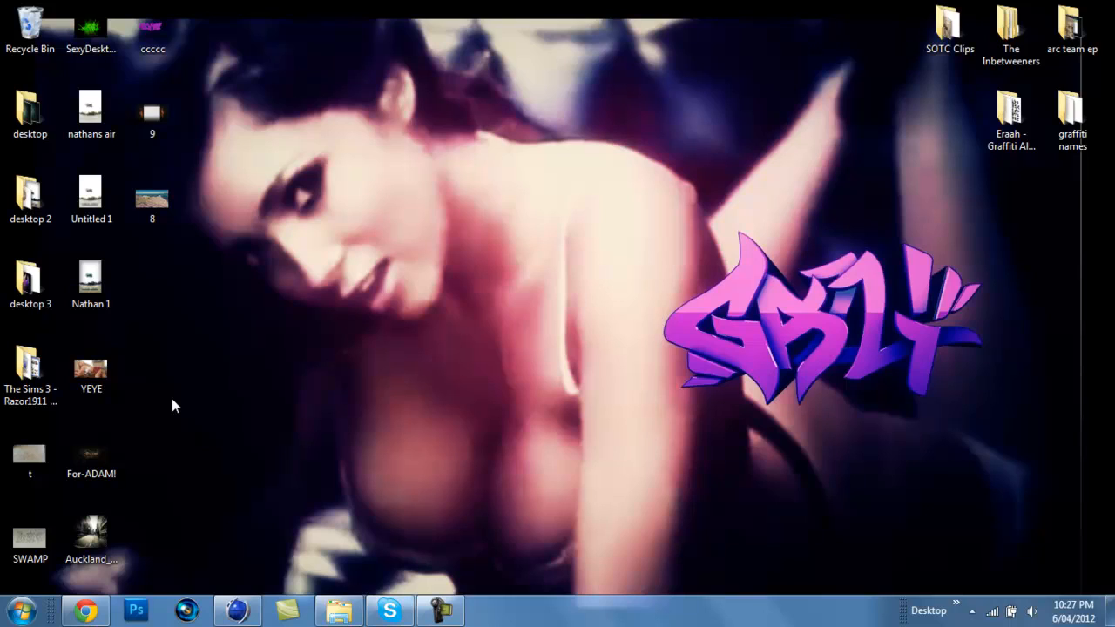
Preview the desktop photos — skatepark, pier and city street — to pick a background image.
click(90, 279)
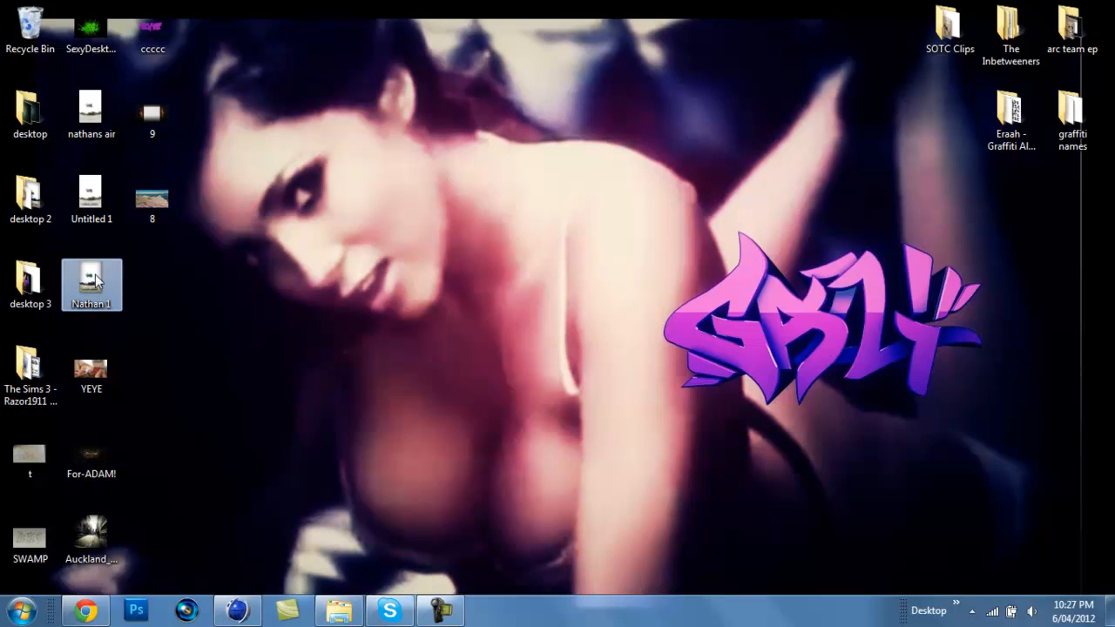
double_click(90, 279)
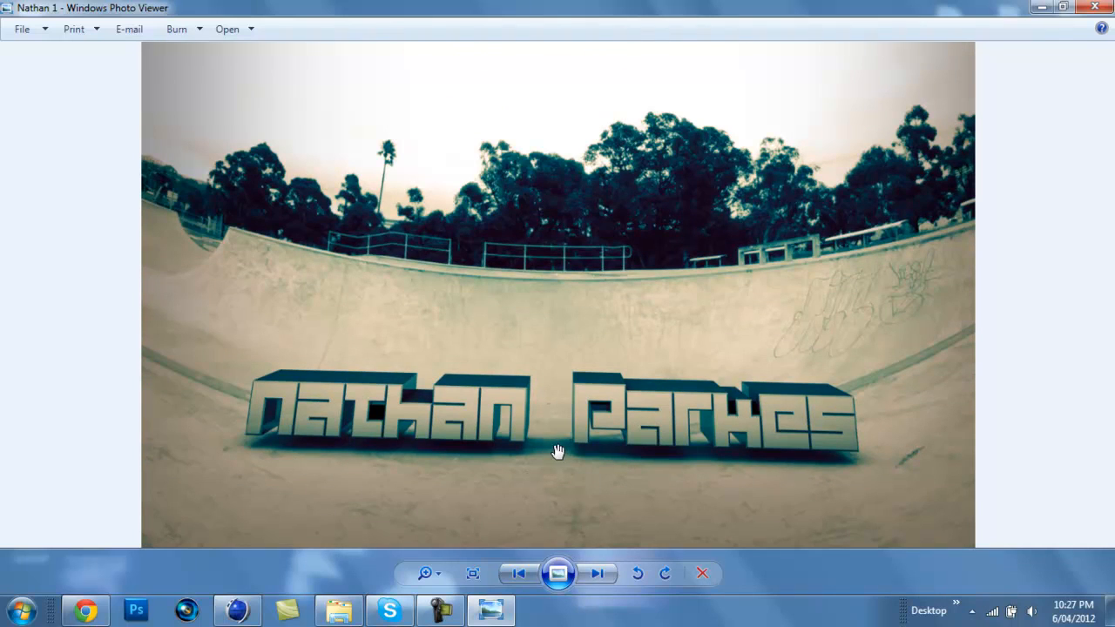
click(599, 573)
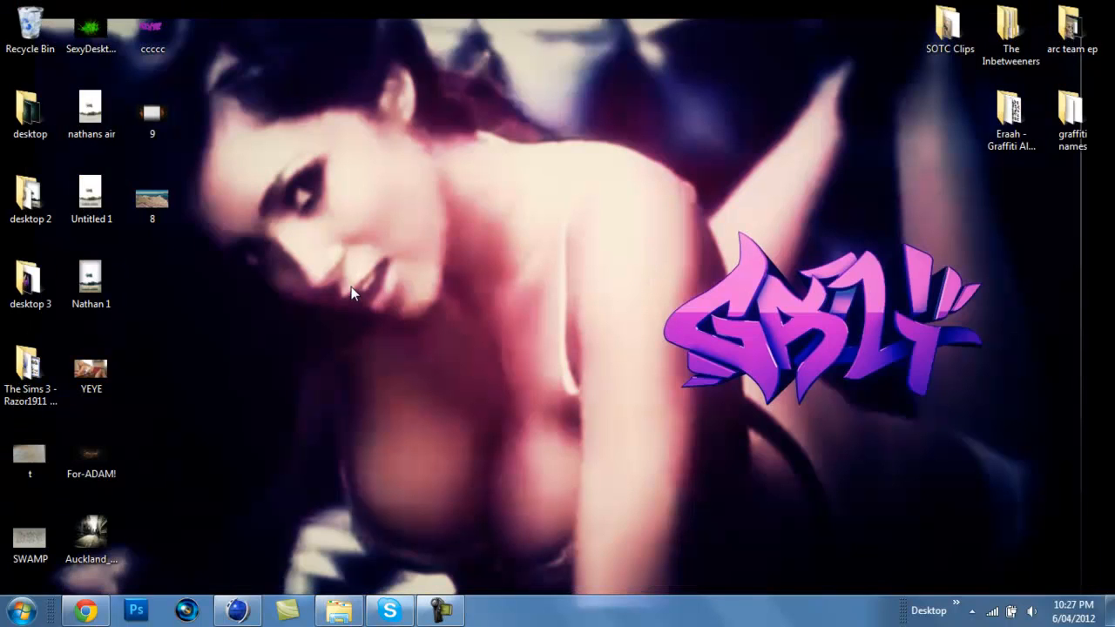
mouse_move(174, 261)
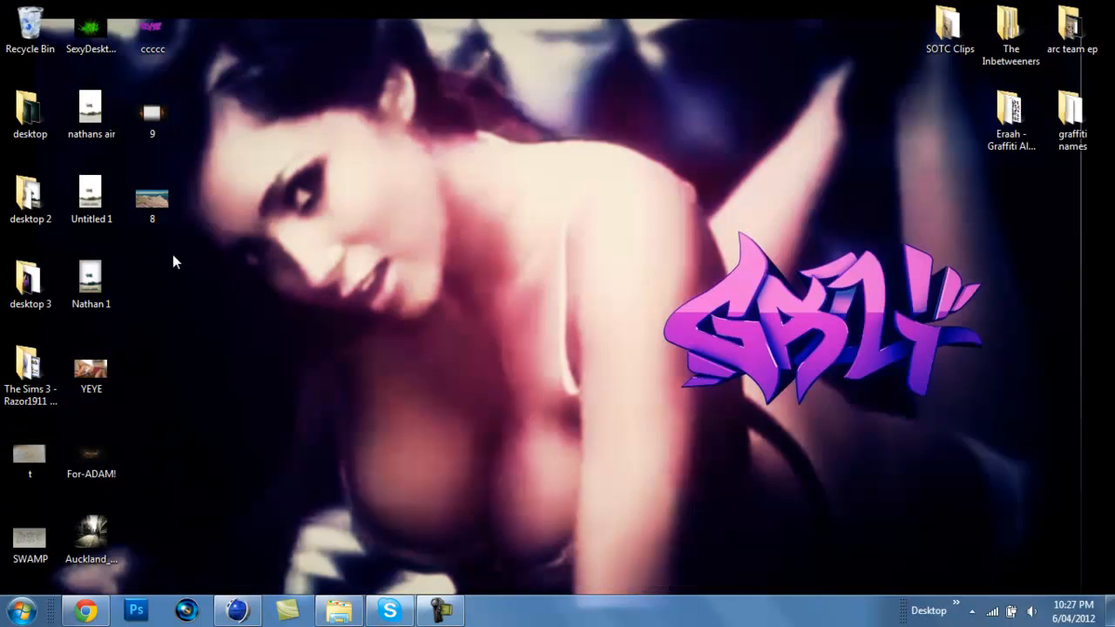
double_click(152, 188)
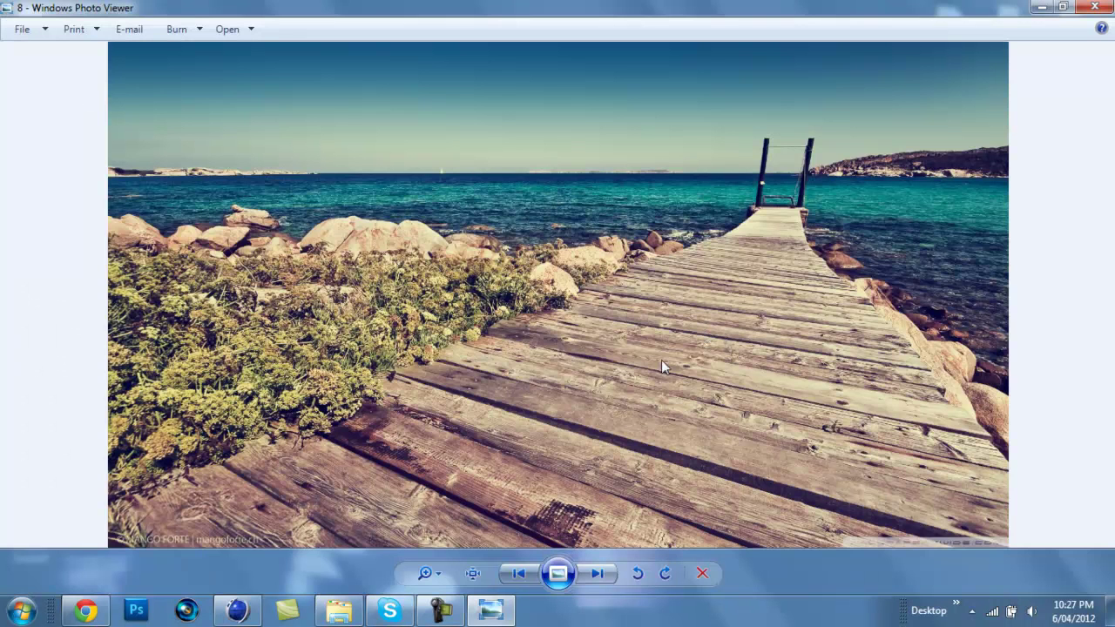
mouse_move(254, 373)
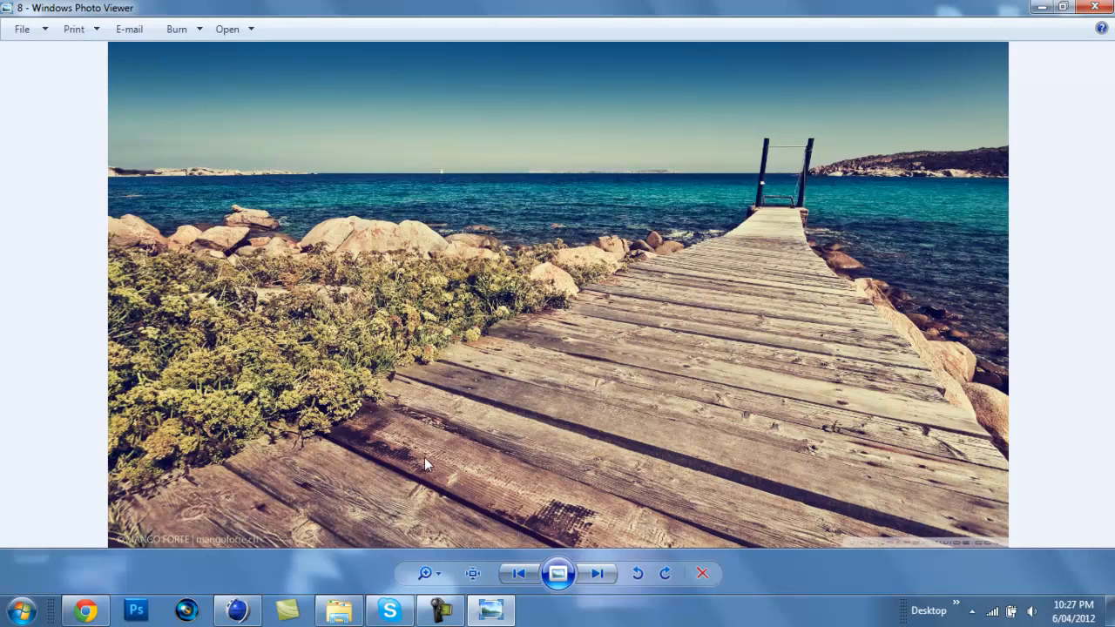
mouse_move(439, 460)
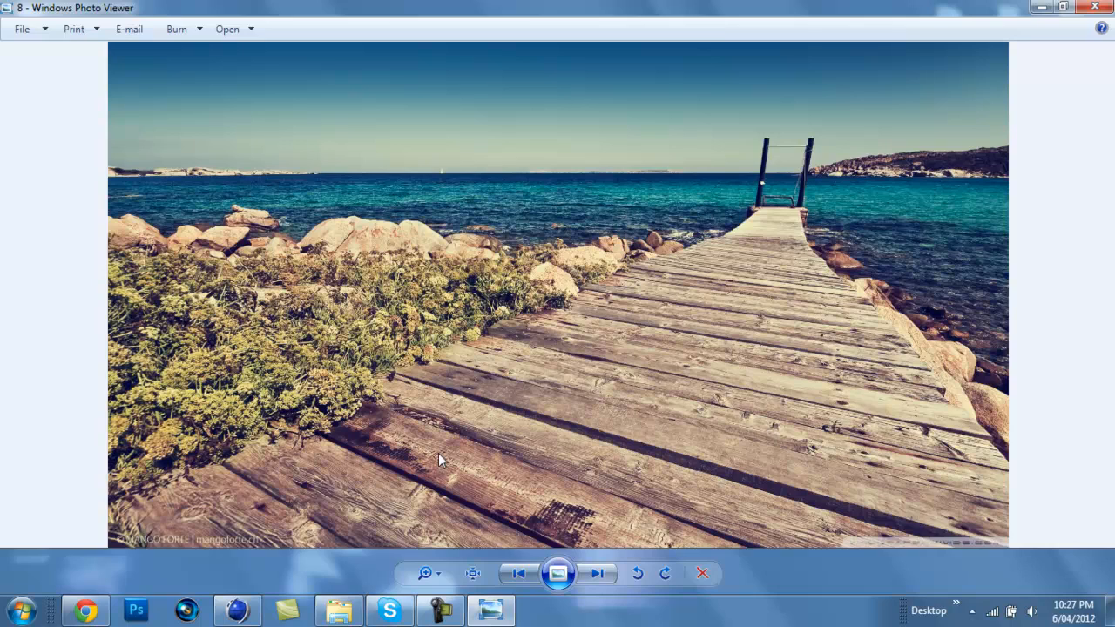
mouse_move(522, 389)
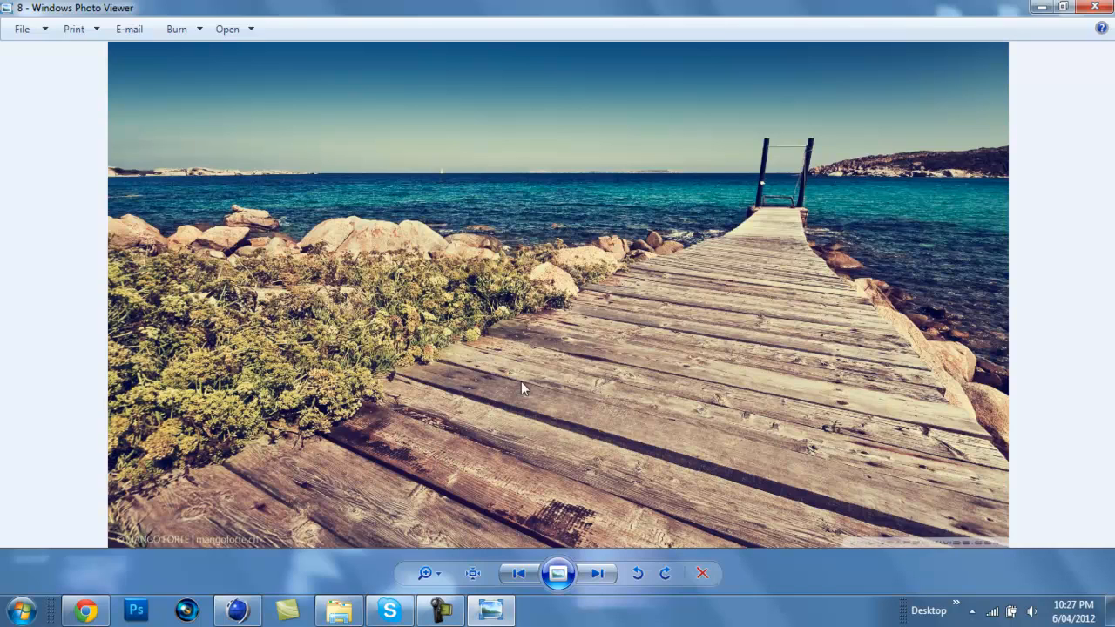
mouse_move(592, 345)
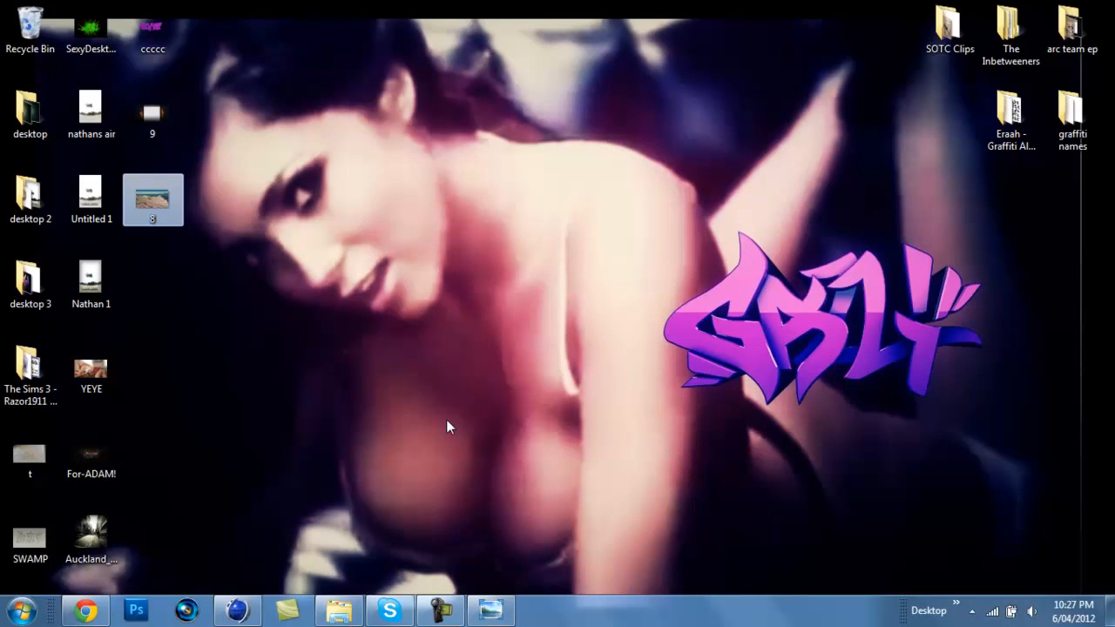
double_click(91, 536)
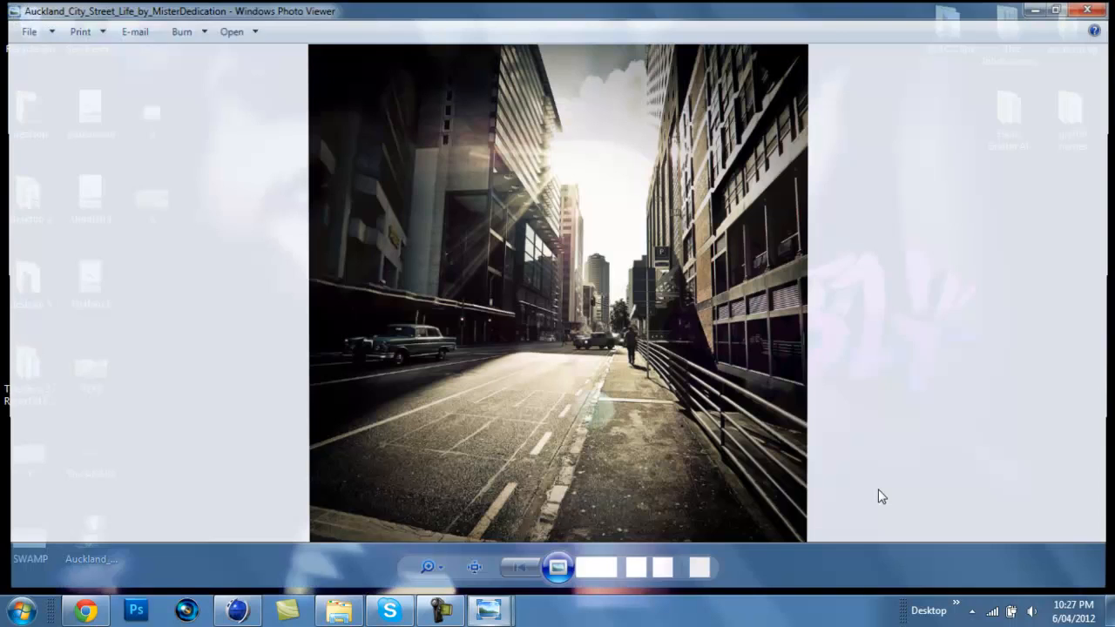
click(1087, 11)
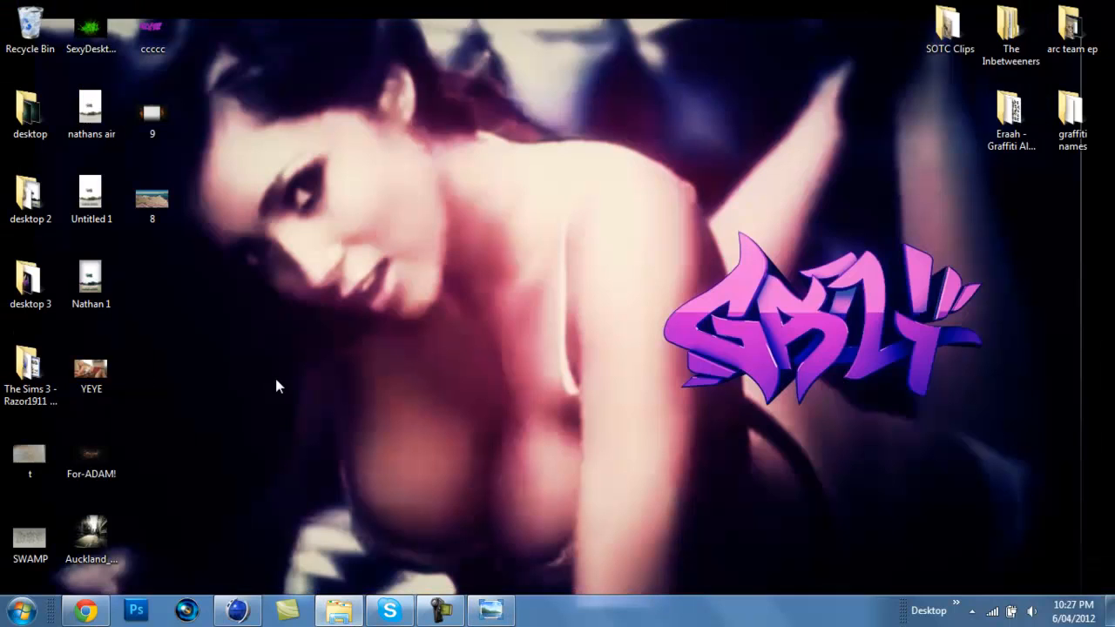
mouse_move(171, 219)
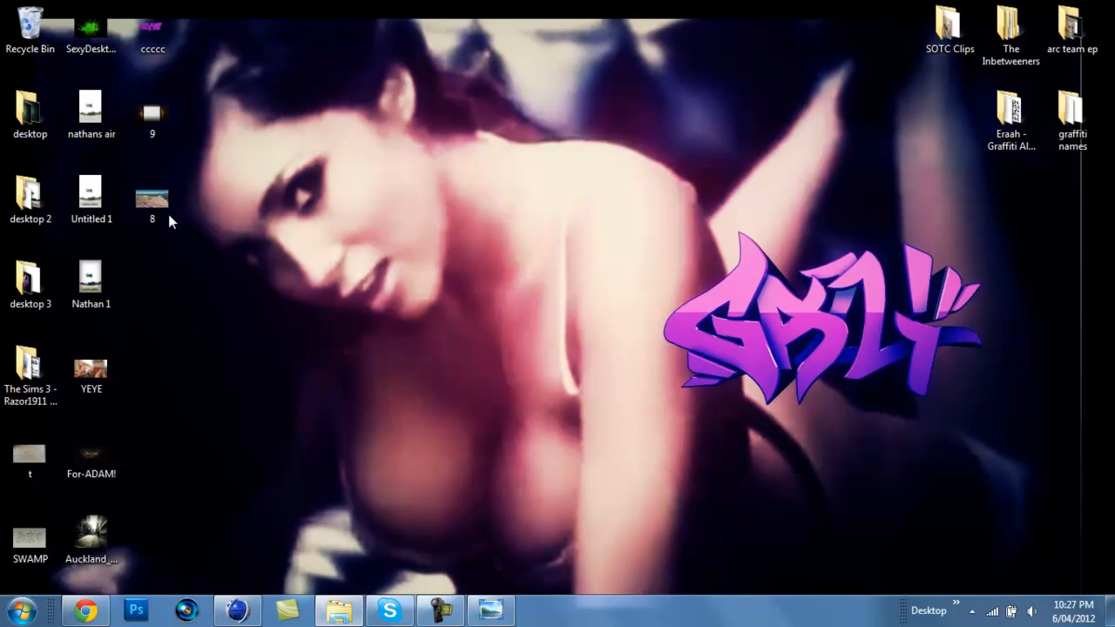
Launch Cinema 4D with the light studio scene and delete the sample text objects.
double_click(151, 193)
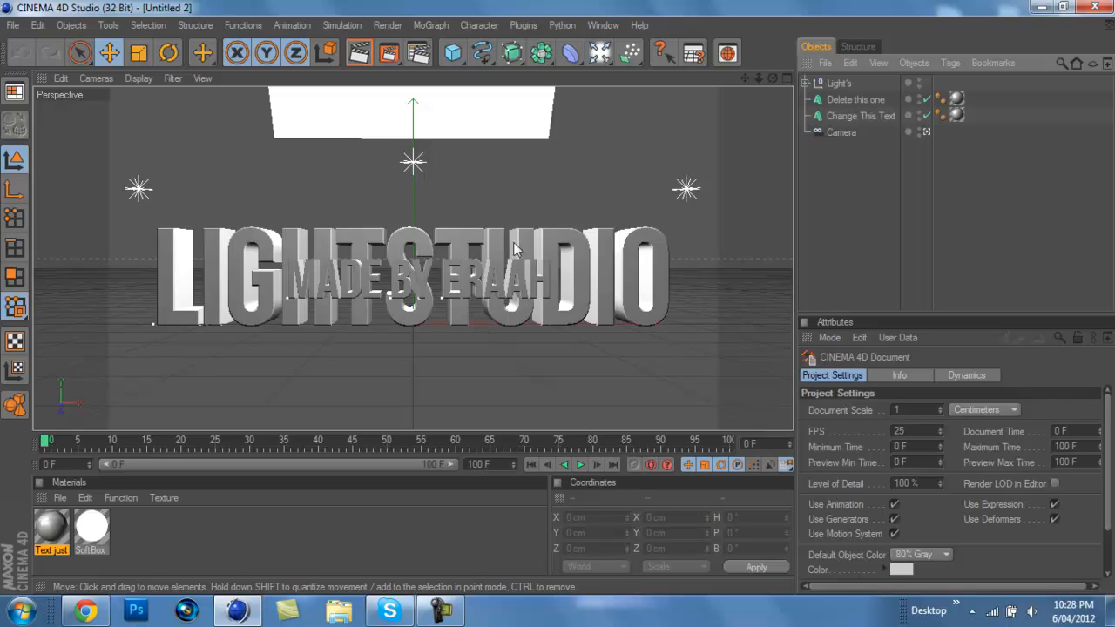
mouse_move(867, 148)
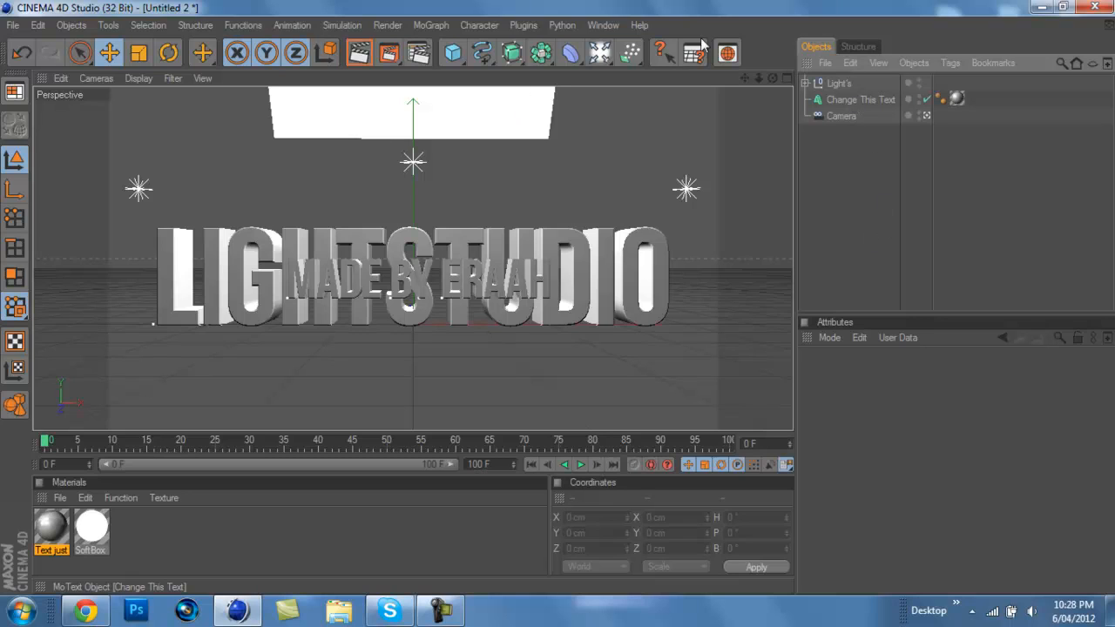
click(840, 115)
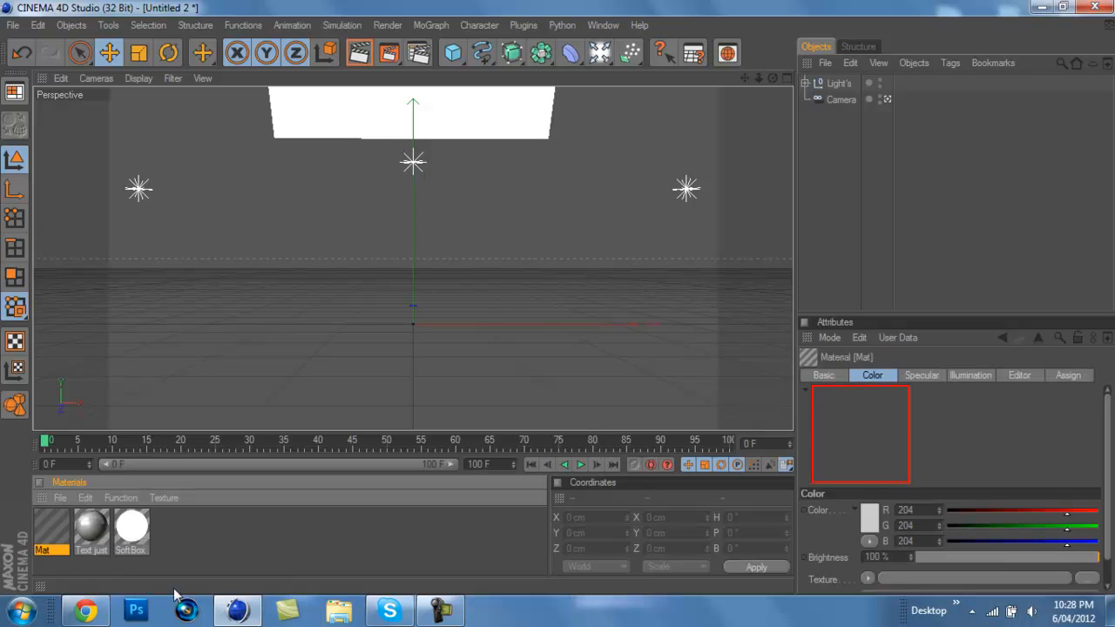
Load the desktop pier photo 8.jpg as the new material's colour texture.
double_click(49, 529)
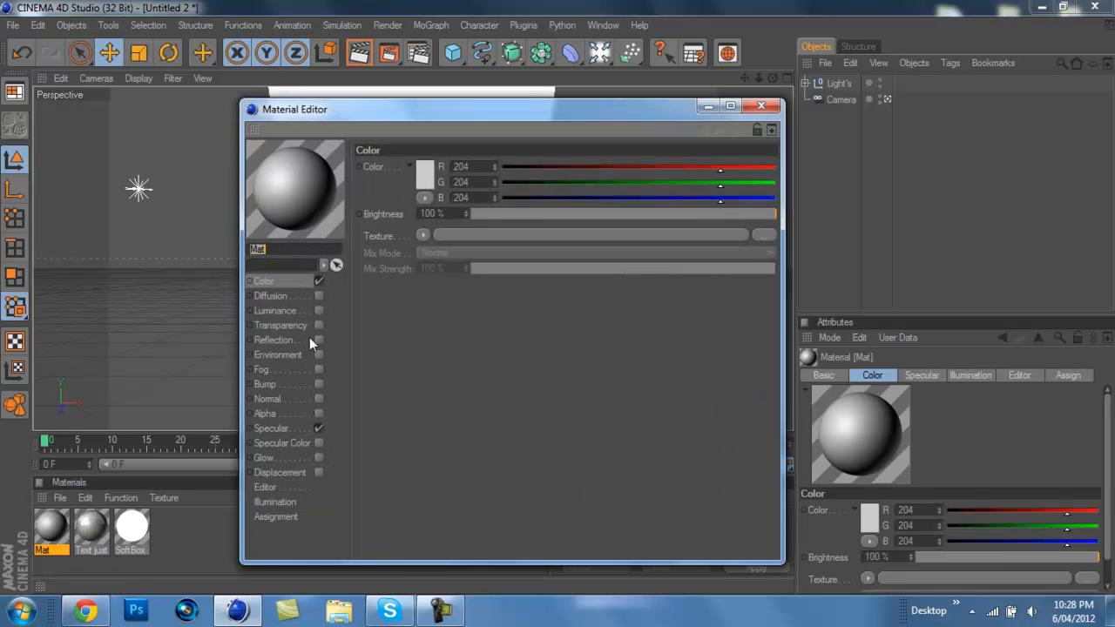
click(423, 235)
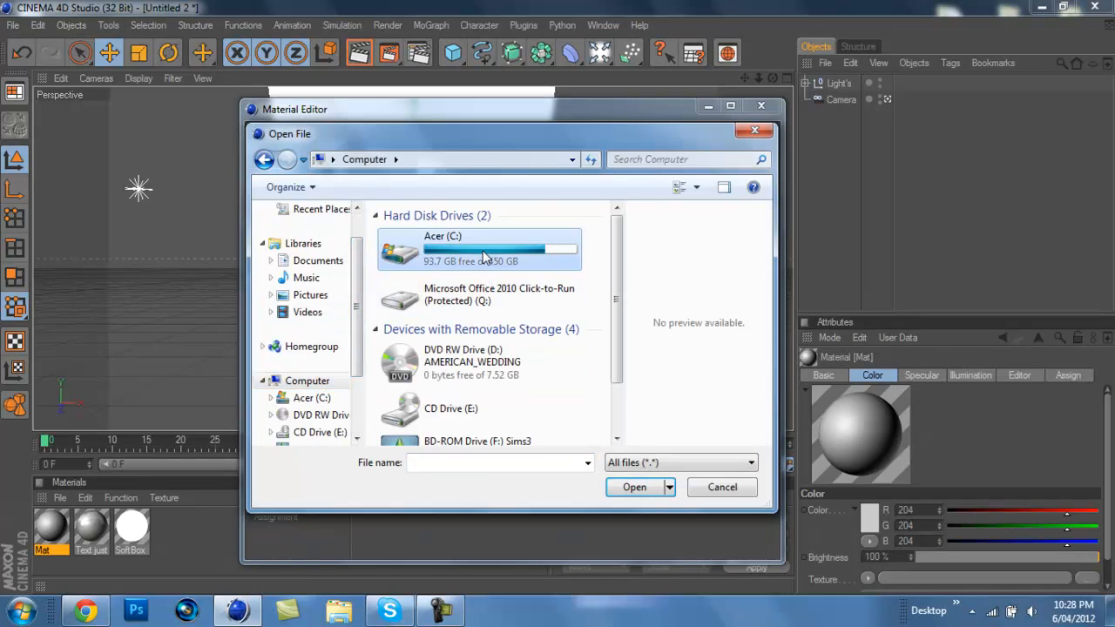
double_click(479, 248)
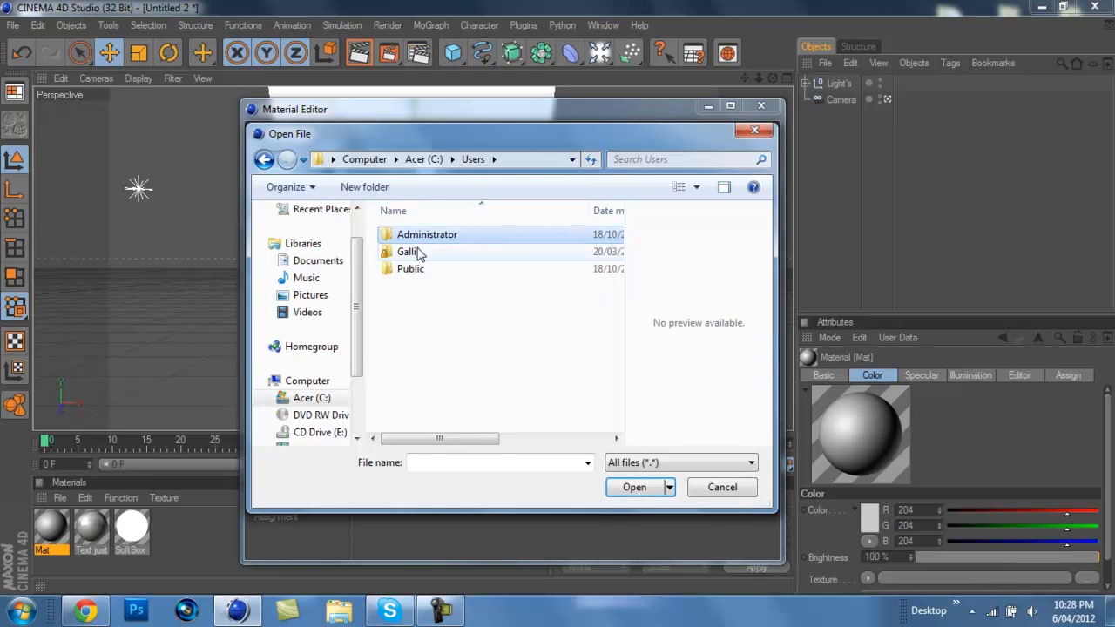
double_click(407, 250)
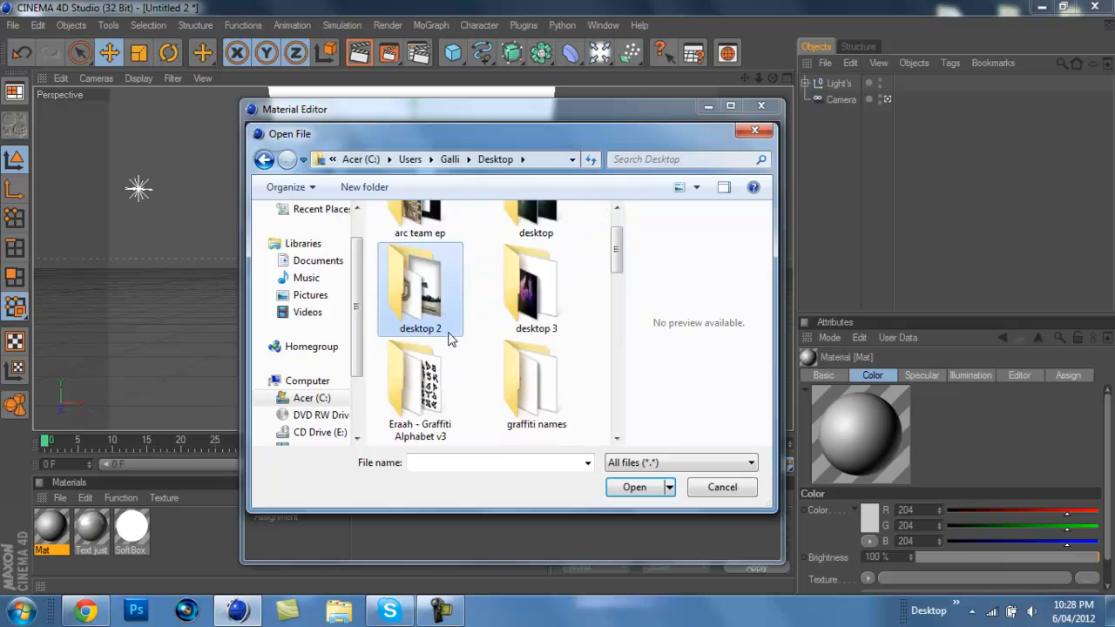
scroll(down, 3)
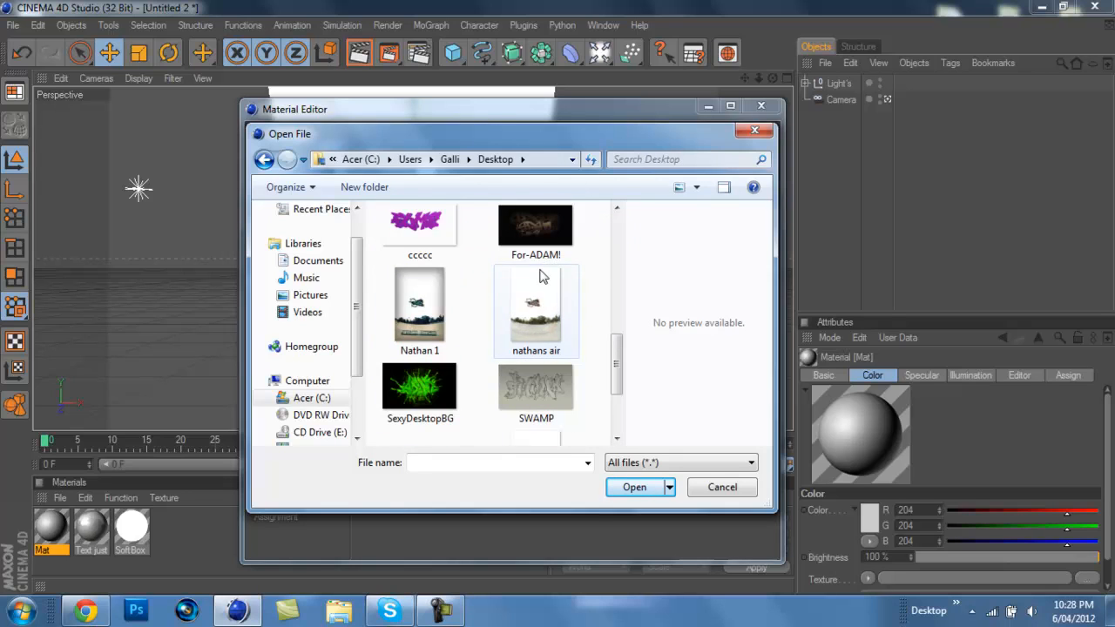
scroll(down, 3)
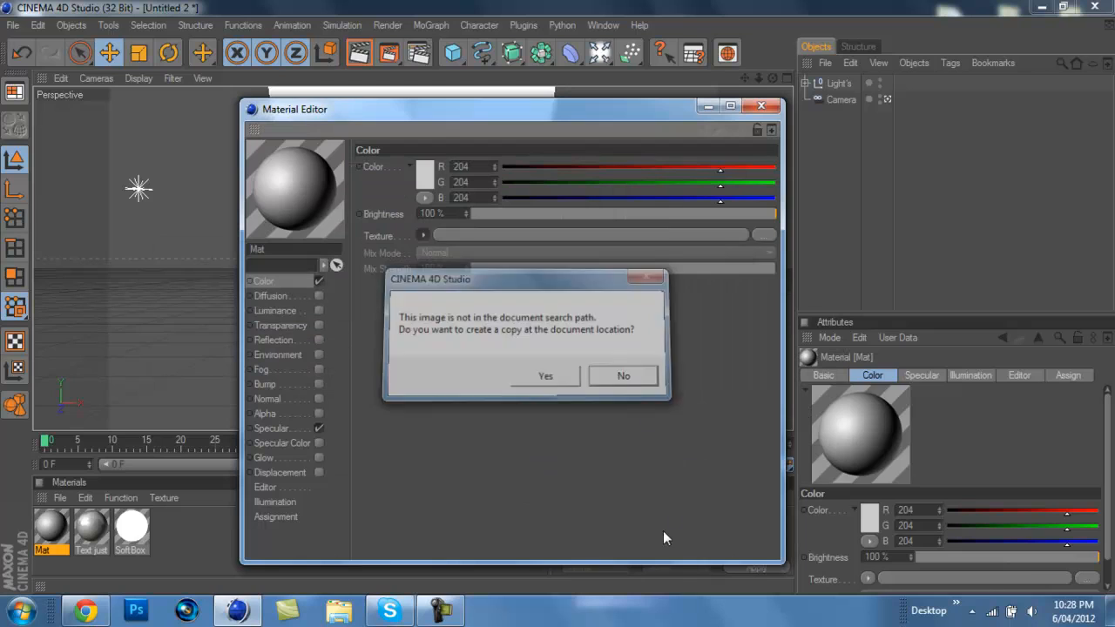
click(624, 376)
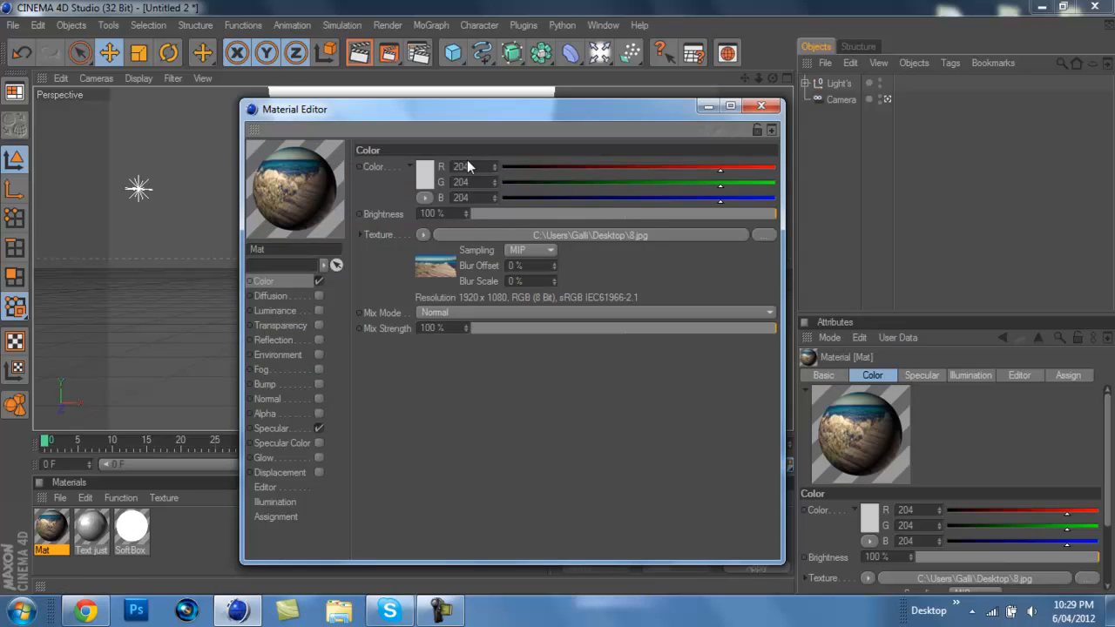
click(759, 106)
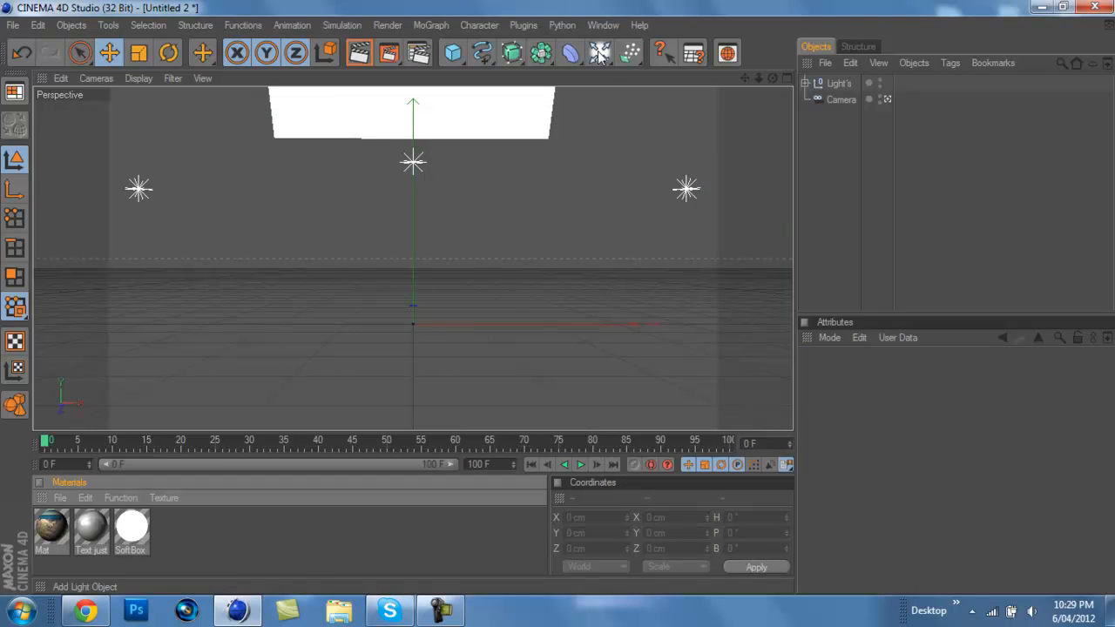
mouse_move(606, 56)
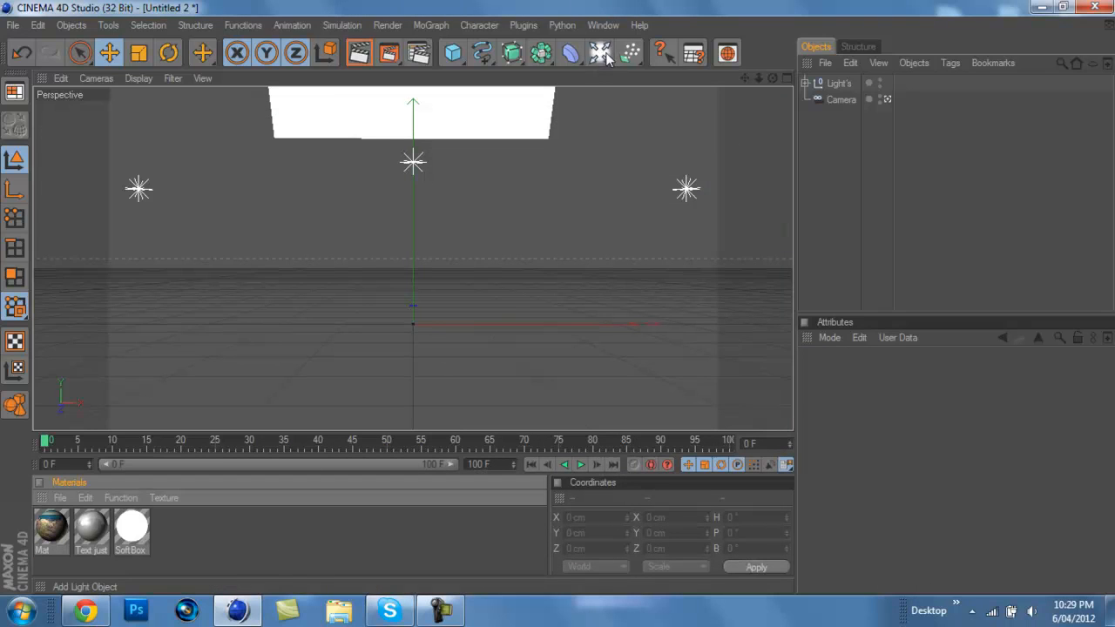
mouse_move(648, 10)
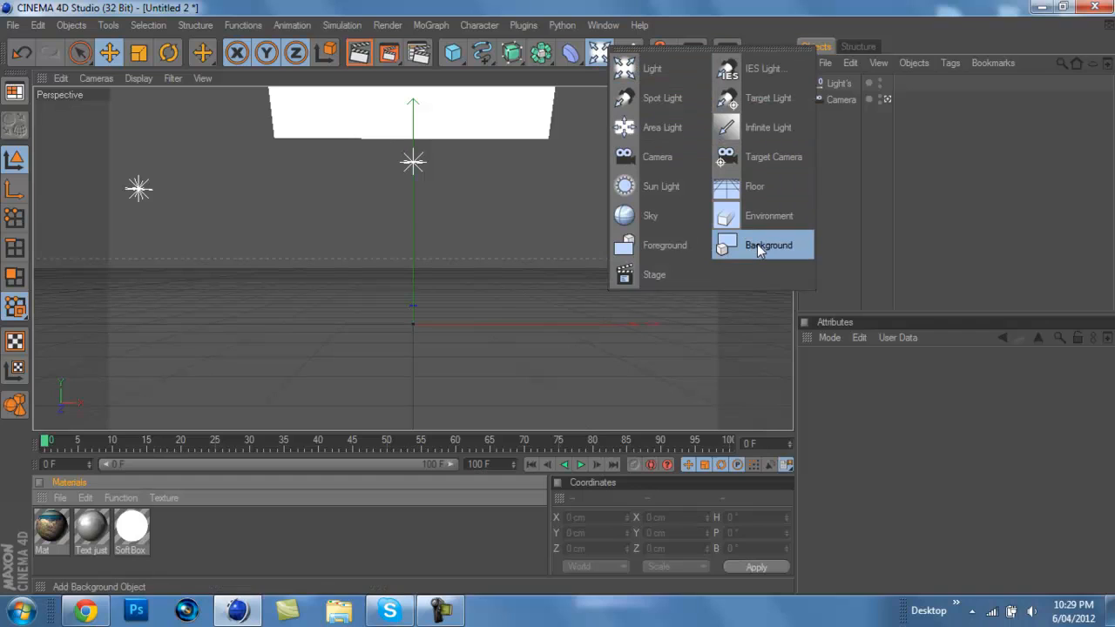
Create a Background object and apply the pier photo material to it.
click(768, 243)
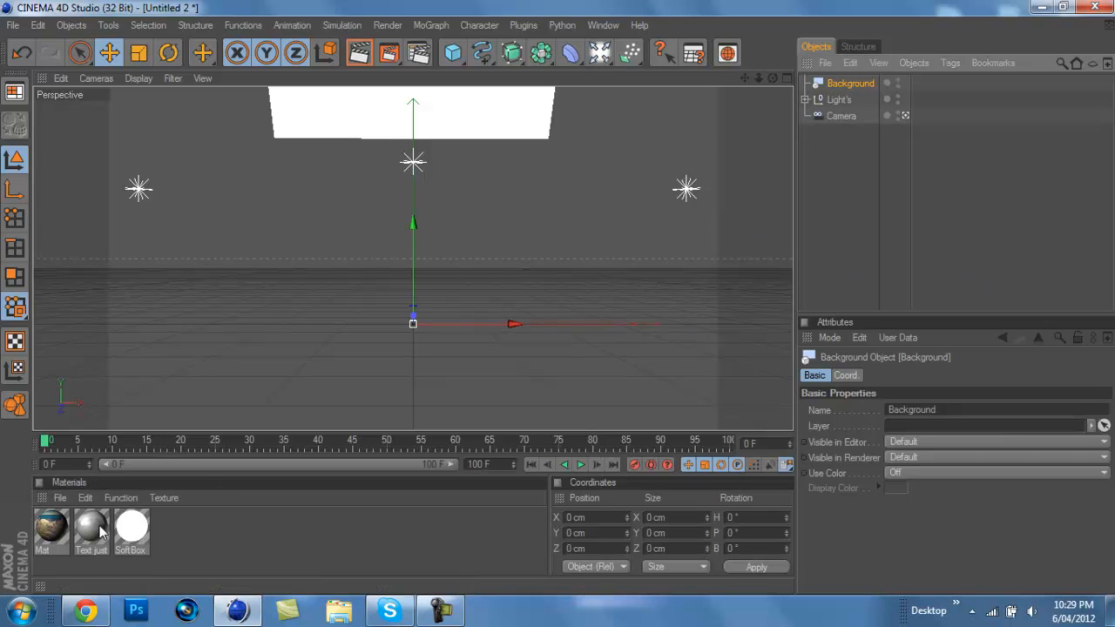
click(49, 529)
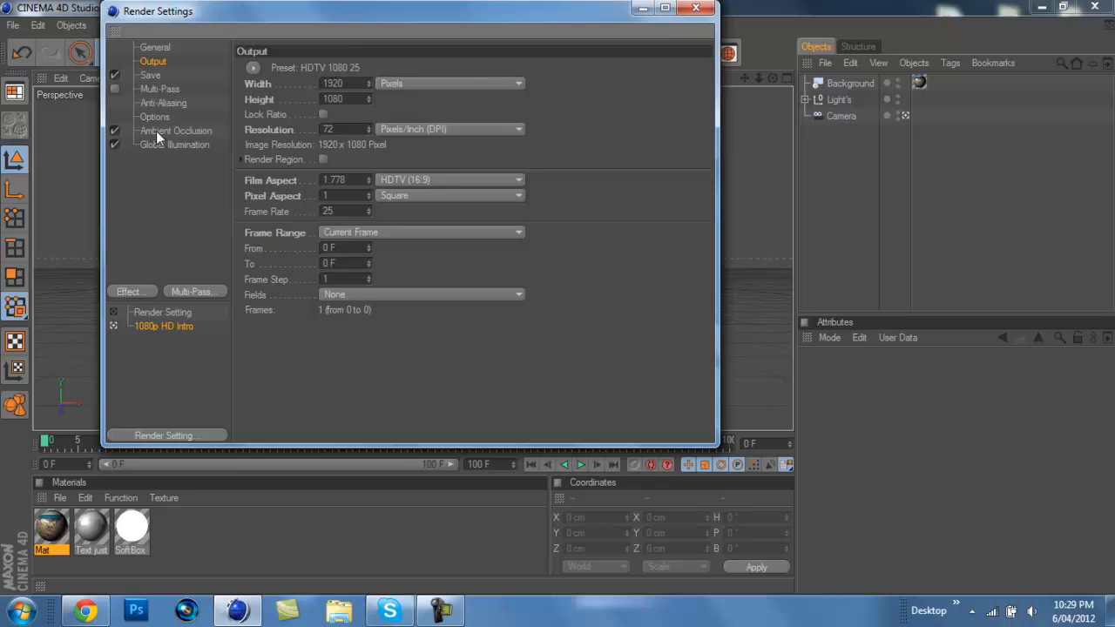
Check the Ambient Occlusion and Global Illumination render effects, then minimize Cinema 4D.
click(174, 131)
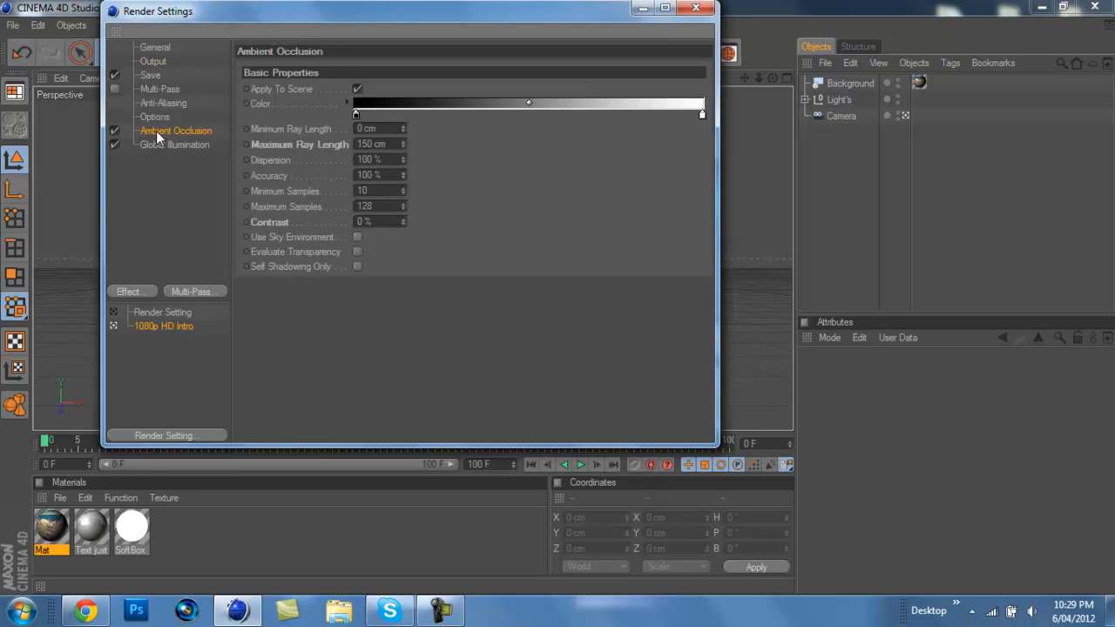
click(174, 145)
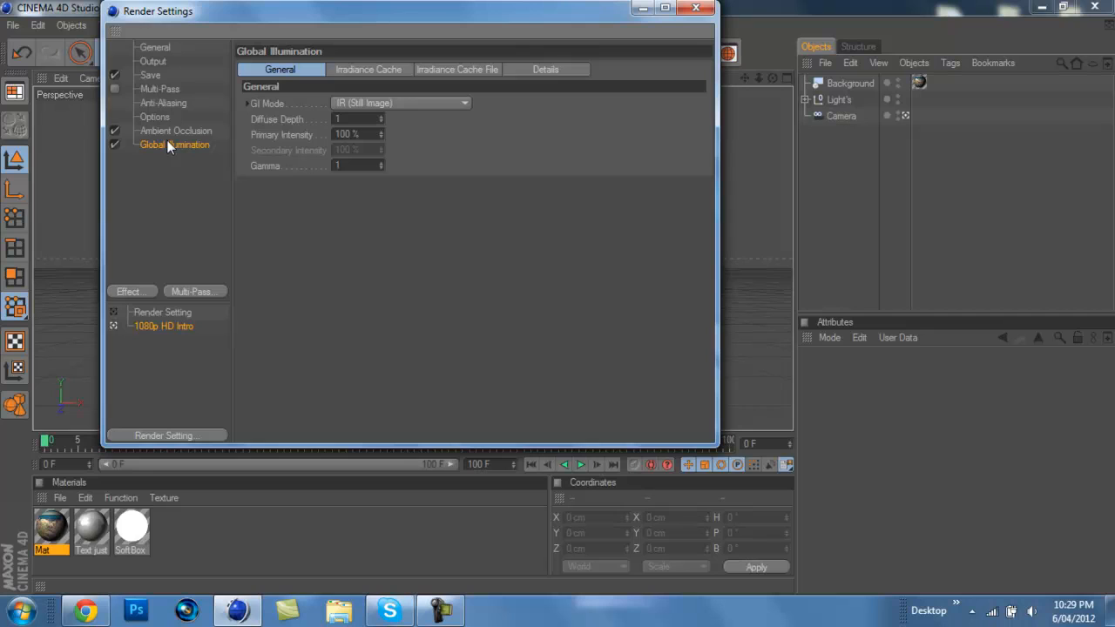
click(174, 131)
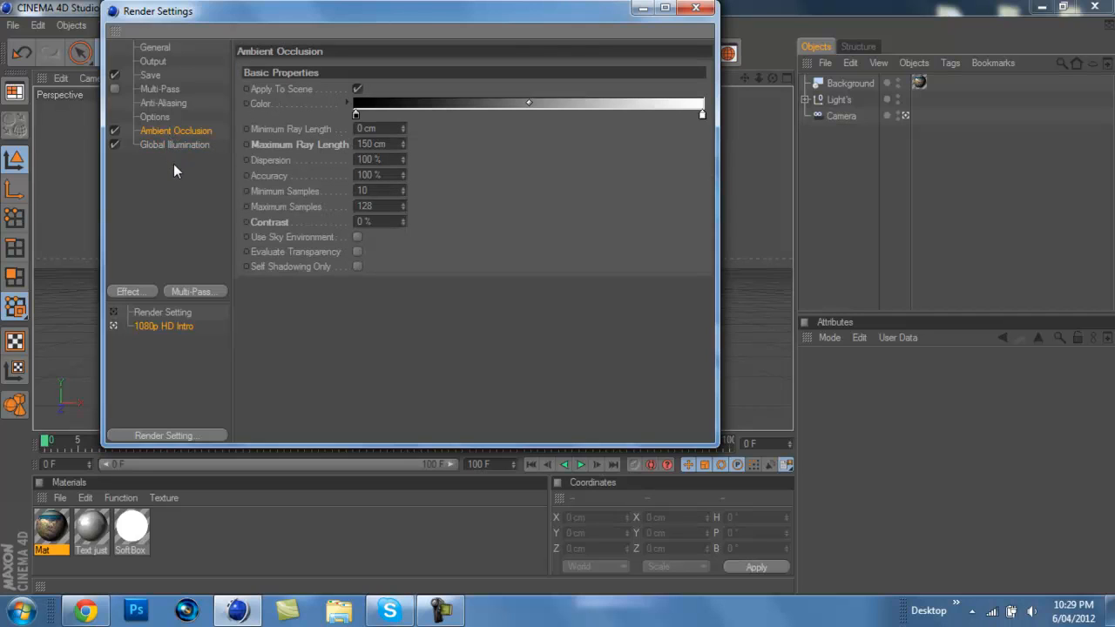
click(155, 47)
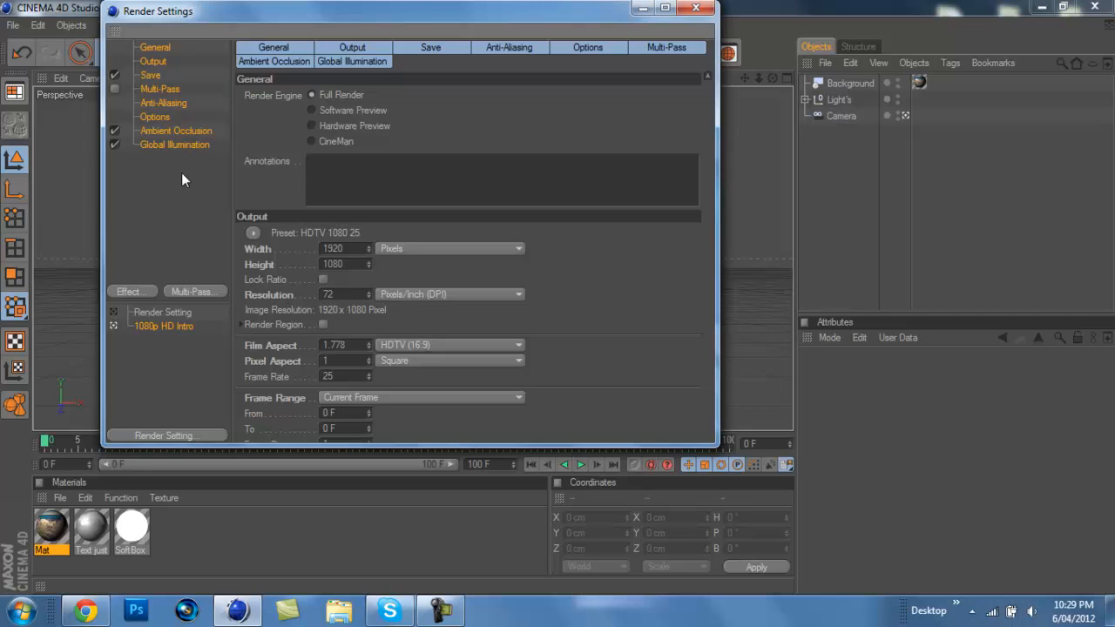
mouse_move(171, 103)
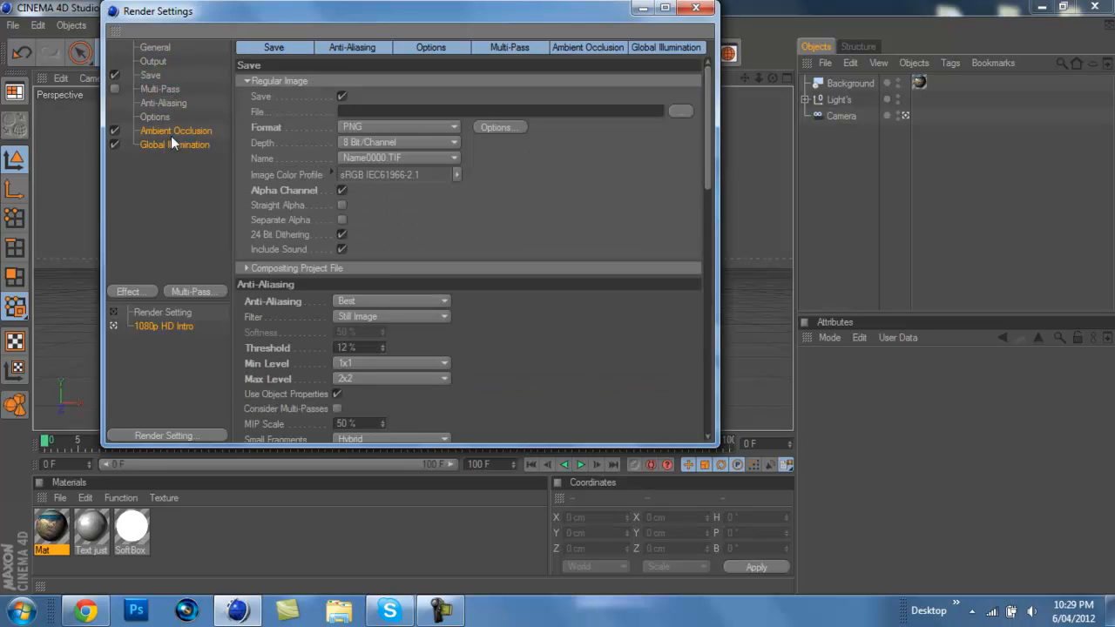
click(174, 131)
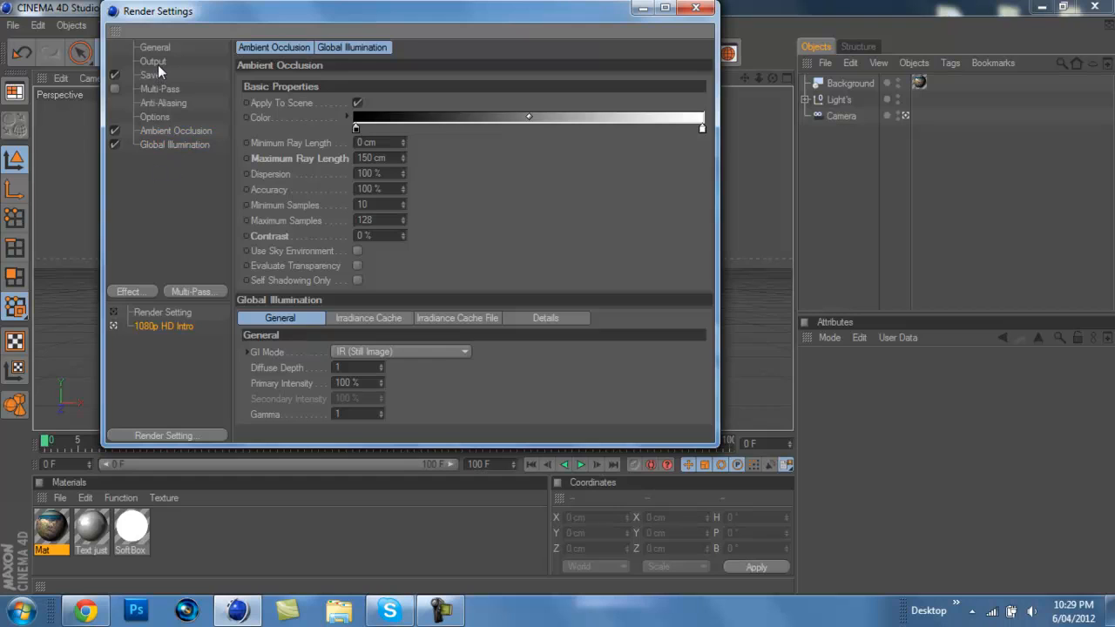
click(696, 7)
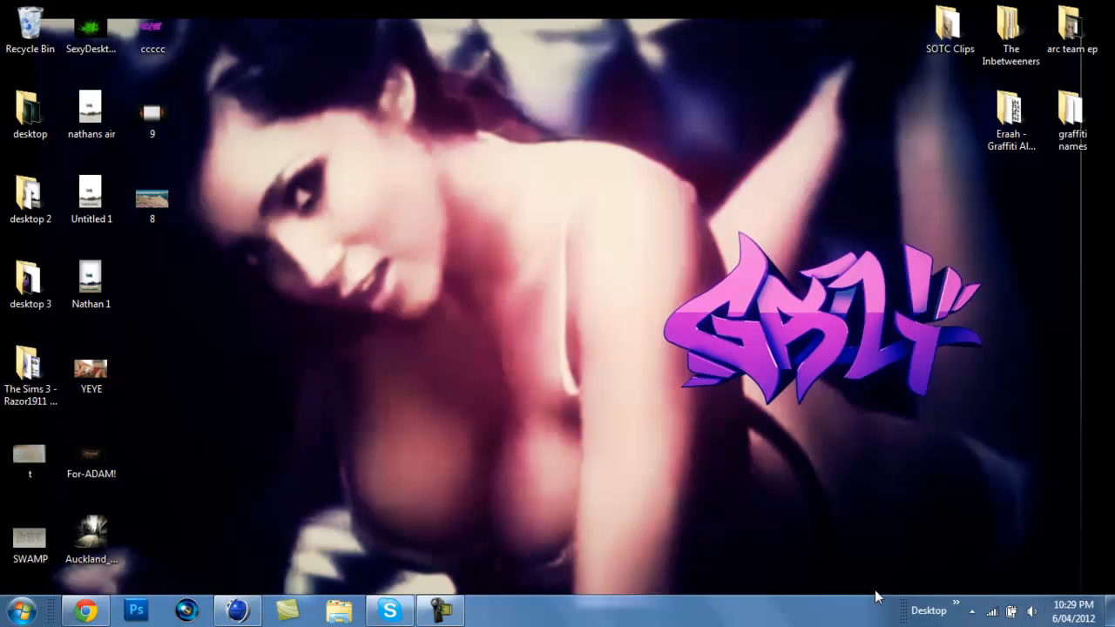
Read the photo's Properties > Details to confirm 1920×1080 dimensions.
click(153, 195)
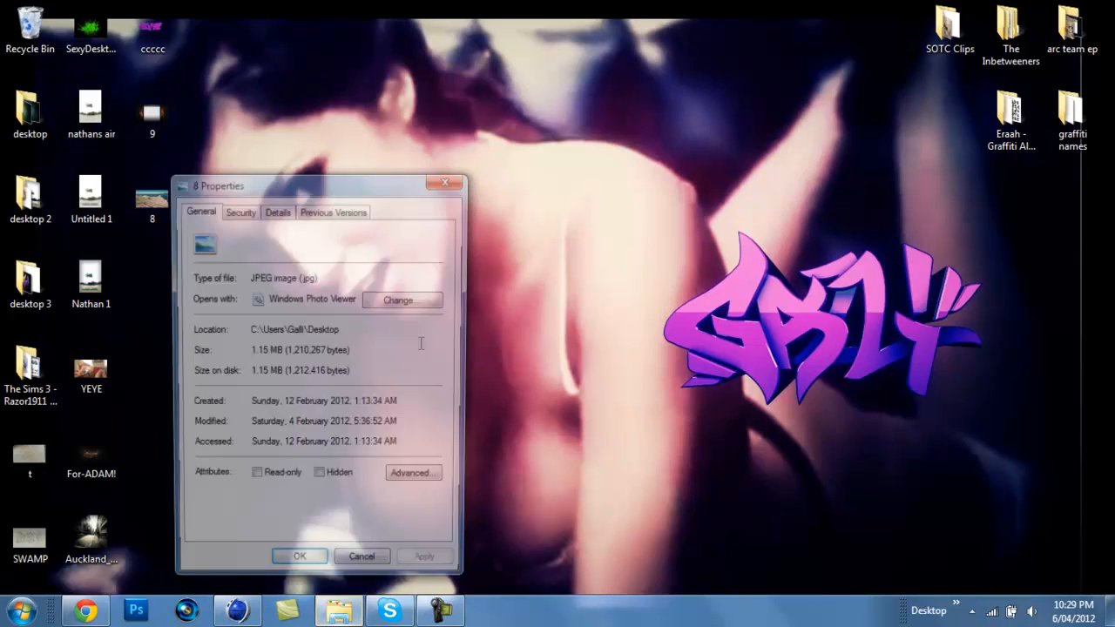
click(277, 212)
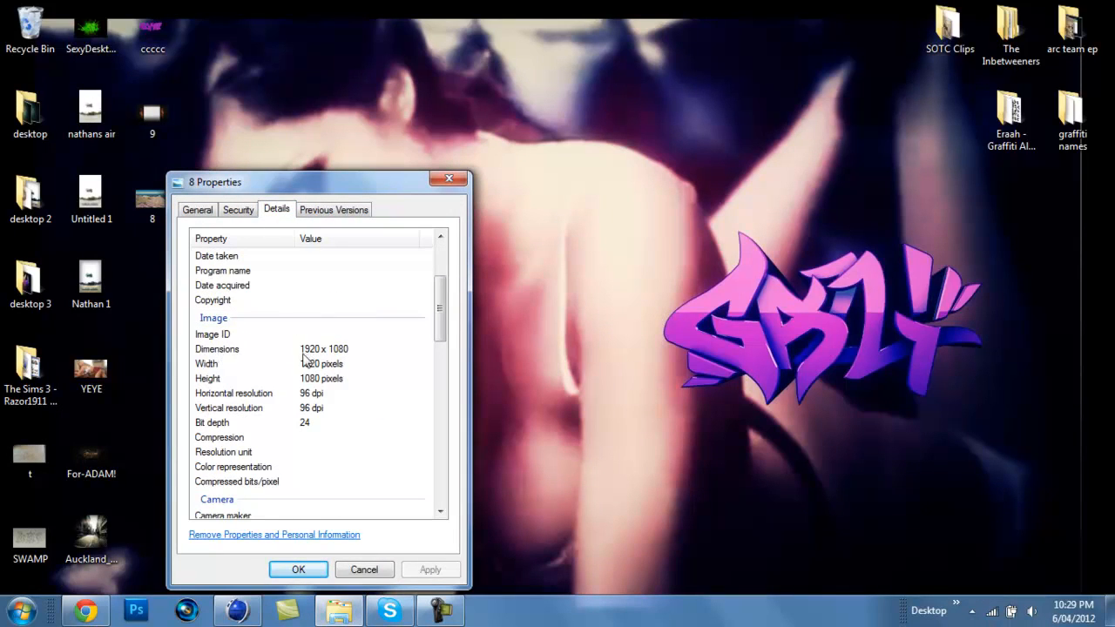
mouse_move(335, 355)
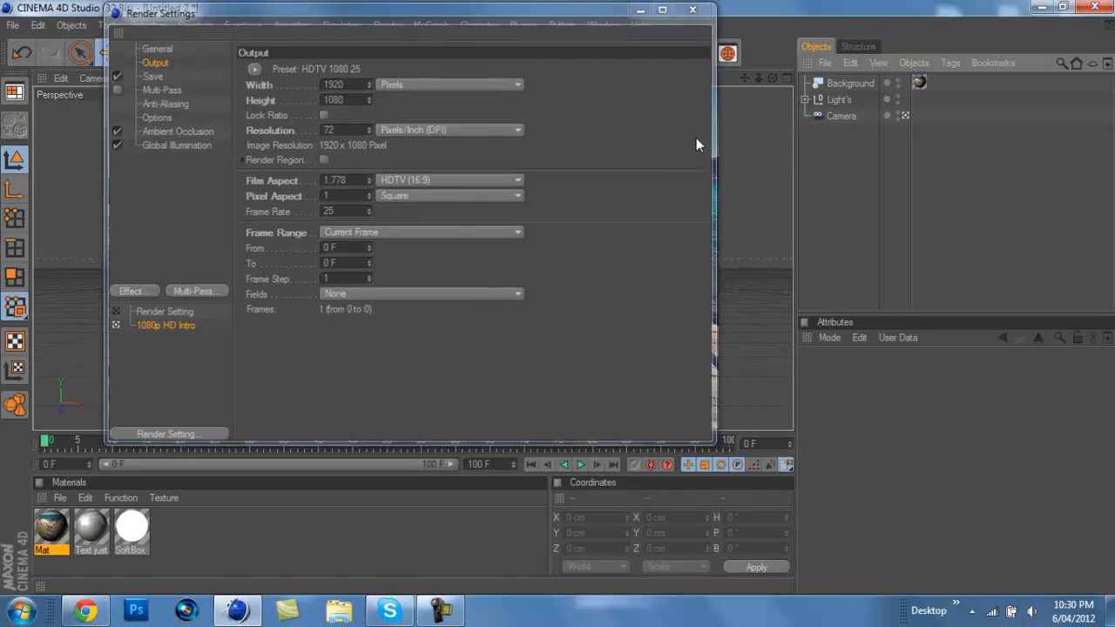
Close Render Settings and add a Plane primitive to the scene.
click(693, 10)
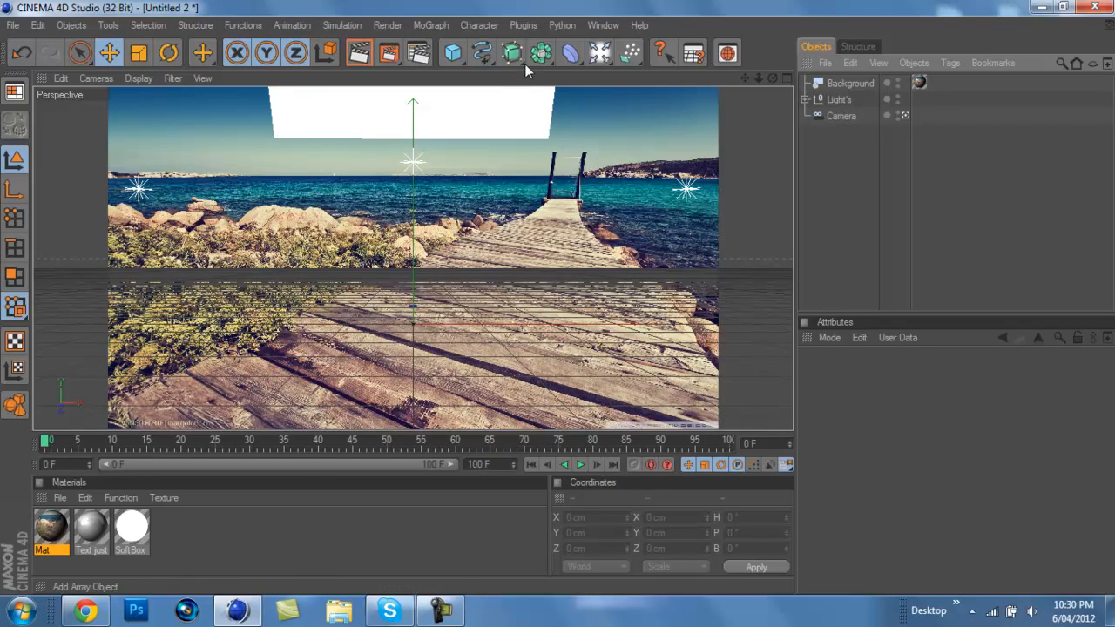
mouse_move(494, 71)
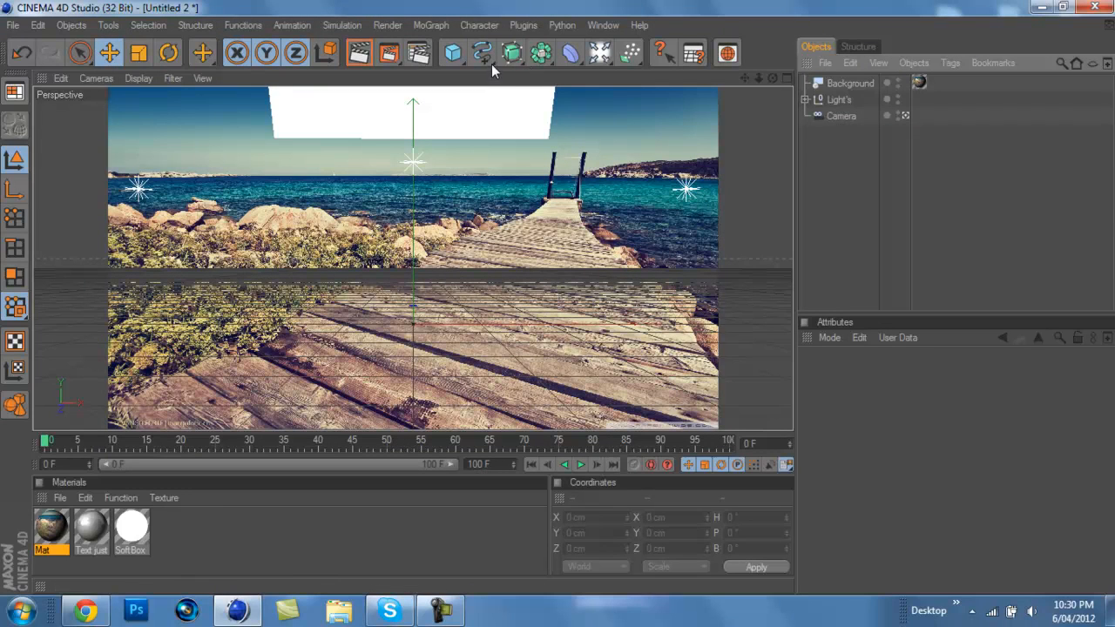
click(453, 52)
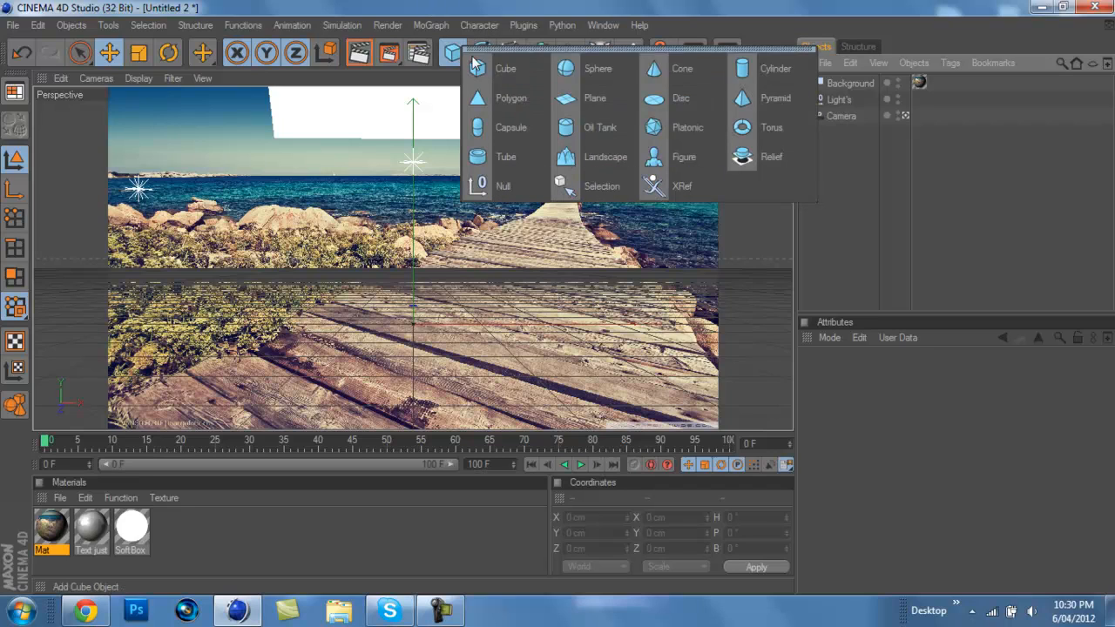
click(595, 97)
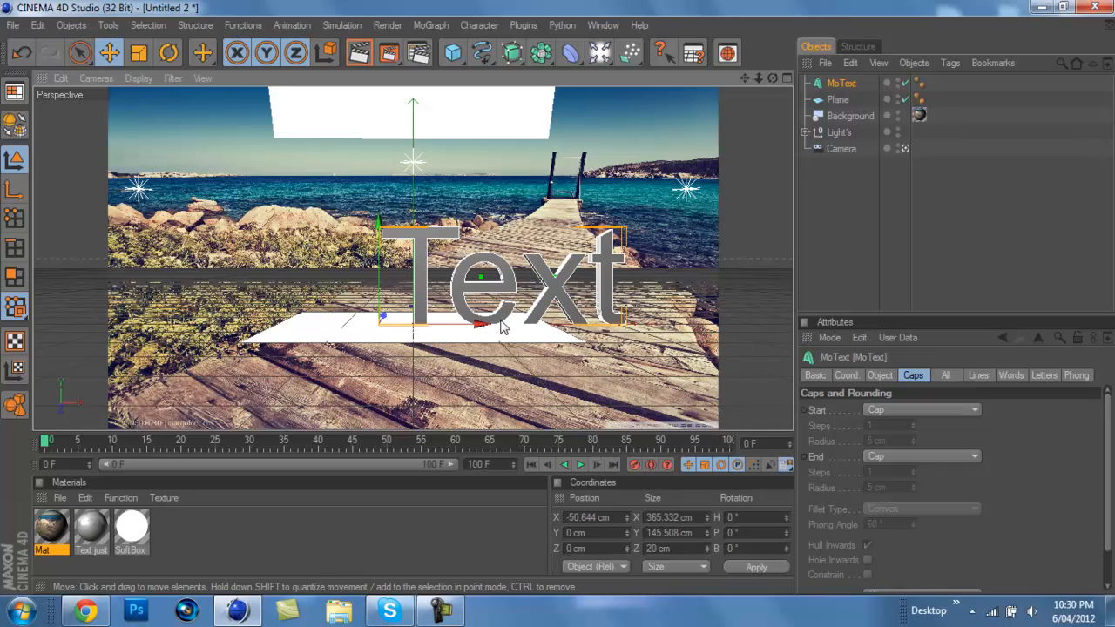
mouse_move(491, 337)
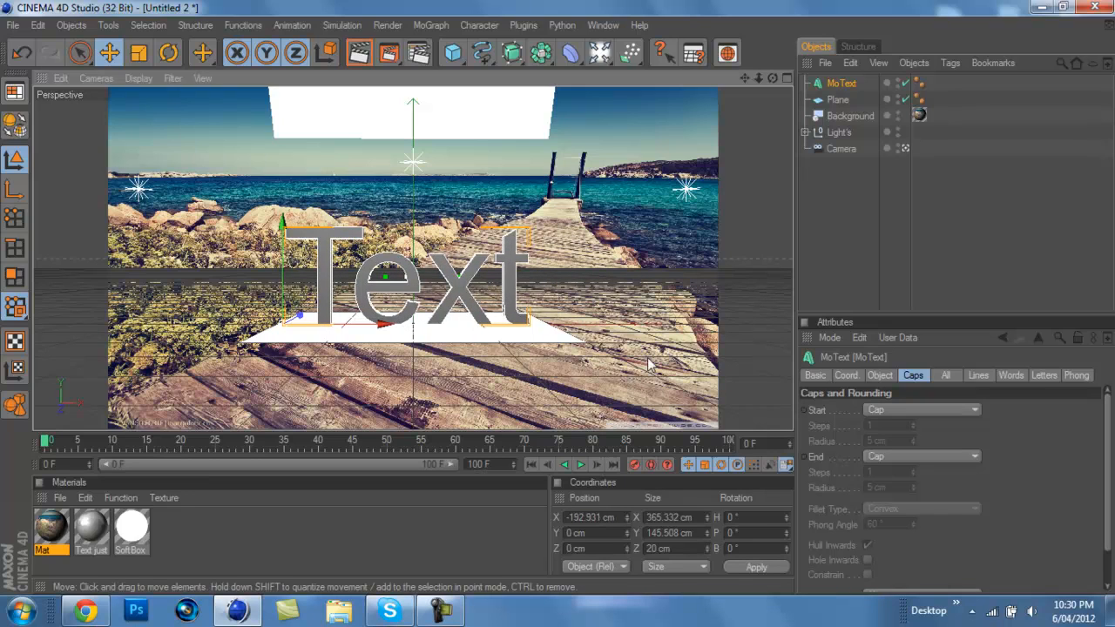
mouse_move(282, 282)
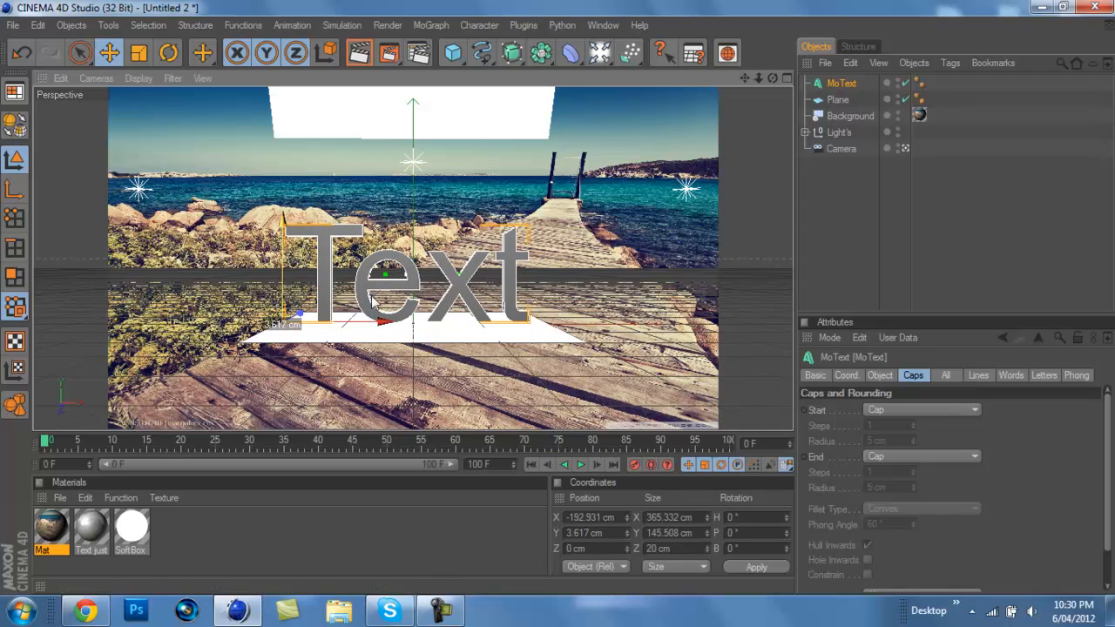
Select the MoText object together with the Plane.
click(837, 97)
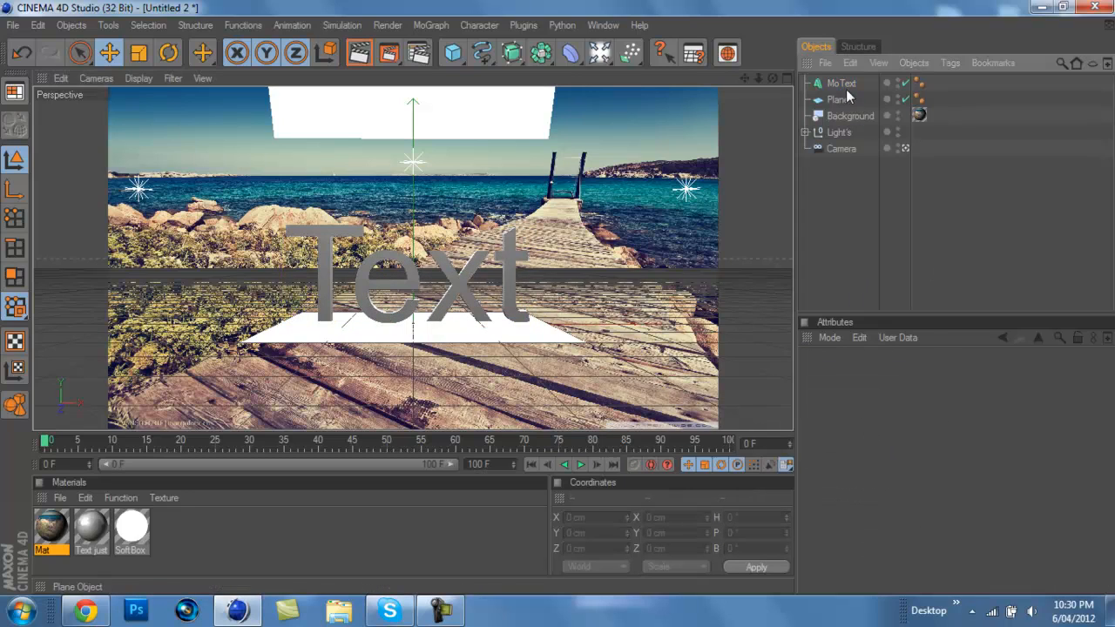
click(839, 84)
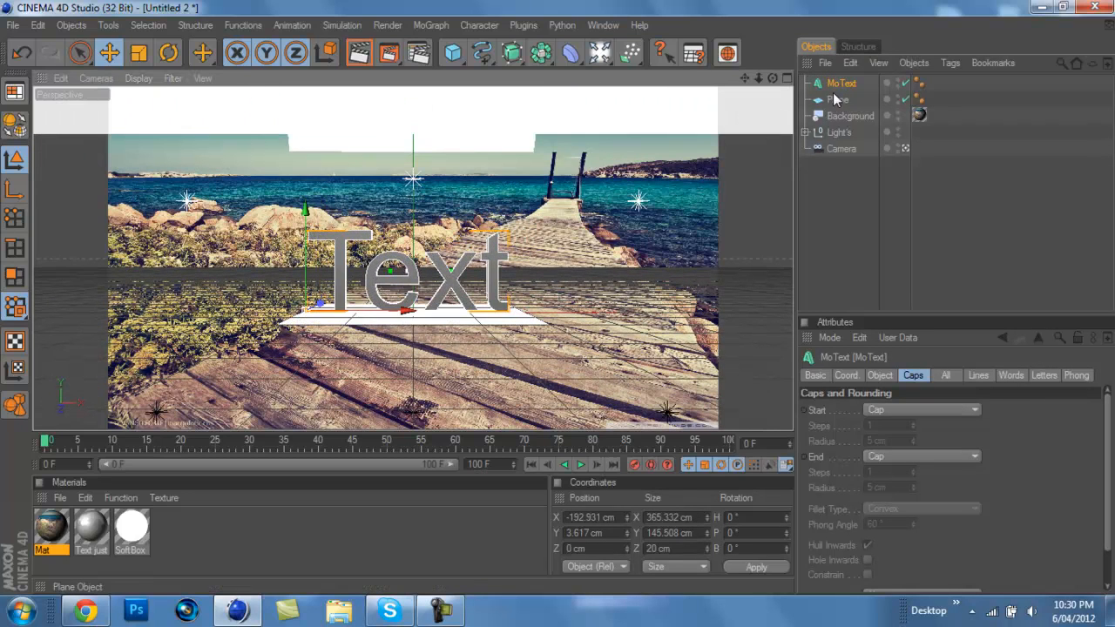
click(836, 99)
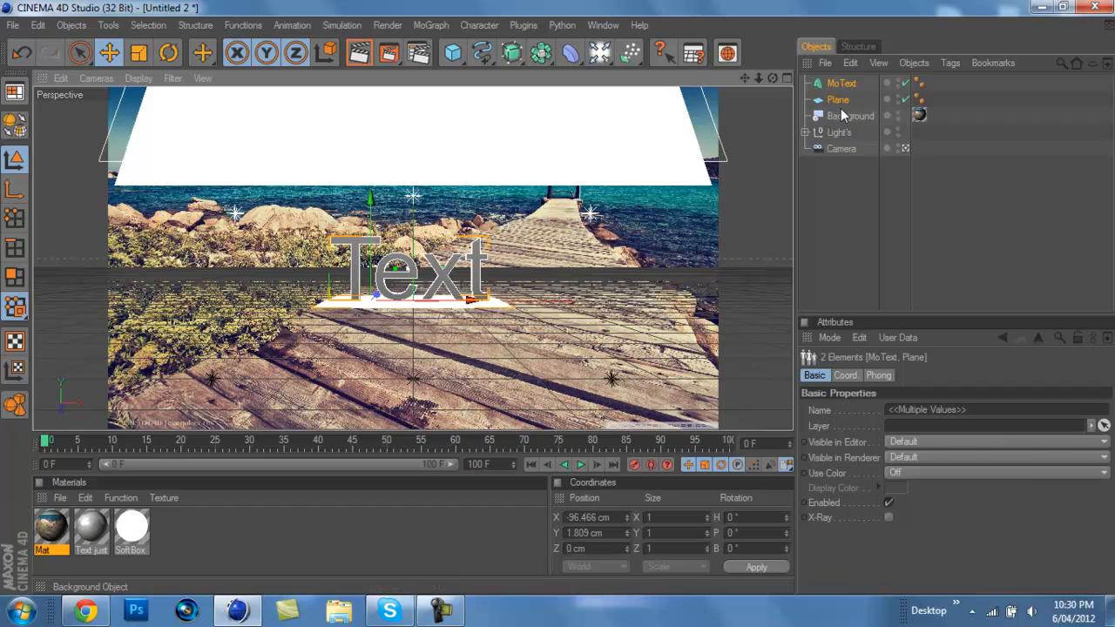
Rotate and move text, plane and lights together along the pier's perspective.
click(839, 133)
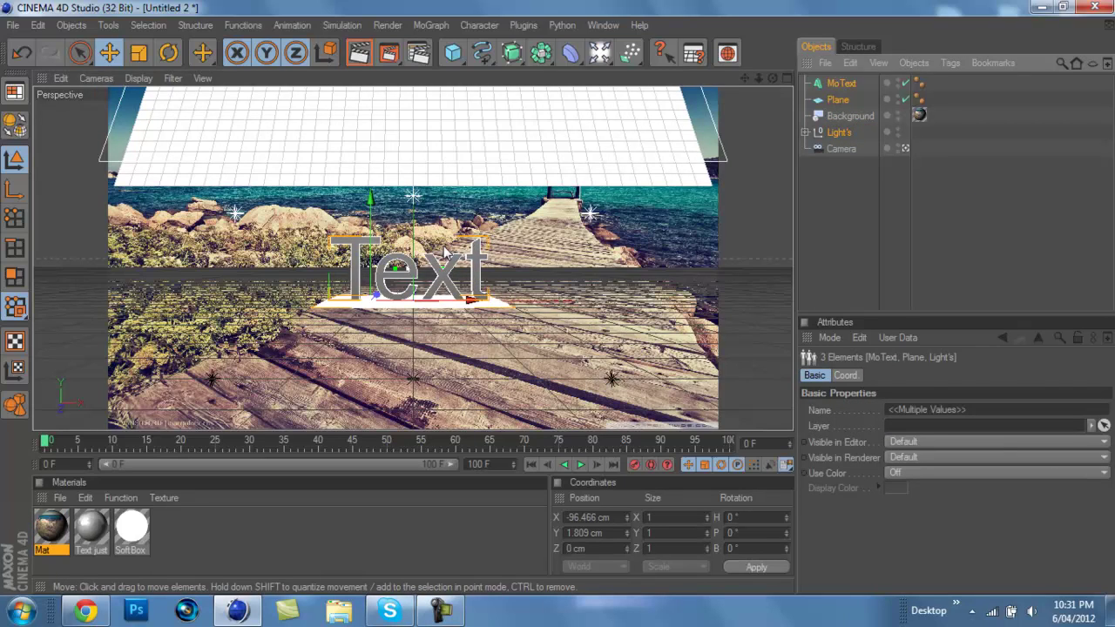
click(167, 52)
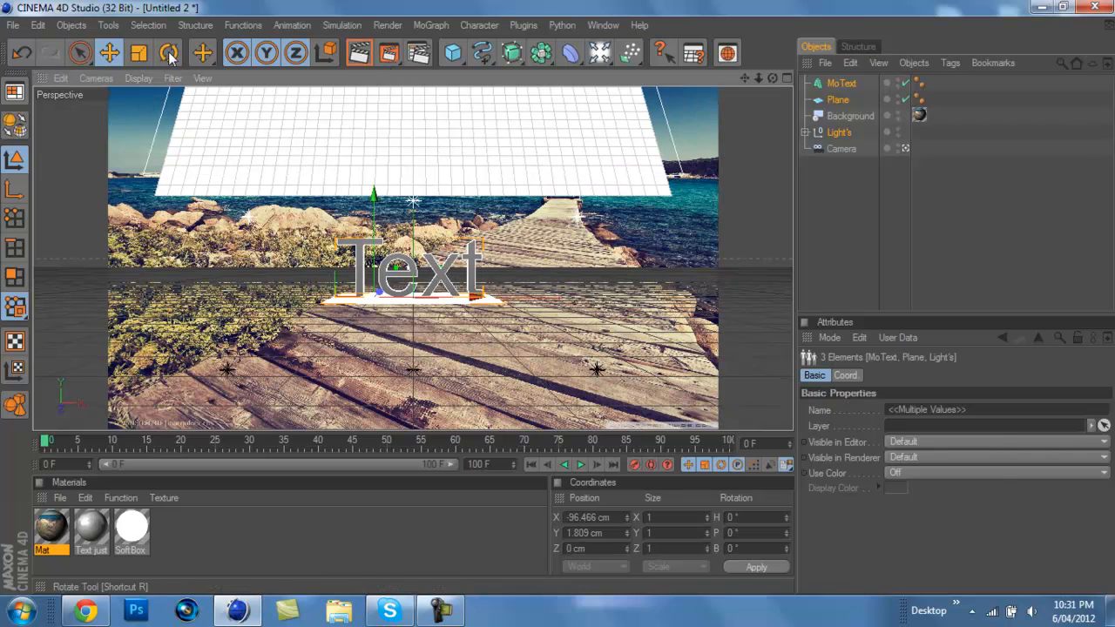
click(167, 52)
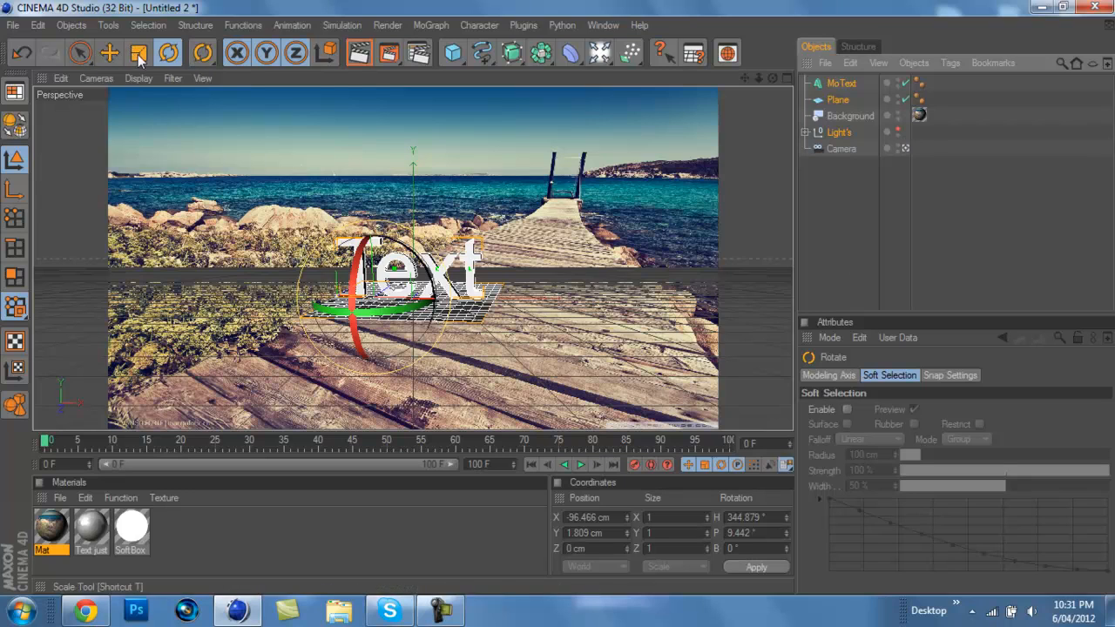
click(108, 52)
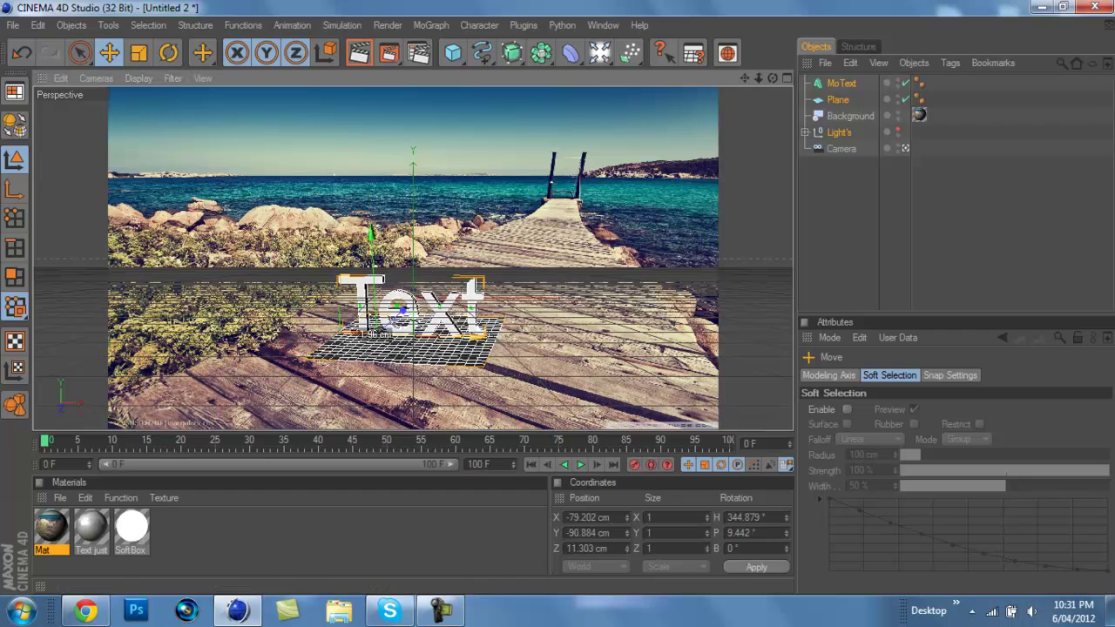
drag(401, 310, 436, 296)
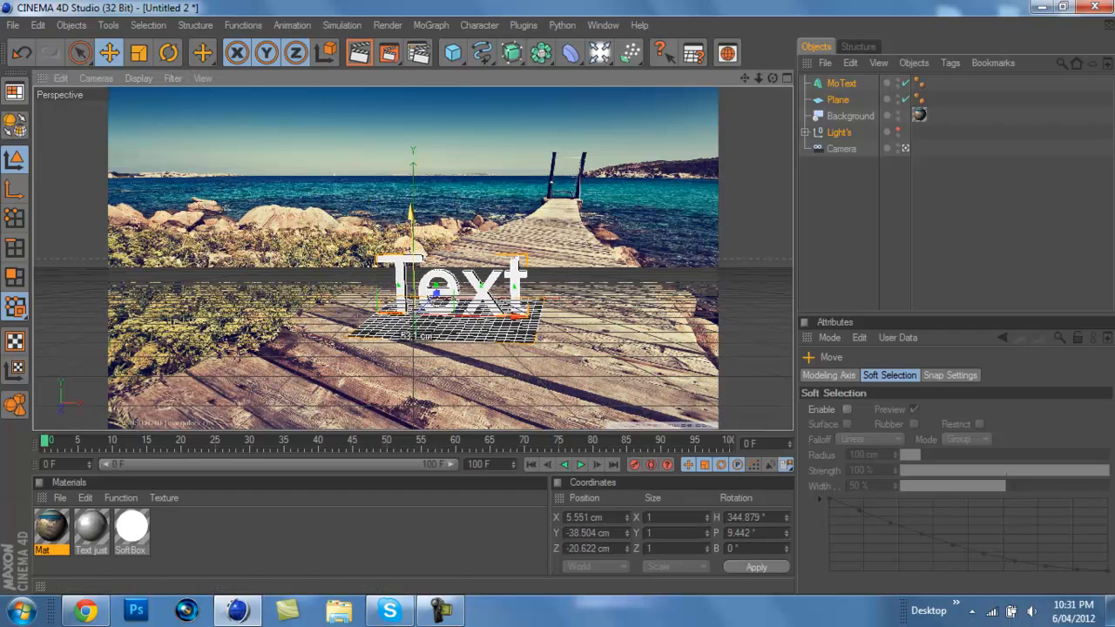
click(168, 52)
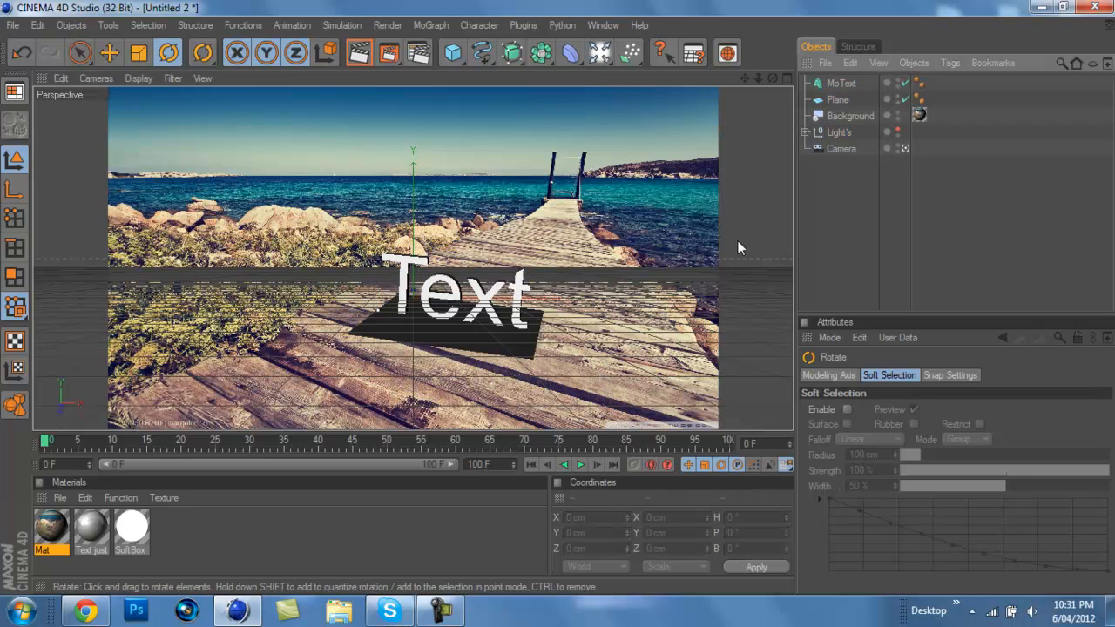
mouse_move(359, 52)
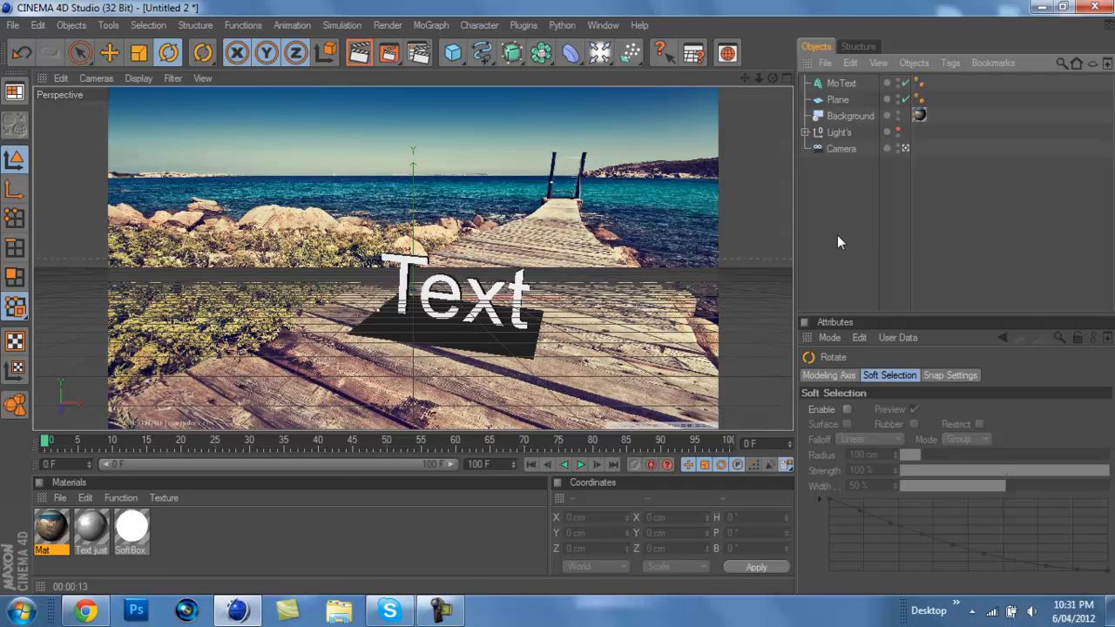
mouse_move(839, 148)
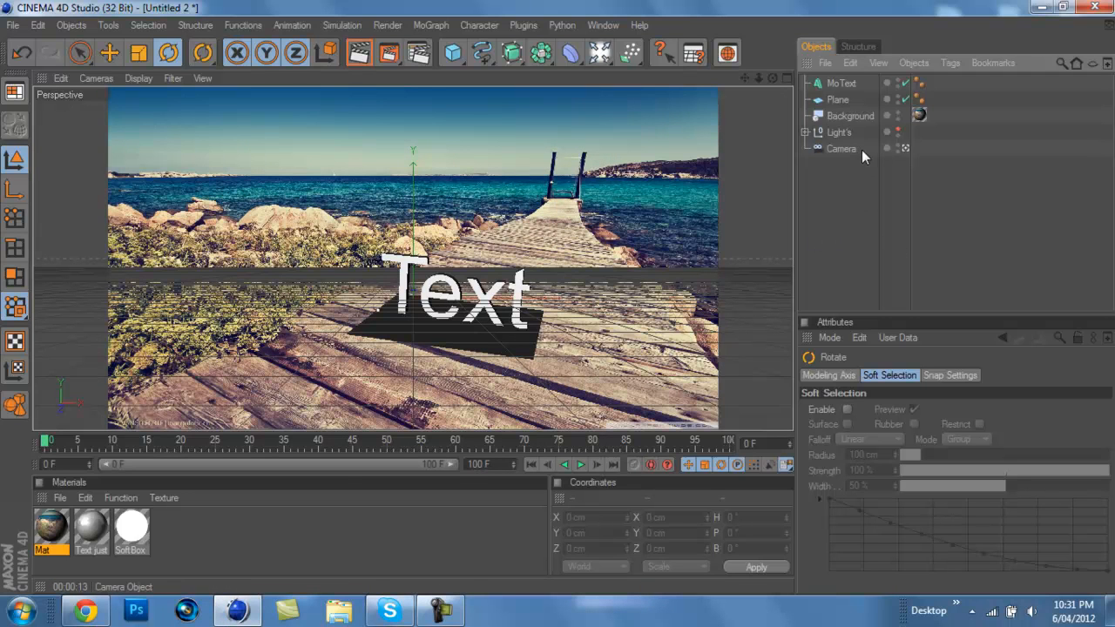
Copy the background's photo texture tag onto the plane and set its projection to Frontal.
click(850, 115)
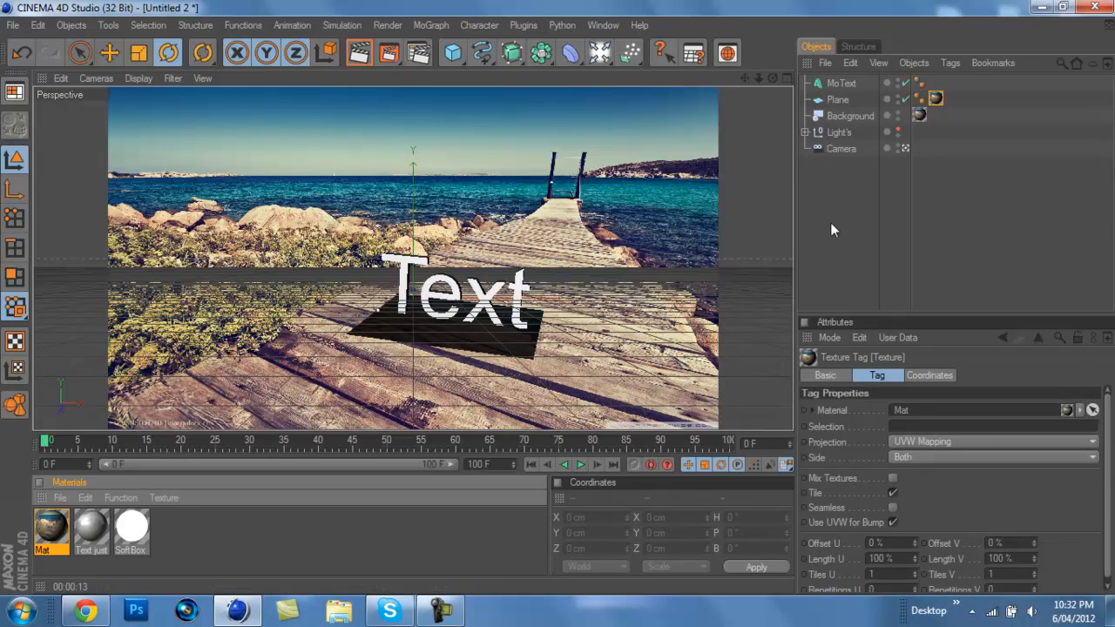
click(836, 99)
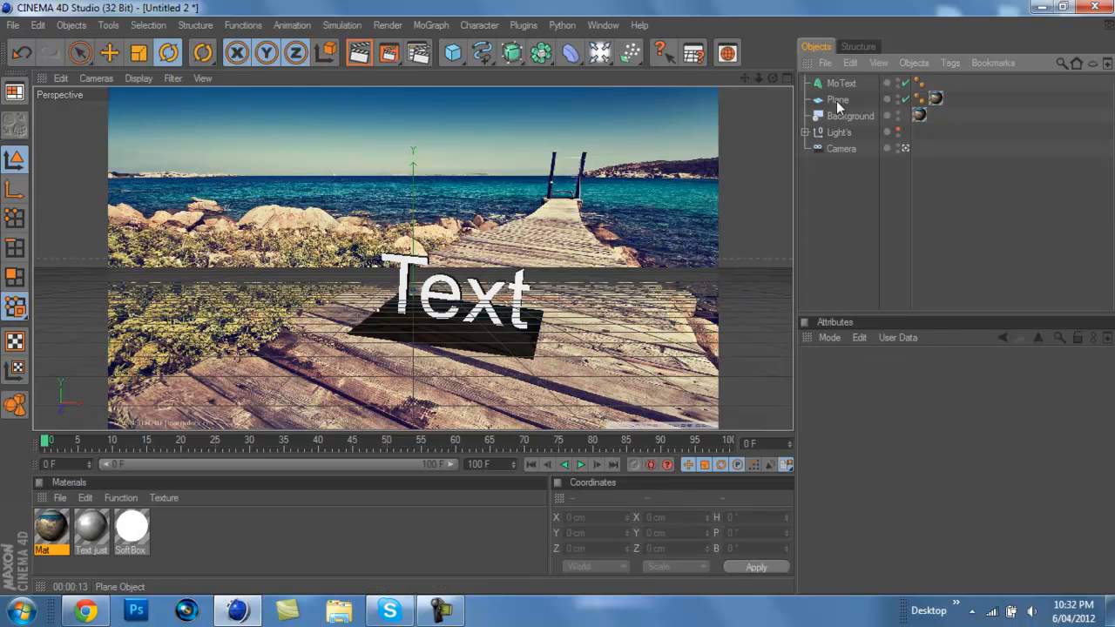
click(934, 98)
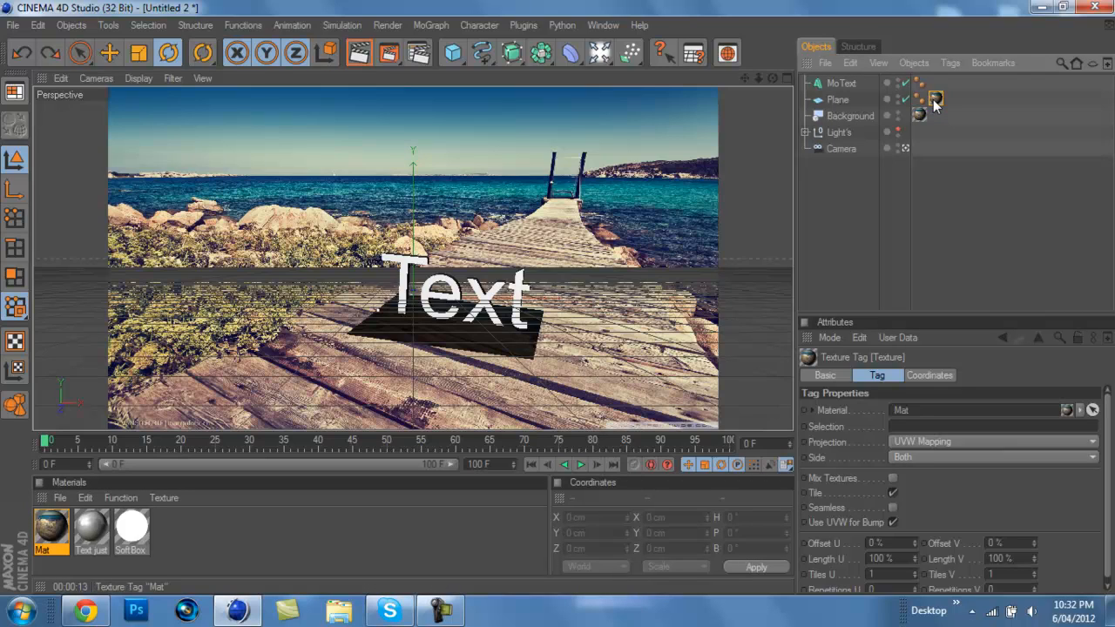
click(850, 115)
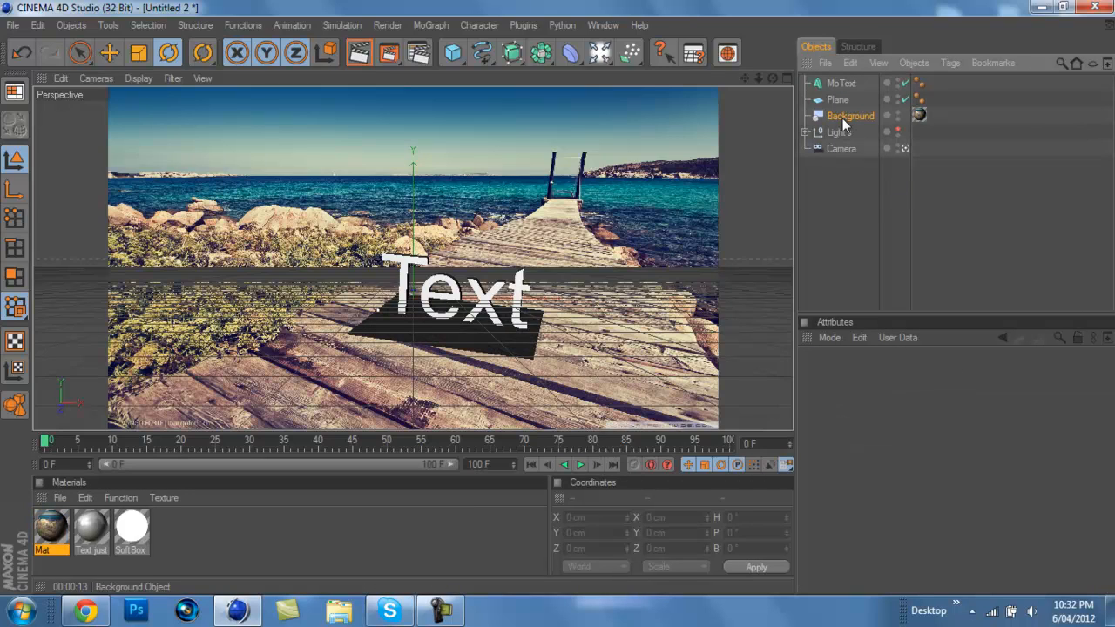
click(920, 114)
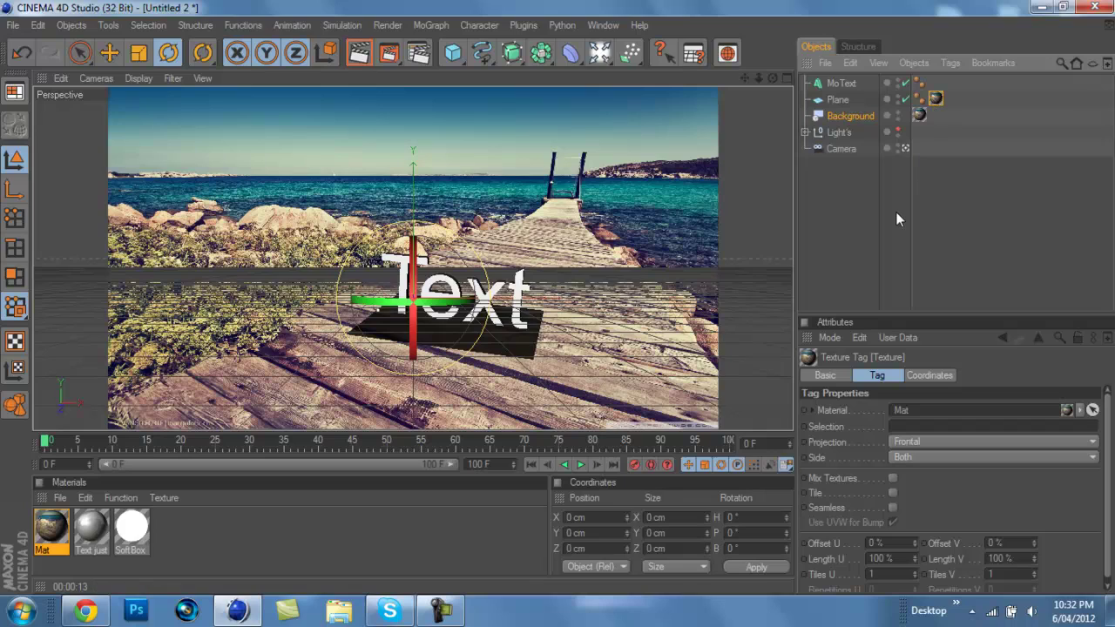
mouse_move(850, 234)
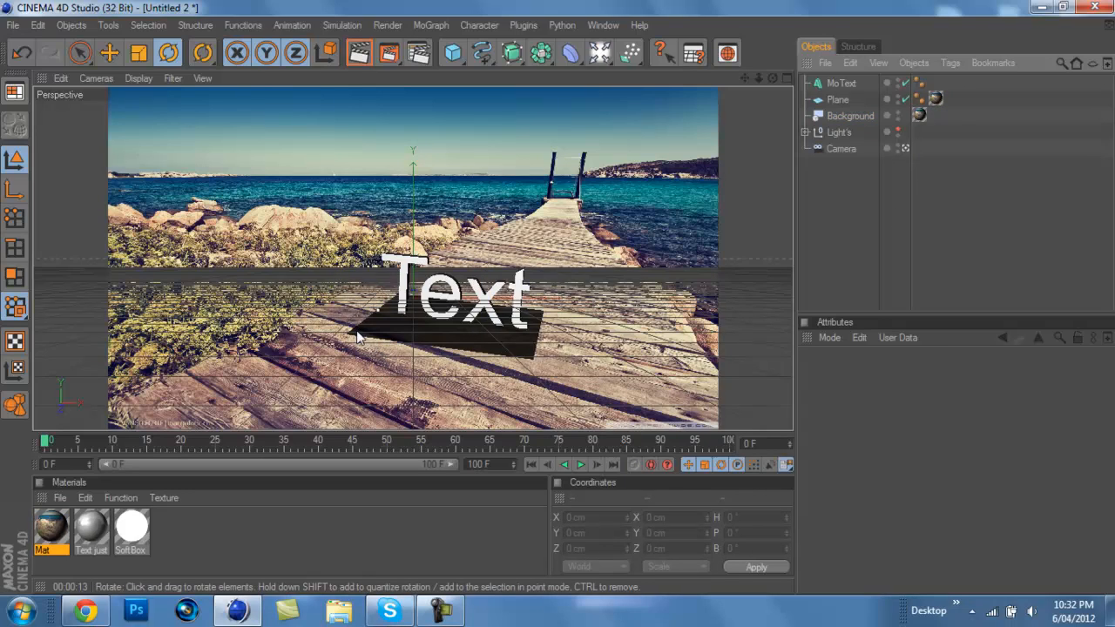
mouse_move(609, 296)
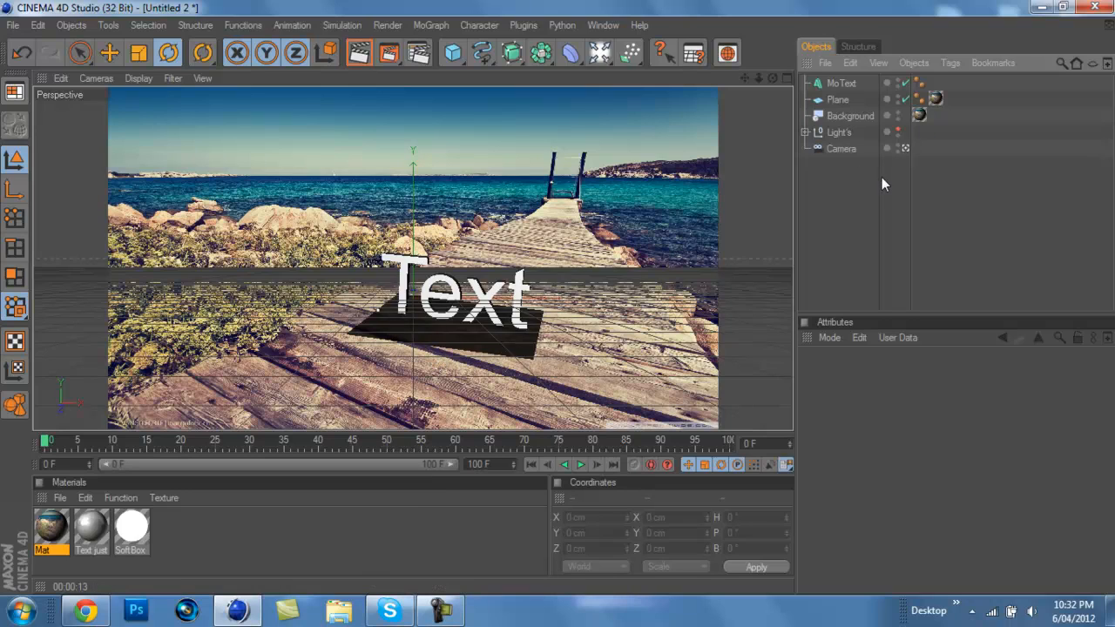
click(836, 99)
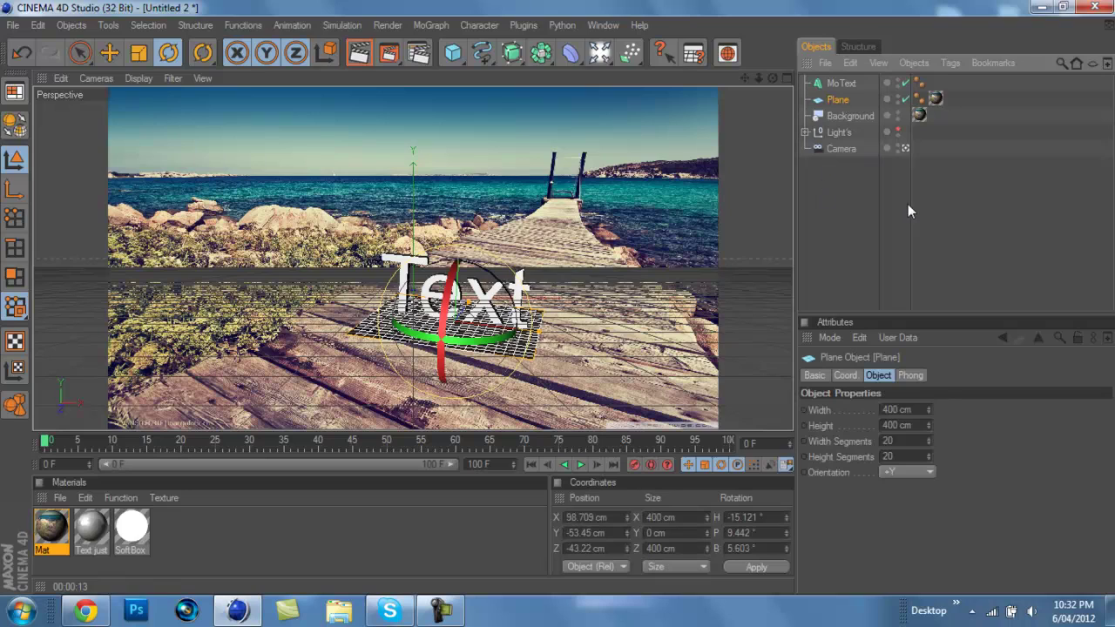
Attach a Compositing tag to the plane so it blends into the pier photo.
click(949, 62)
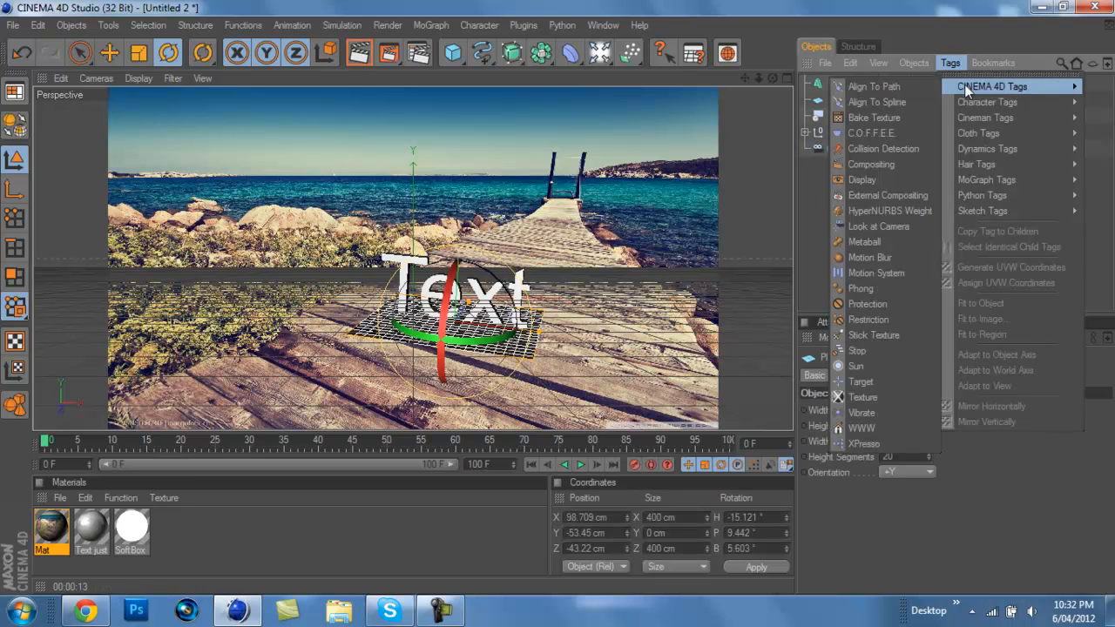
mouse_move(870, 164)
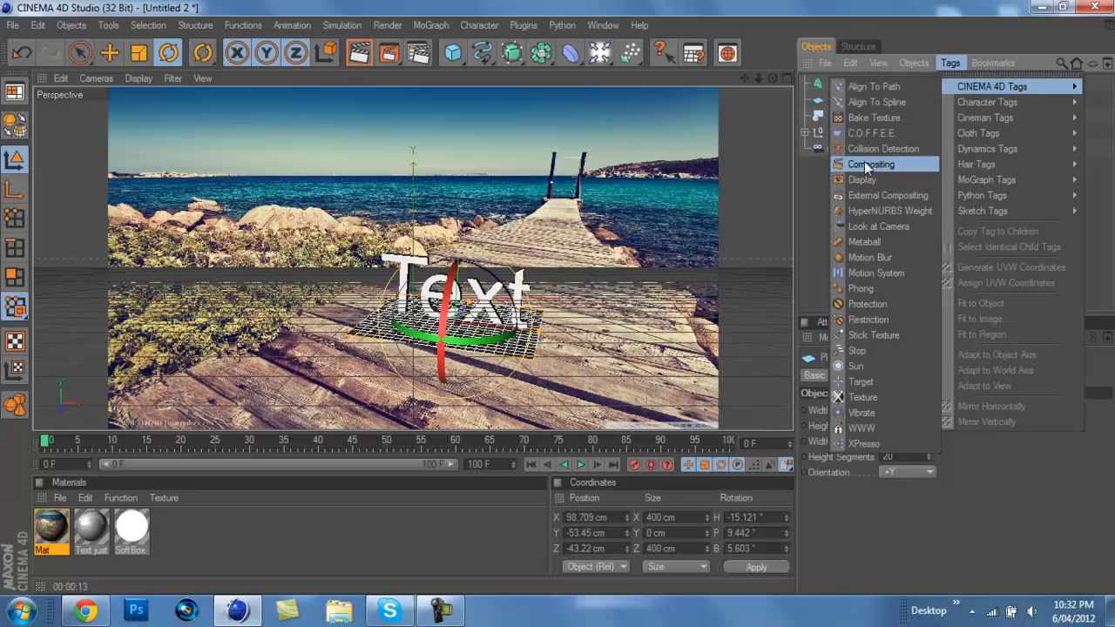
click(870, 164)
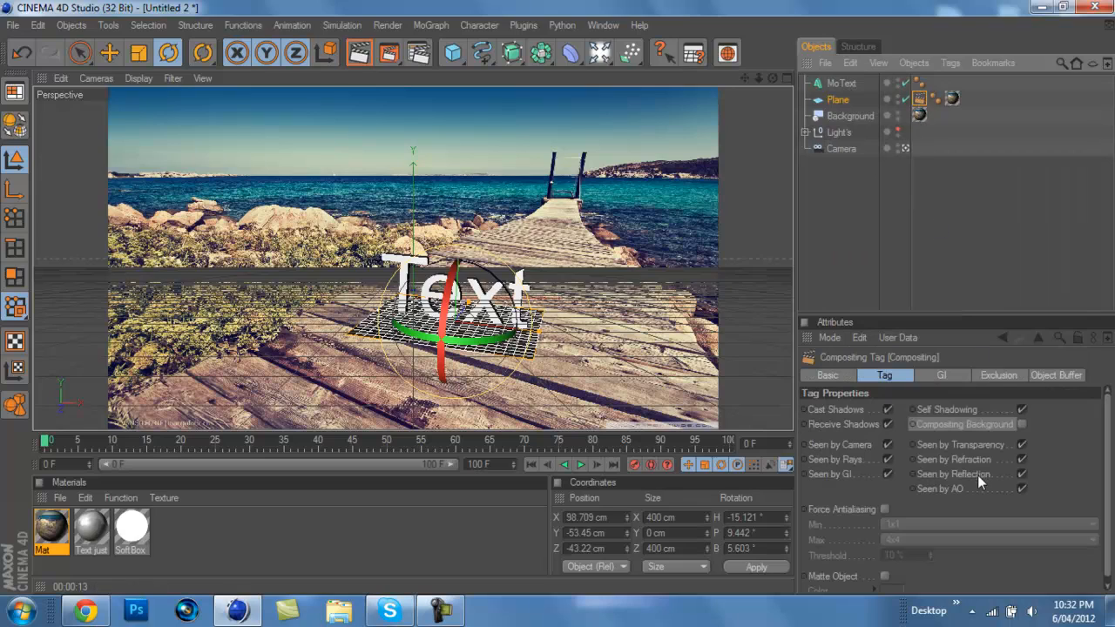
mouse_move(940, 435)
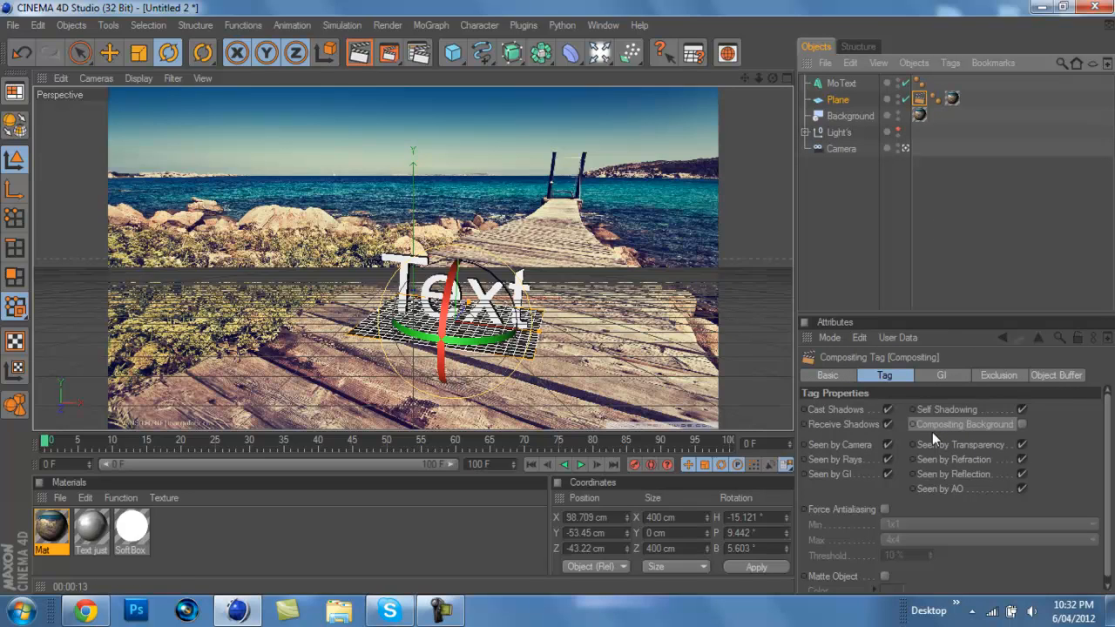
mouse_move(1024, 435)
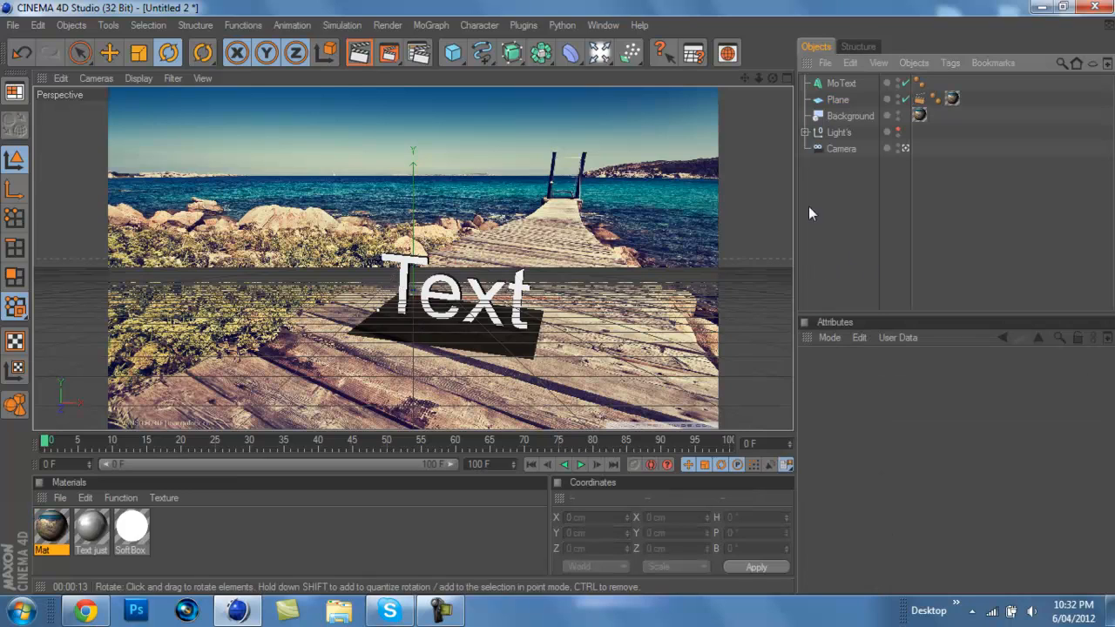
click(850, 115)
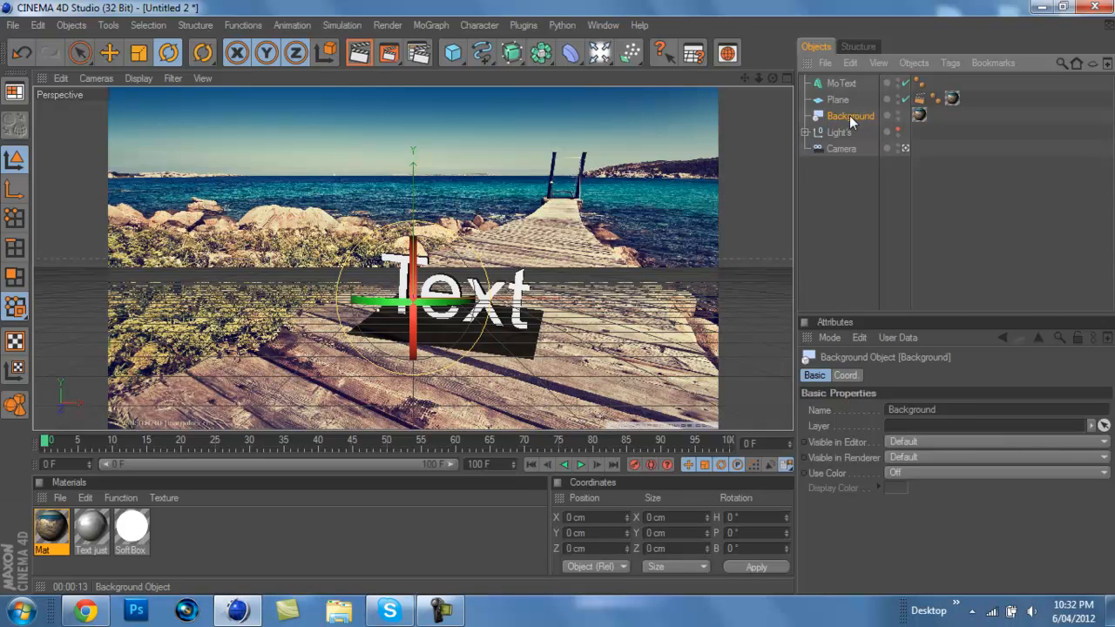
Move the text further back over the pier along the ground plane.
click(836, 100)
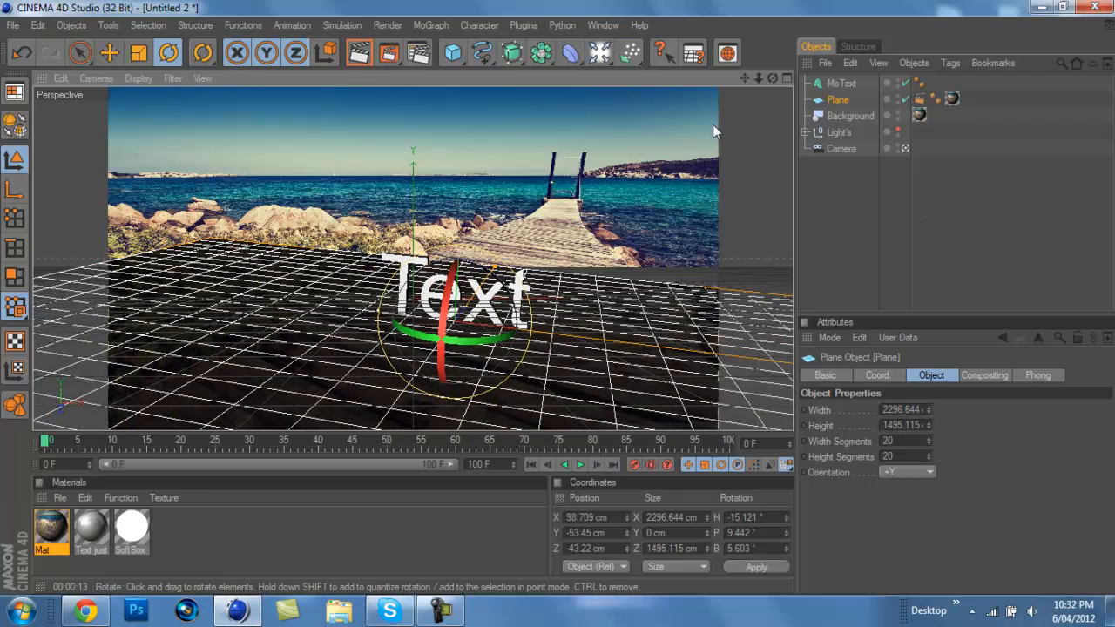
click(840, 132)
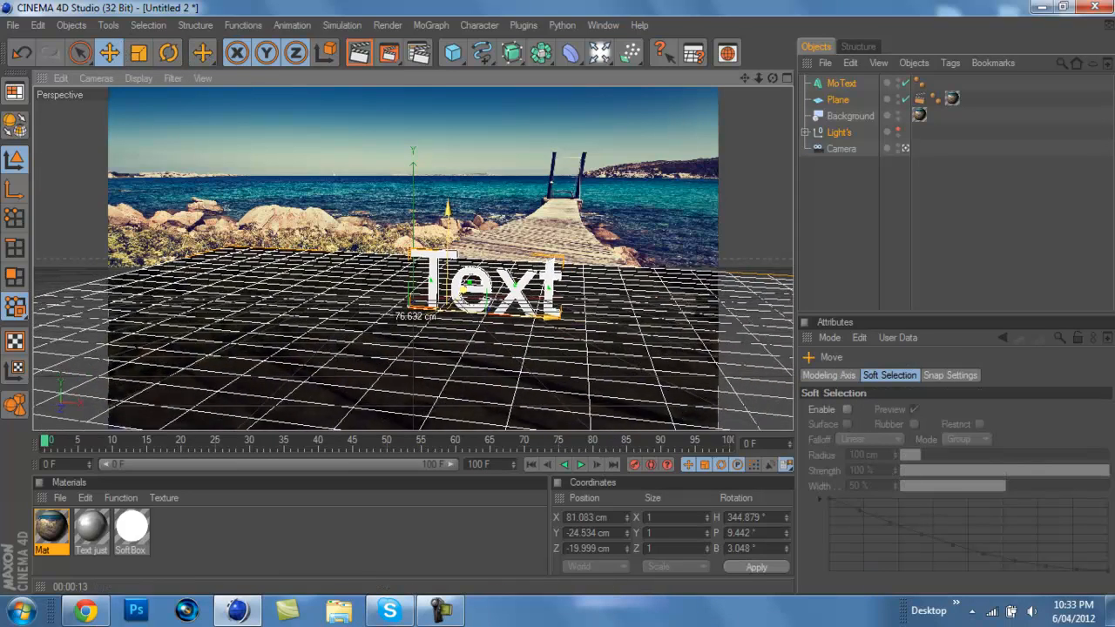
drag(491, 288, 491, 331)
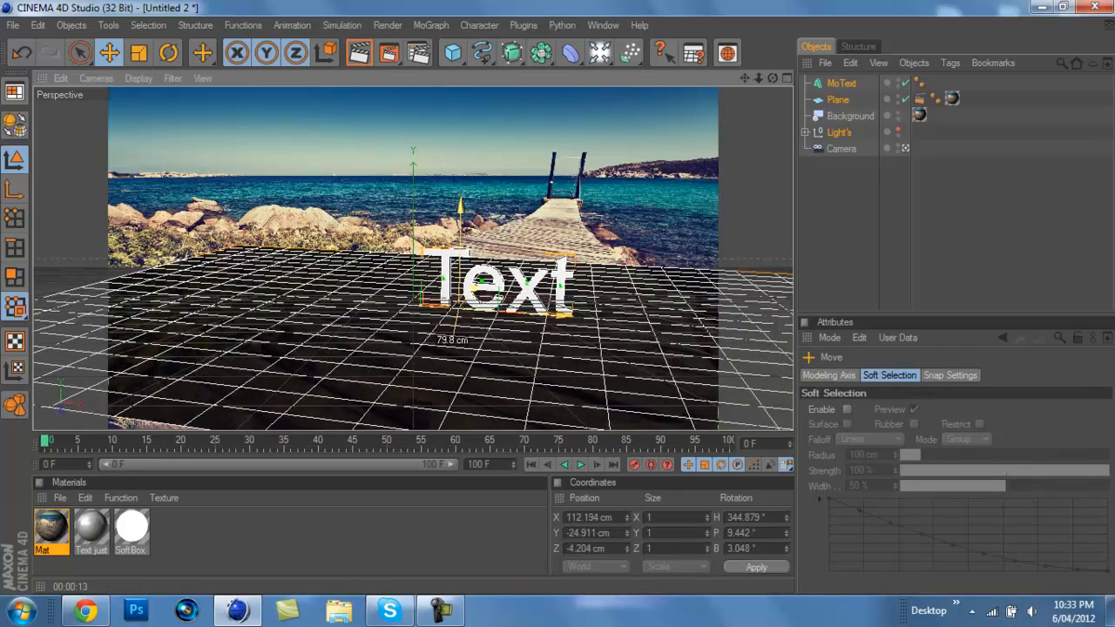
drag(496, 279, 496, 313)
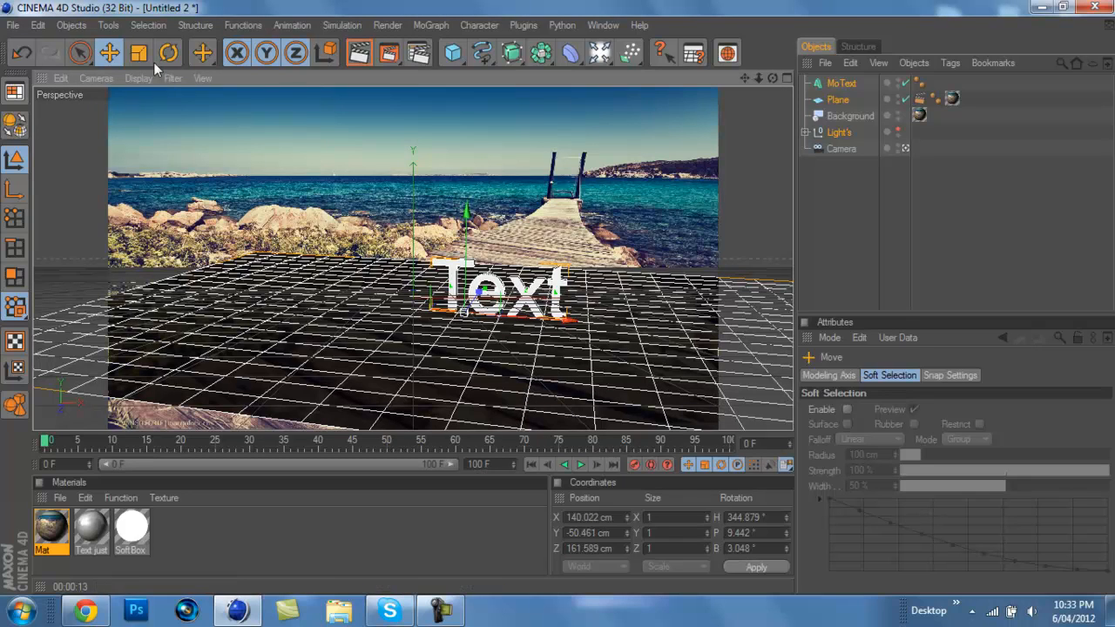
Rotate the text and plane together slightly to match the photo's tilt.
click(167, 52)
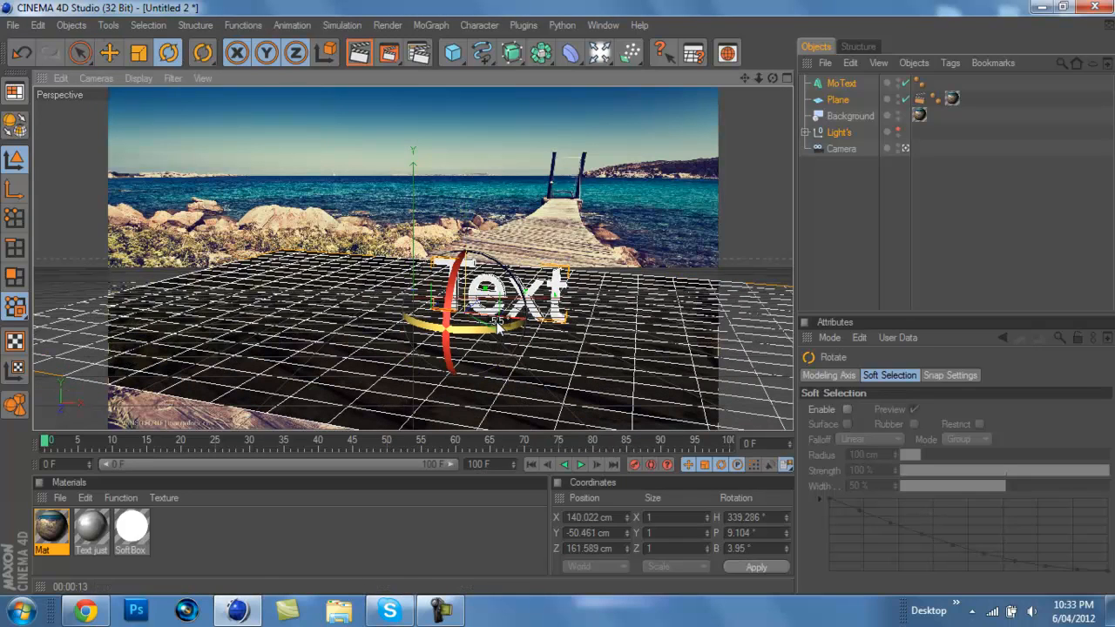
click(913, 375)
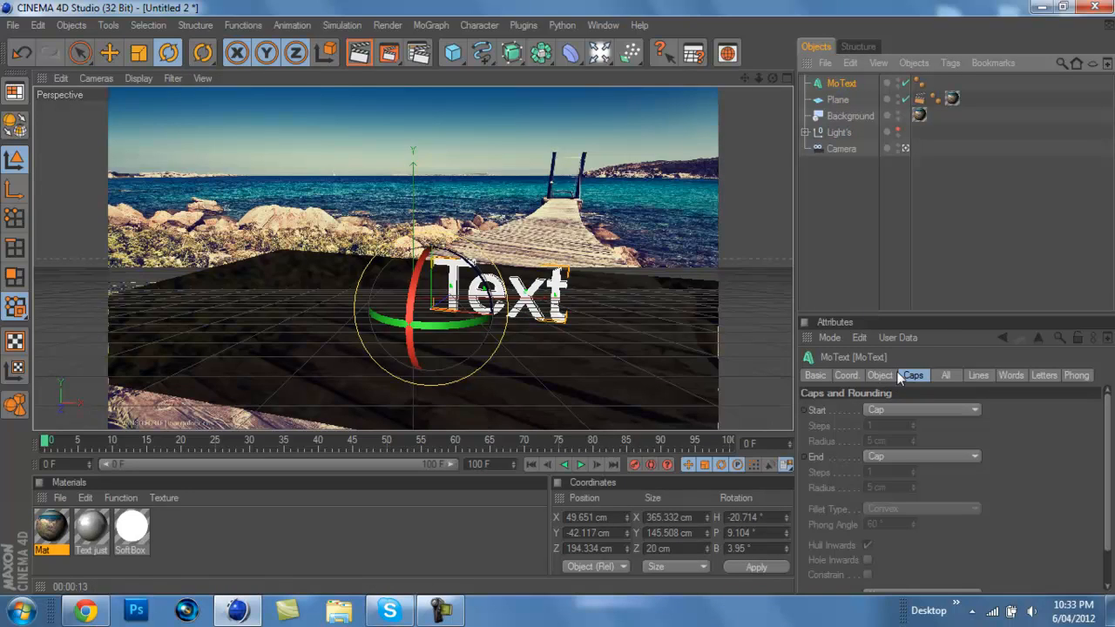
click(879, 374)
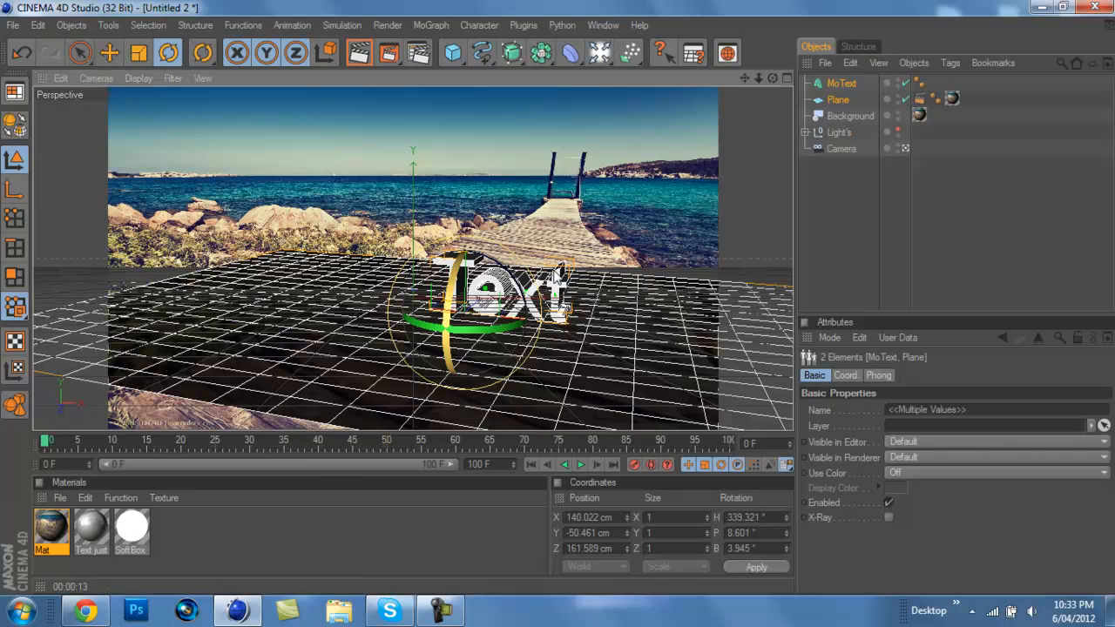
mouse_move(679, 361)
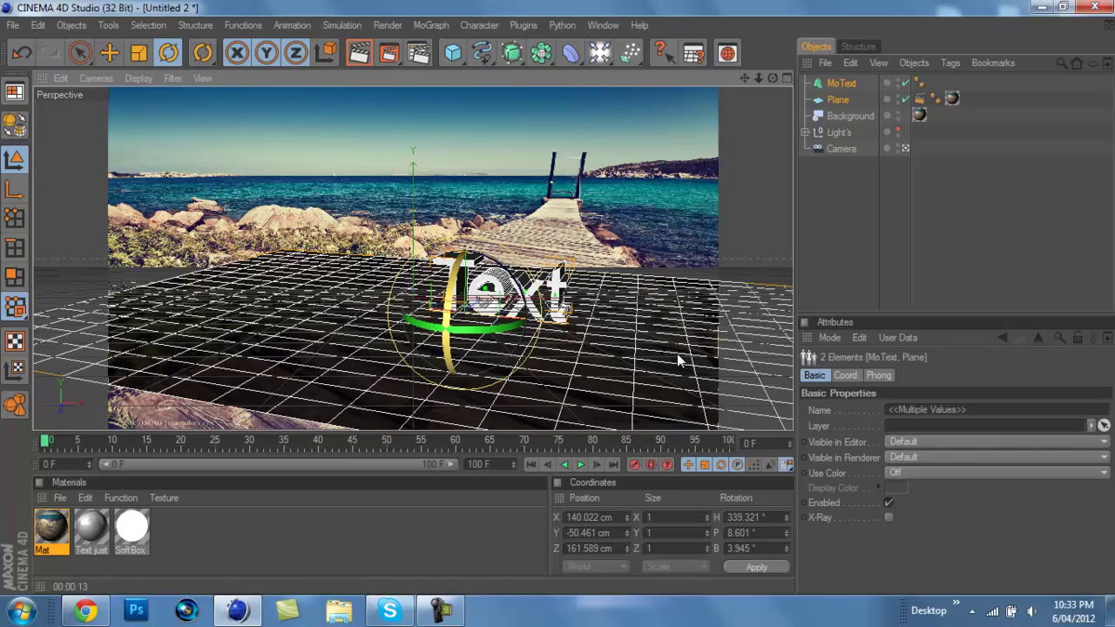
drag(470, 334, 449, 365)
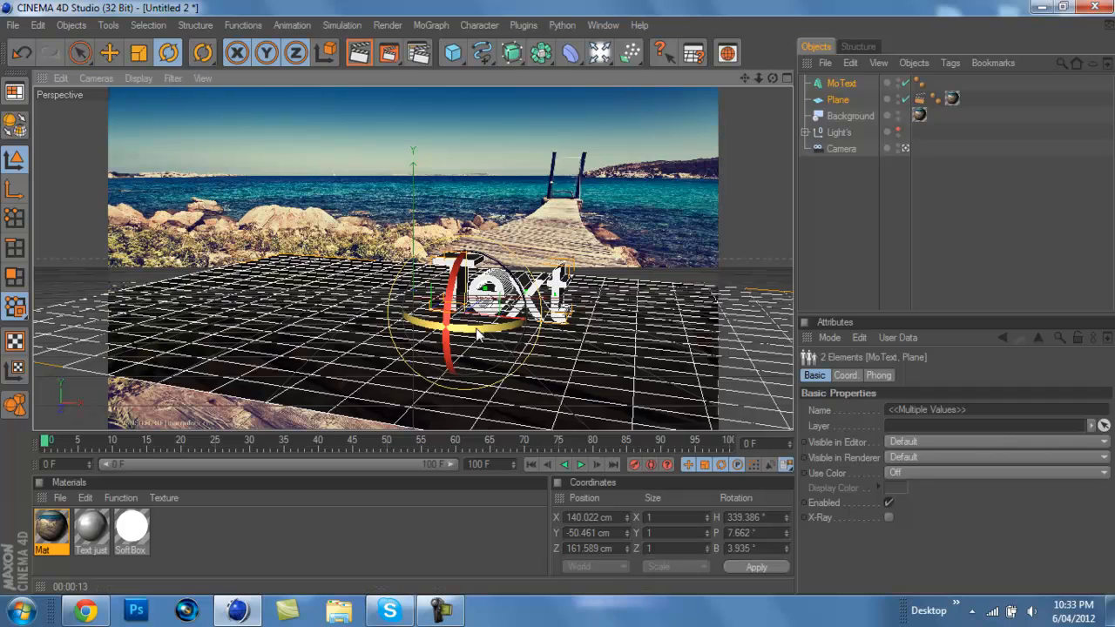
drag(479, 334, 505, 339)
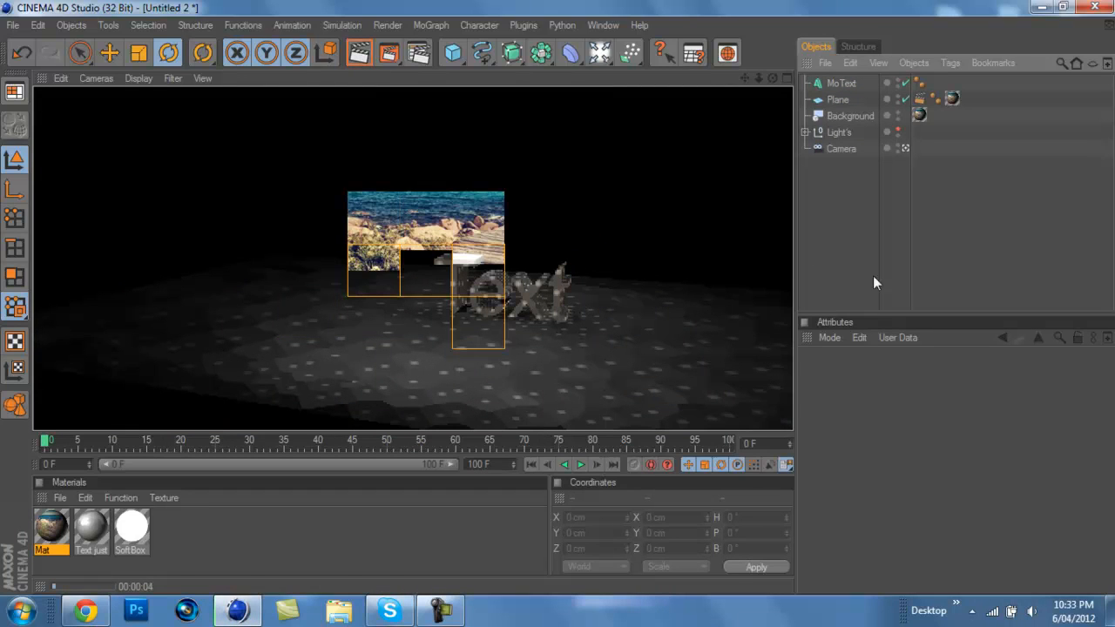
mouse_move(418, 52)
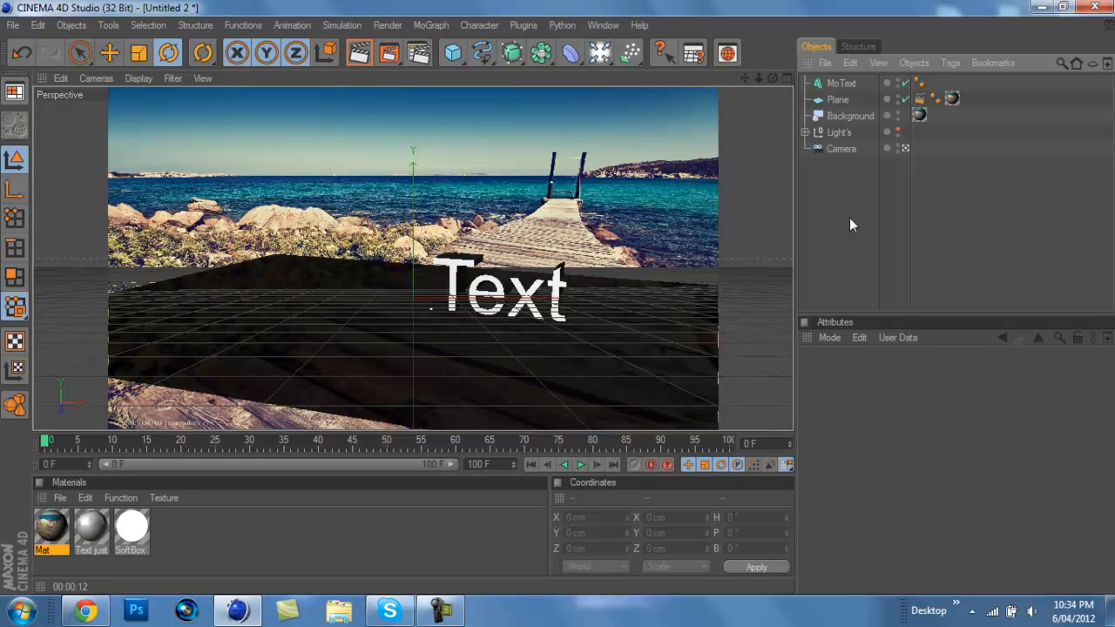
click(840, 84)
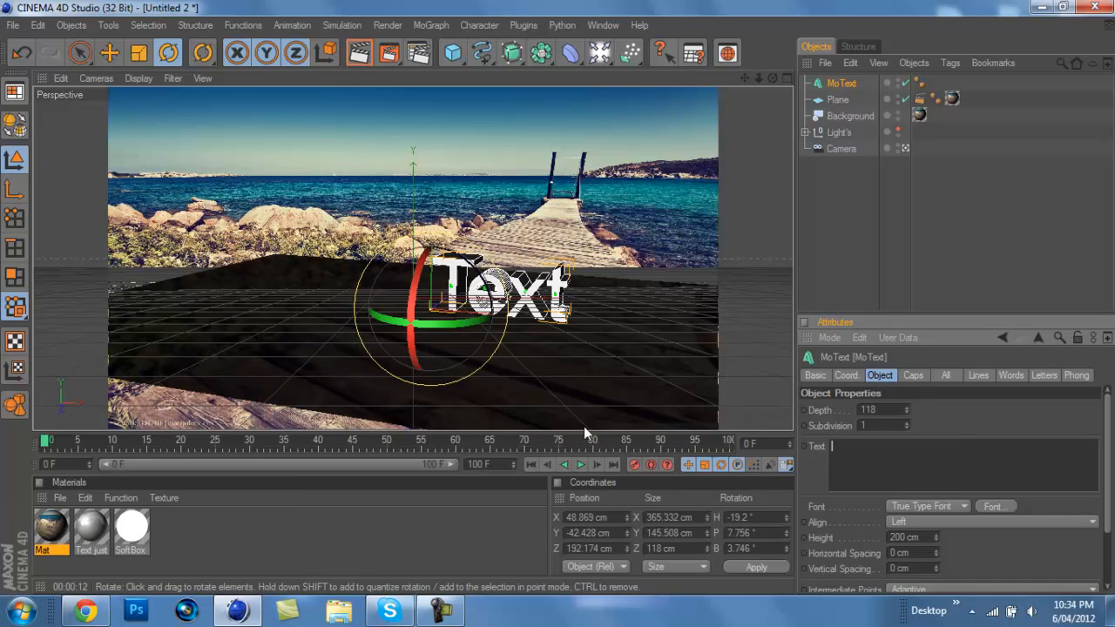
Replace the MoText's Text field with 'Galli' and bring up the font picker.
text(Gali)
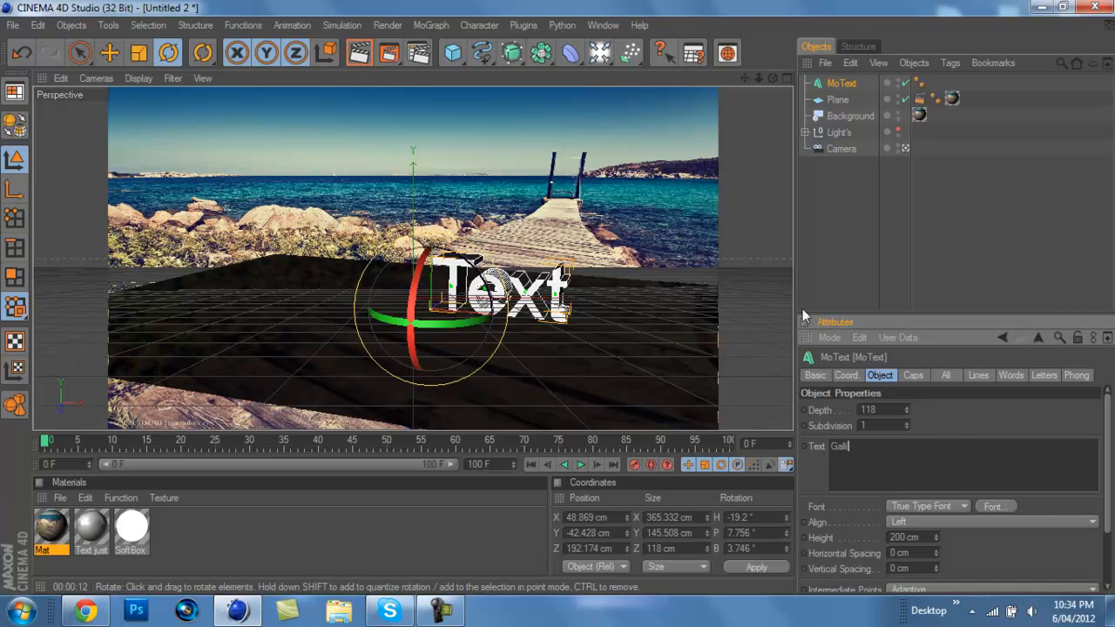
text(Galli)
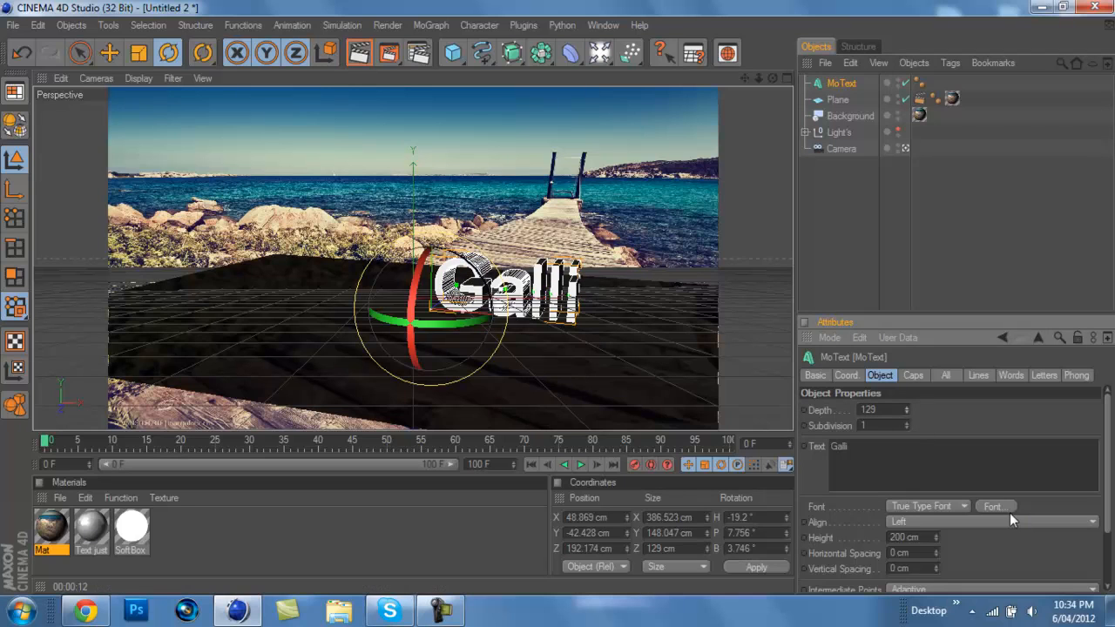
click(995, 505)
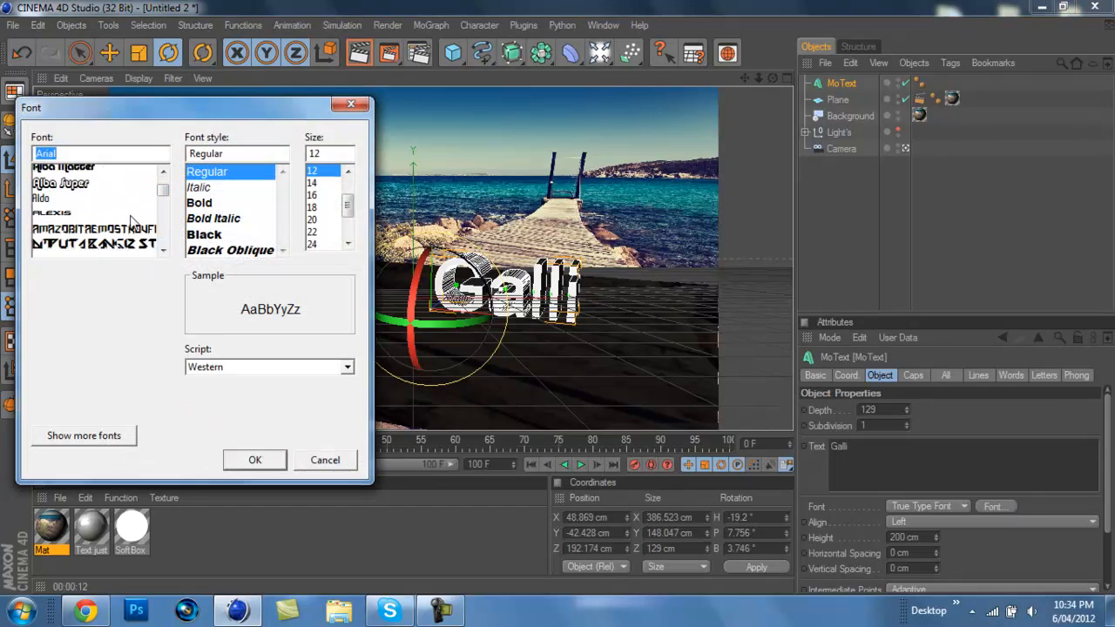
Choose the blocky display font in Bold style for the Galli text.
scroll(down, 3)
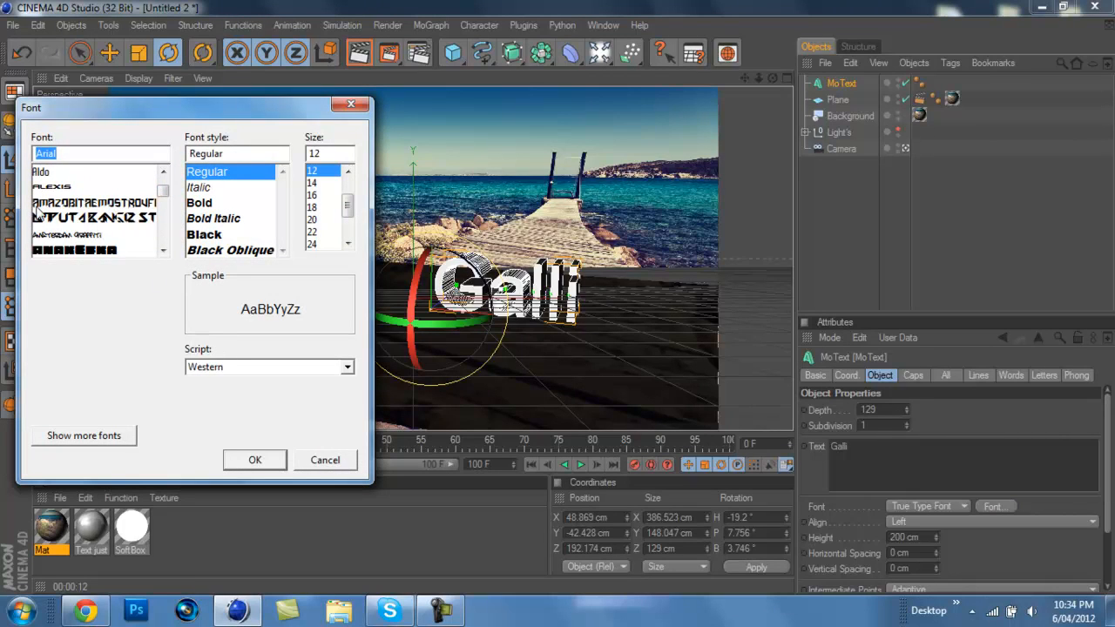
scroll(down, 3)
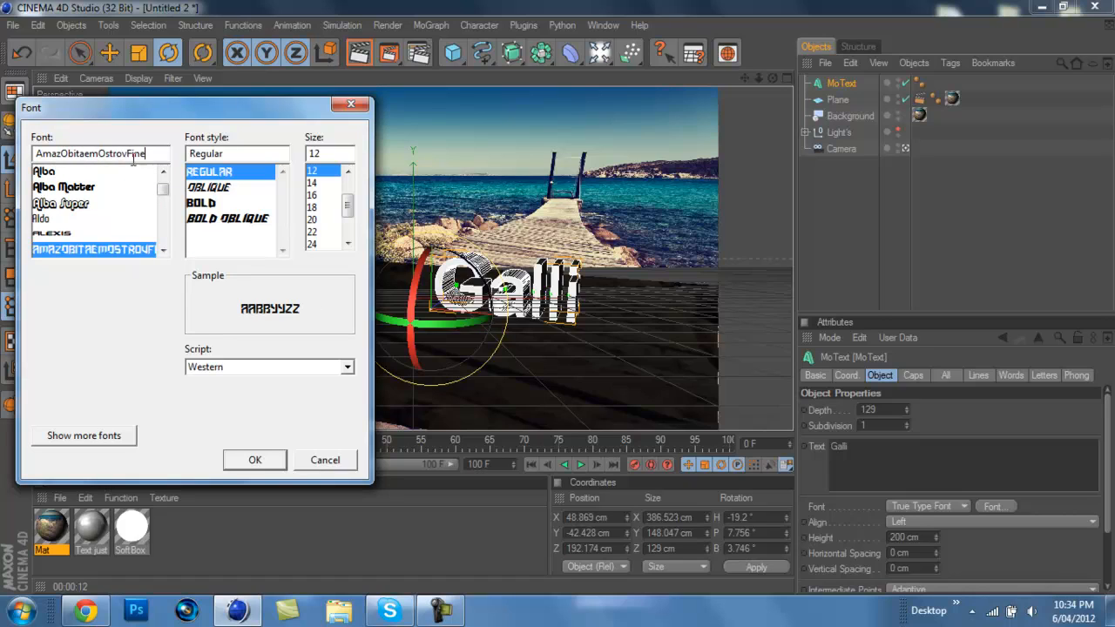
click(209, 187)
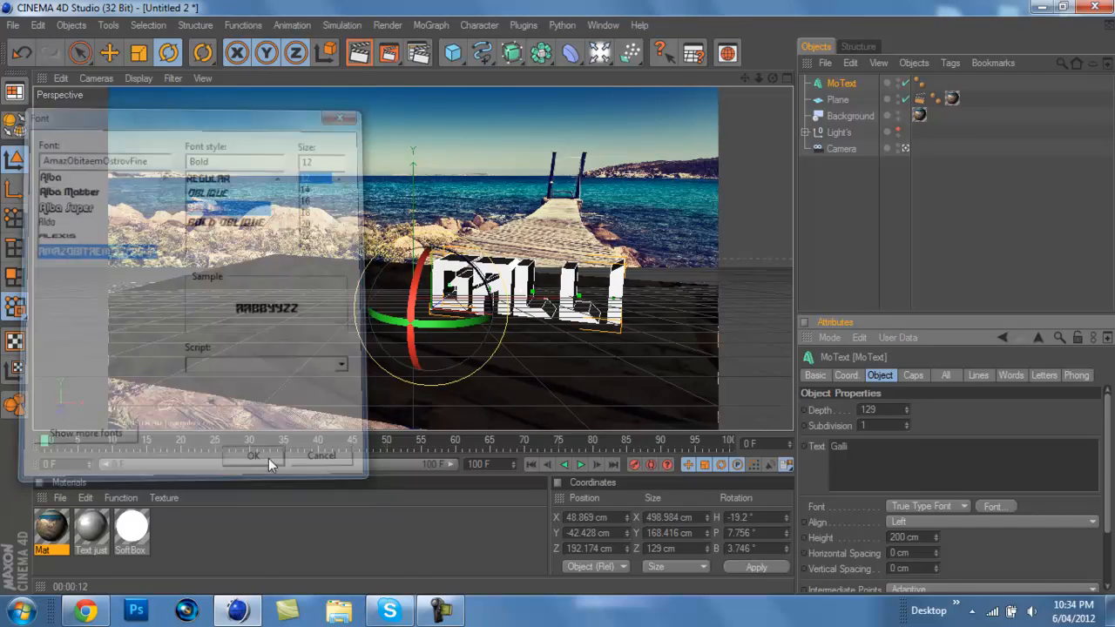
click(254, 457)
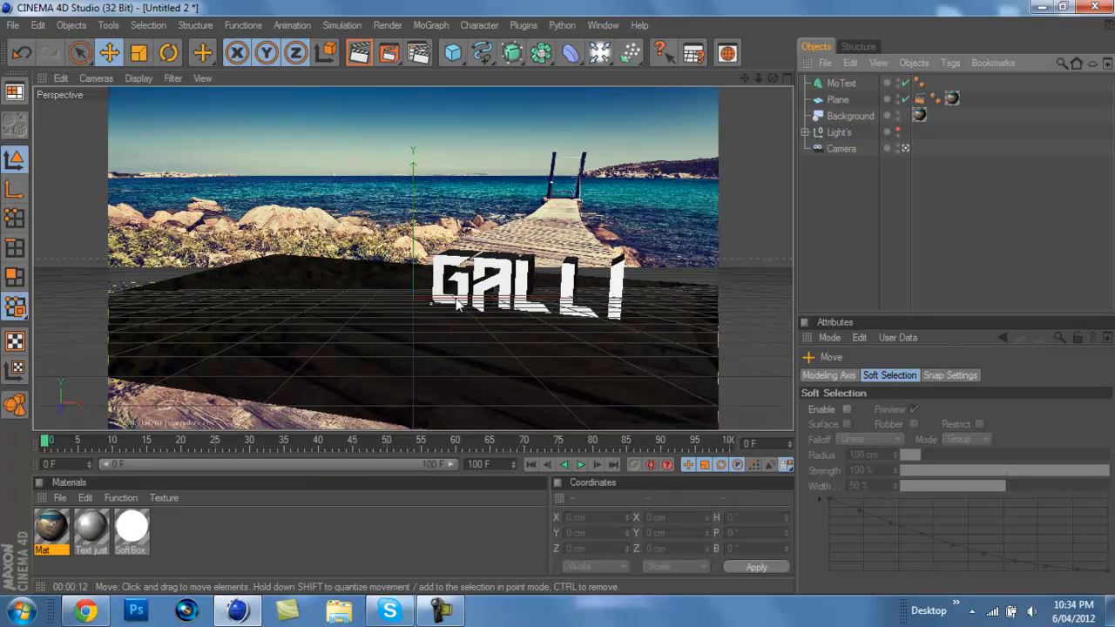
Reselect the MoText and give it the existing text material.
click(840, 83)
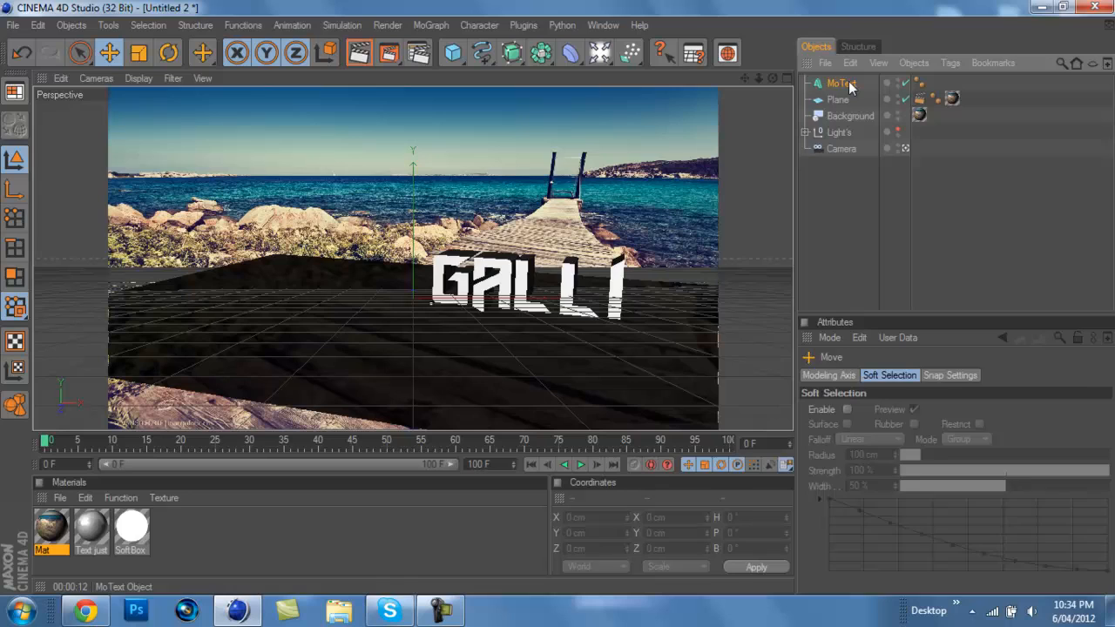
click(840, 83)
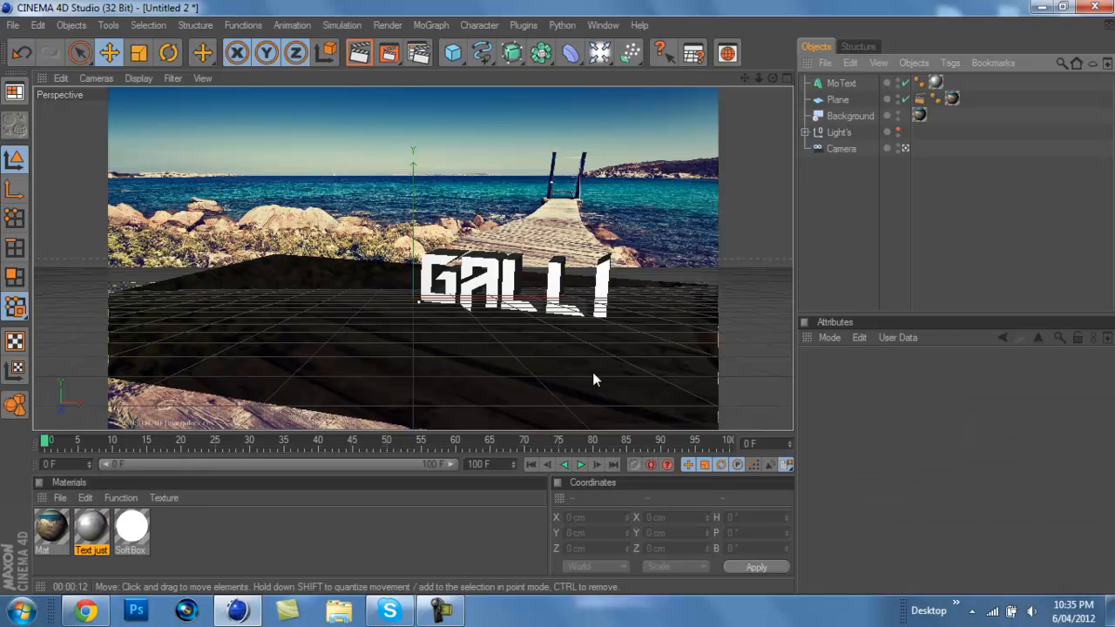
Create a new material with Fresnel reflection, Brightness 38% and Mix Strength 29%.
double_click(51, 526)
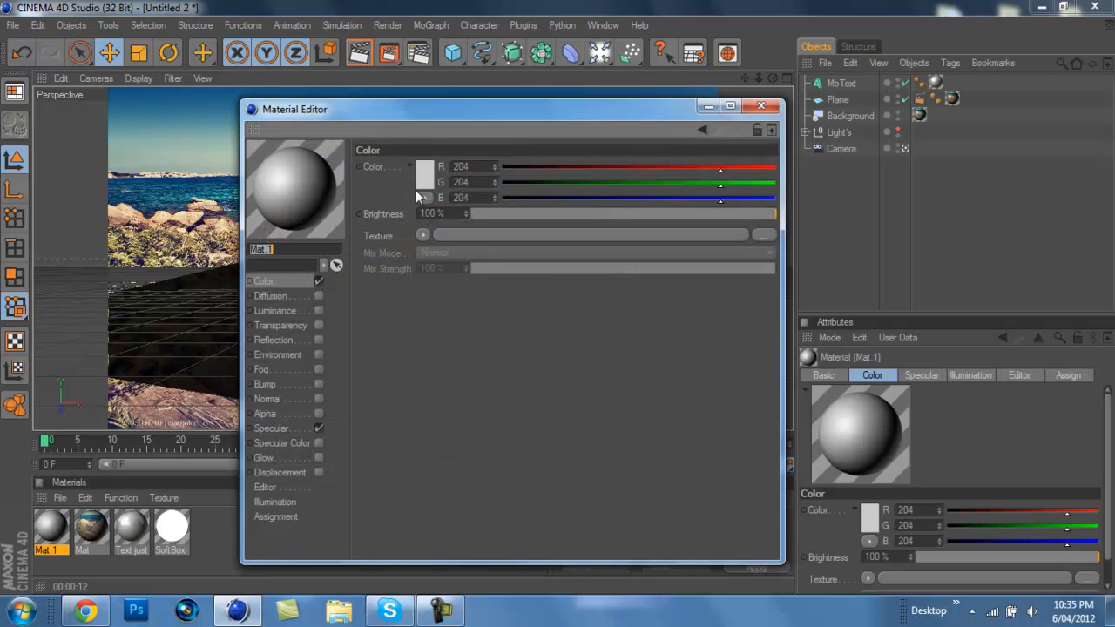
mouse_move(289, 349)
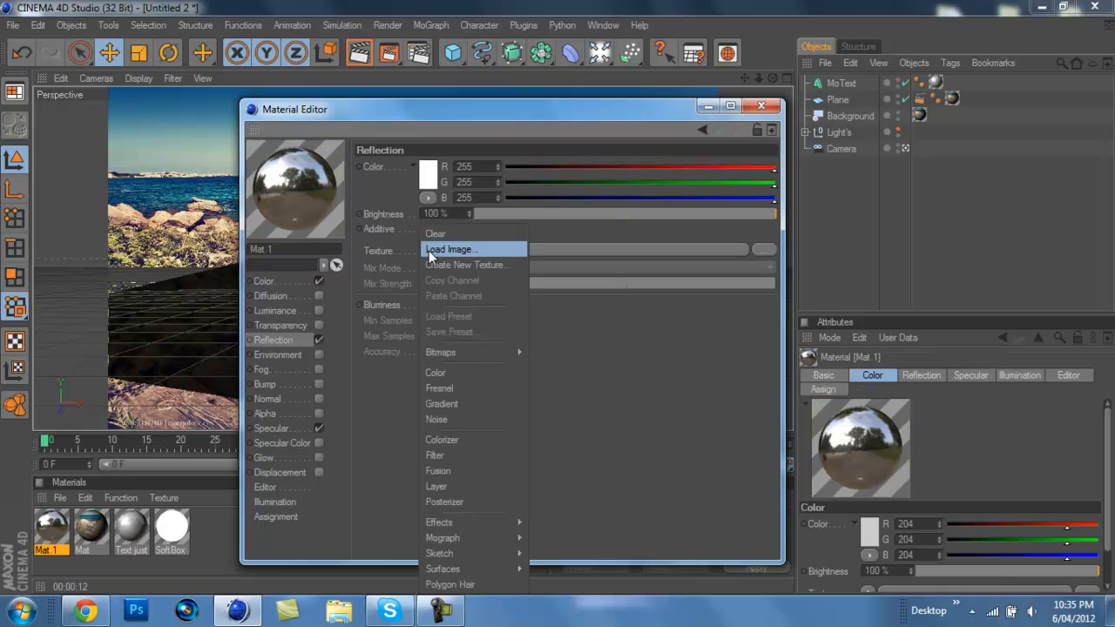
click(439, 386)
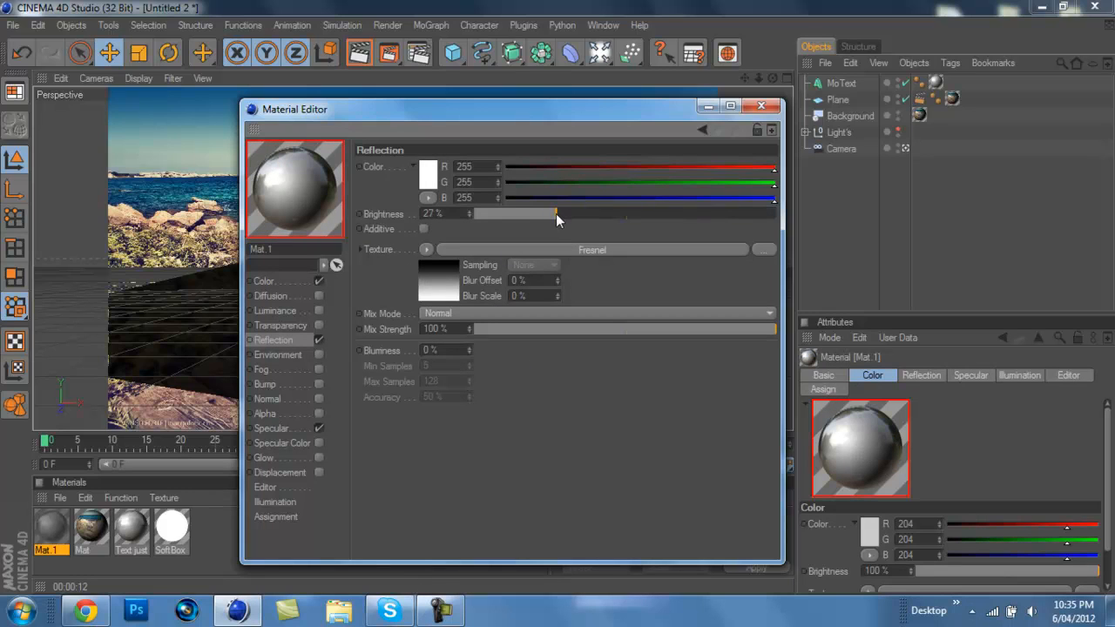
drag(538, 213, 589, 212)
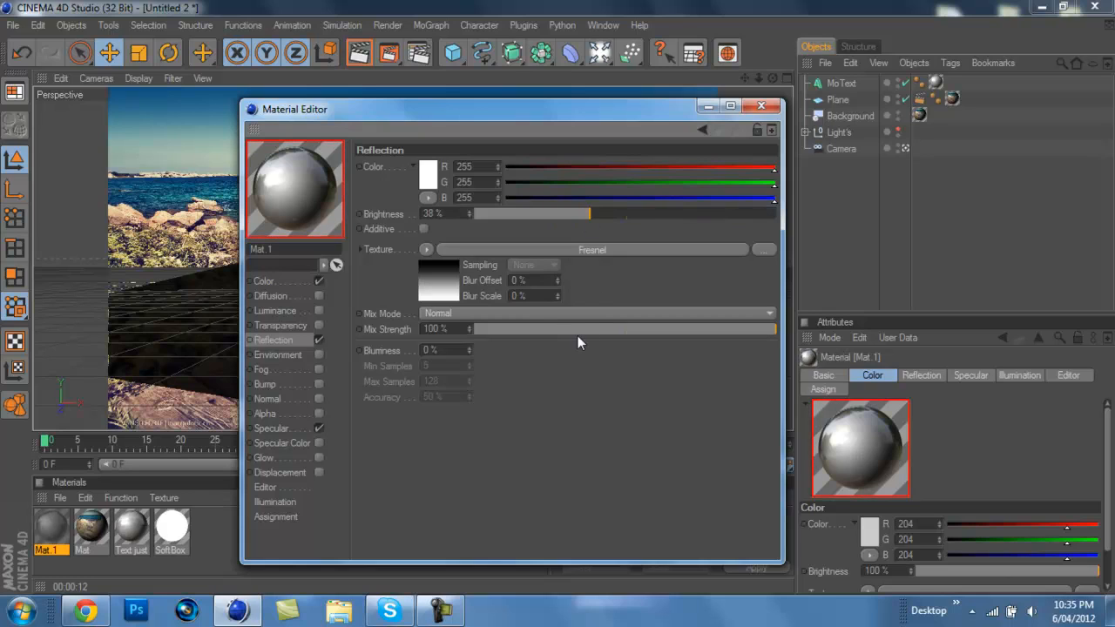
drag(775, 327, 561, 327)
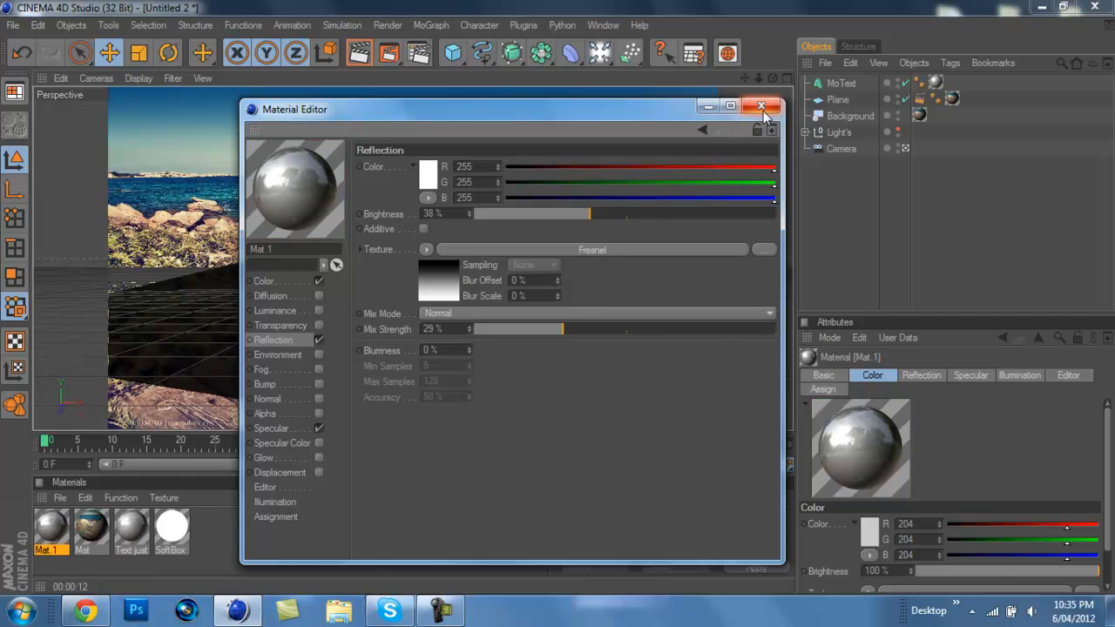
click(761, 106)
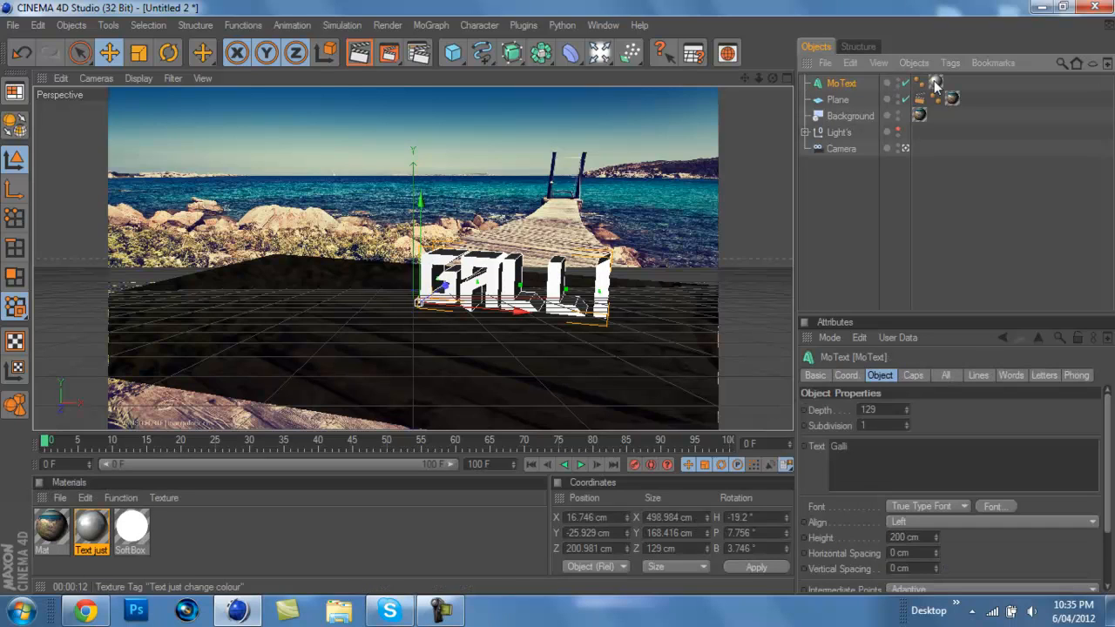
Set the MoText's Start and End caps to Fillet Cap for rounded letter edges.
click(913, 374)
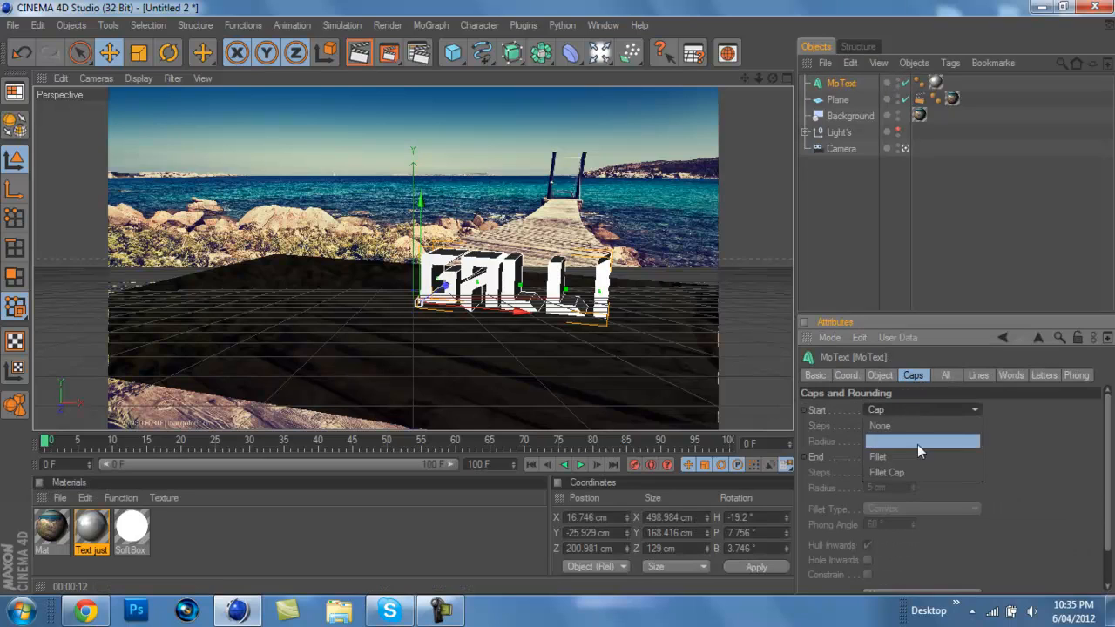
click(887, 472)
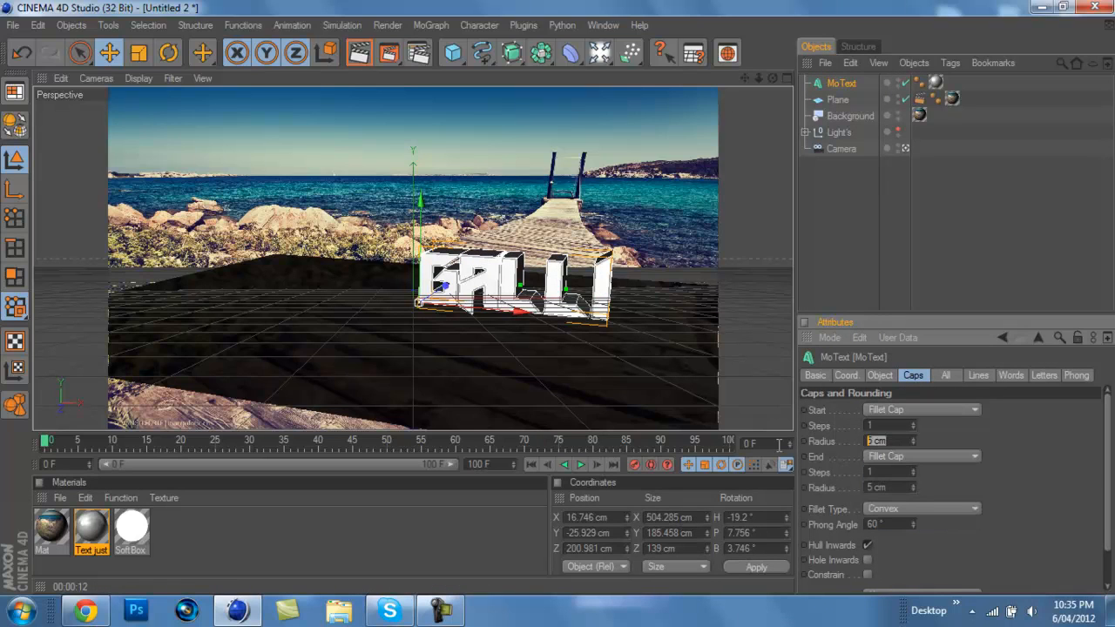
click(914, 282)
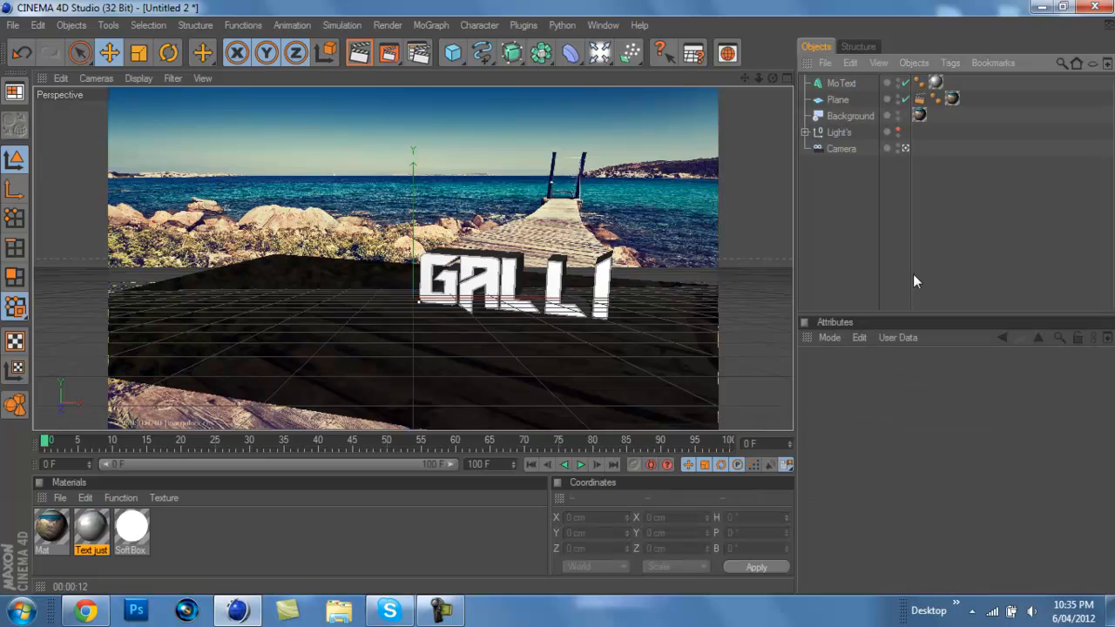
click(841, 83)
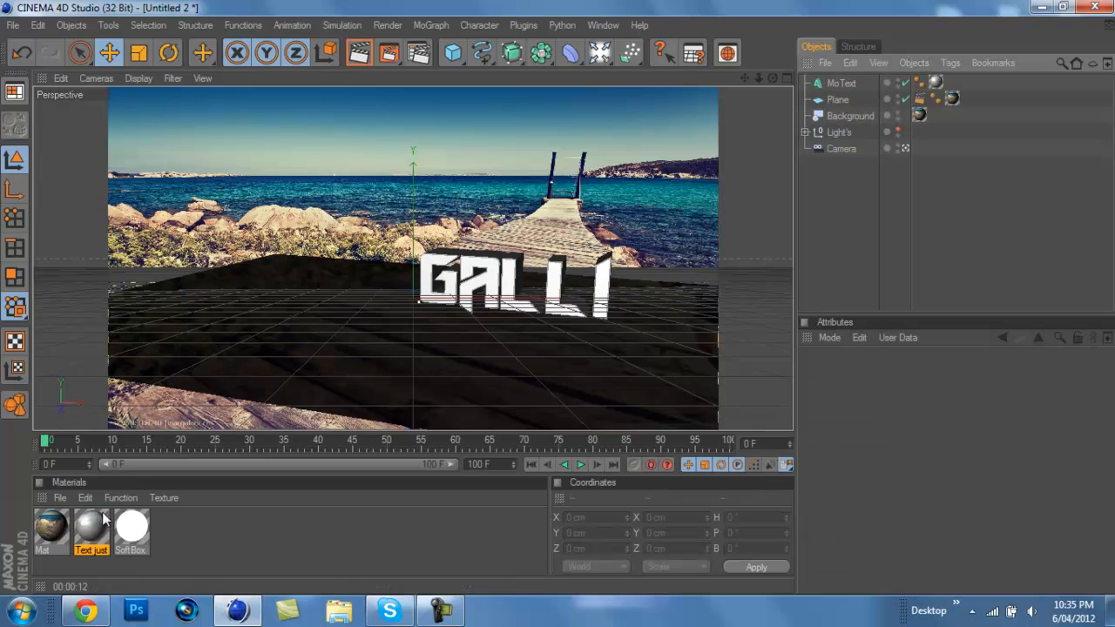
mouse_move(294, 439)
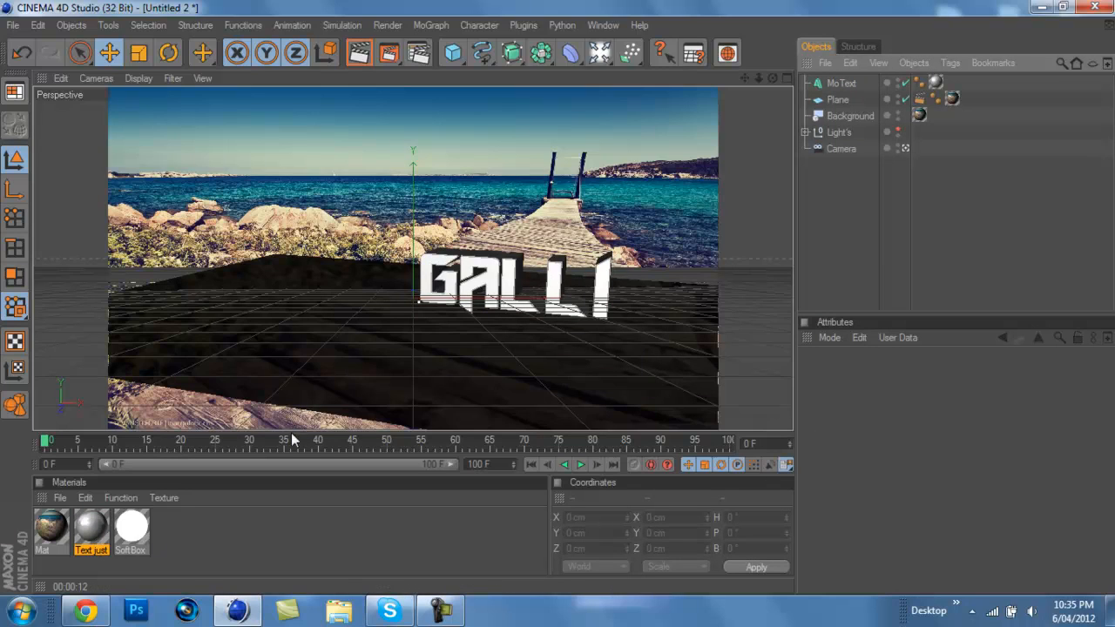
mouse_move(488, 216)
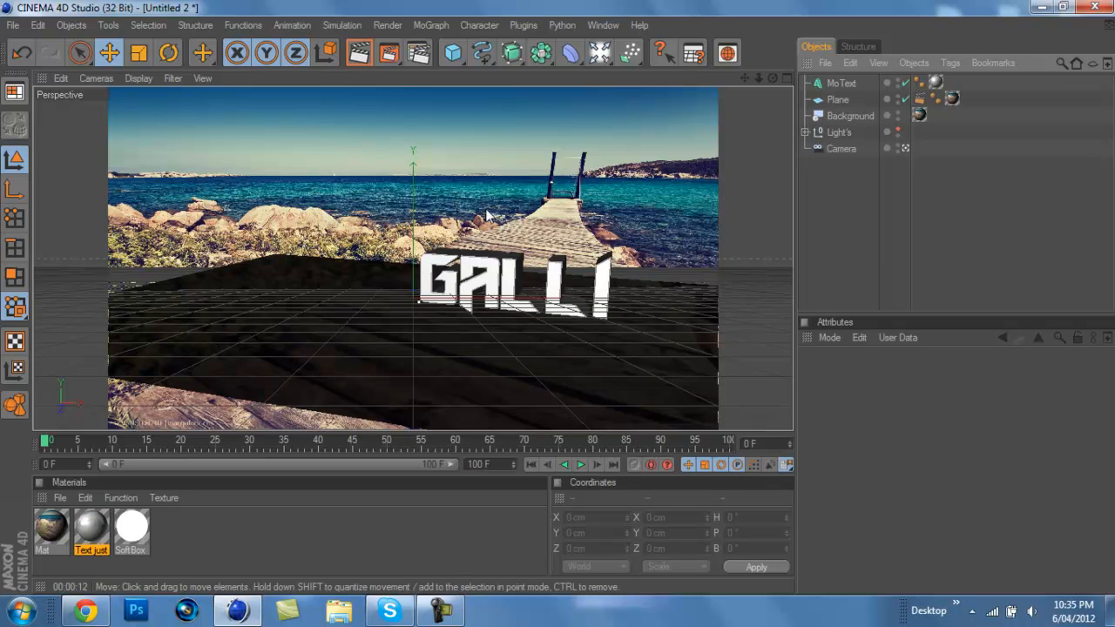
mouse_move(359, 54)
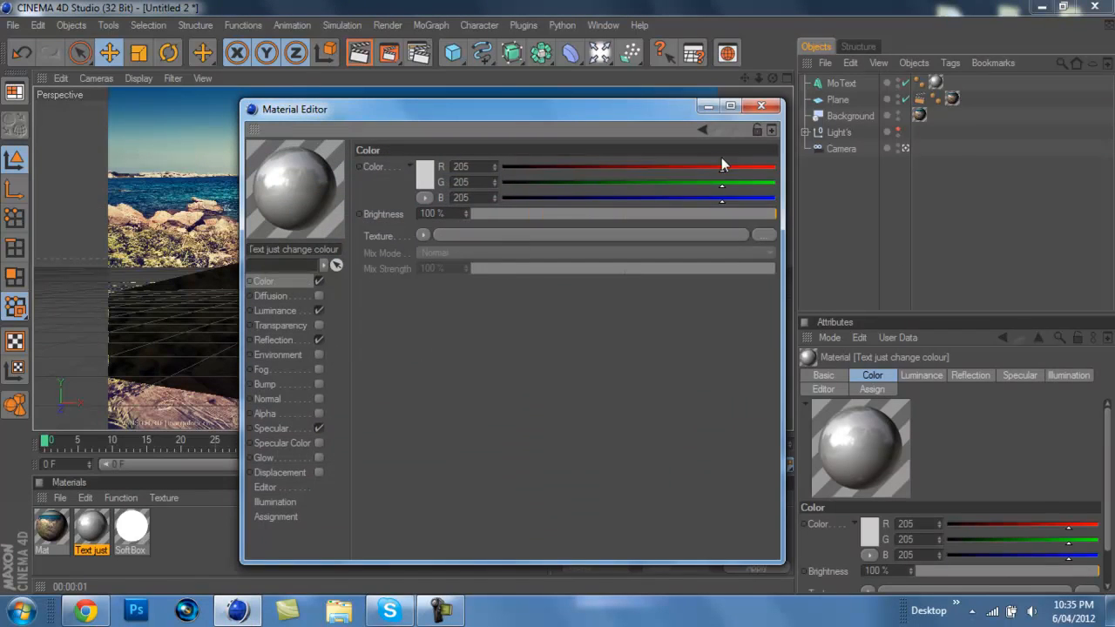
click(759, 106)
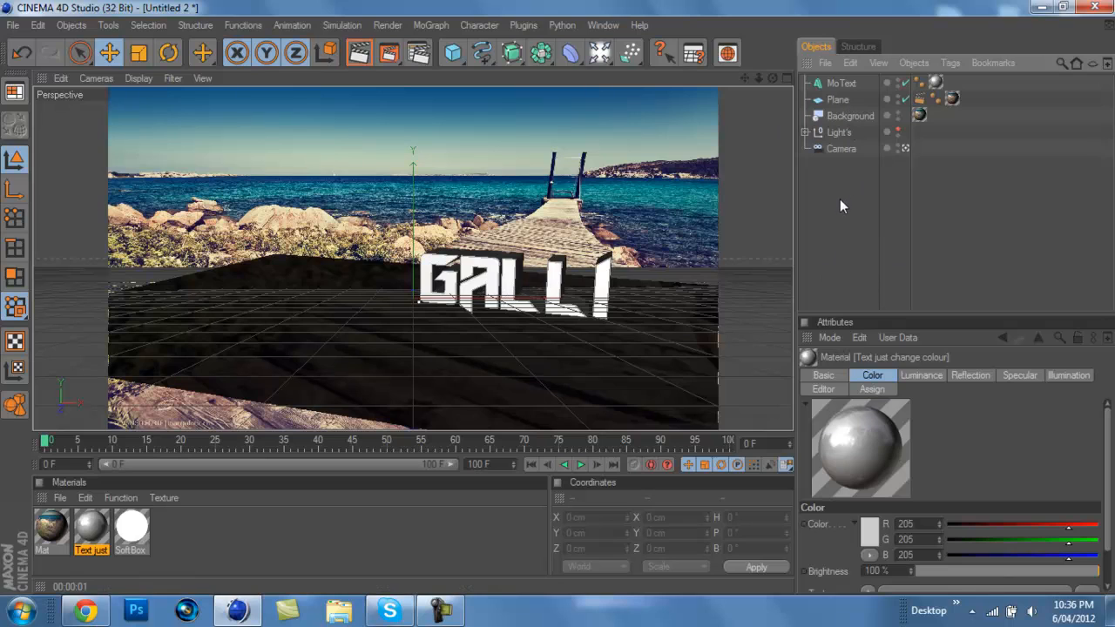
click(839, 83)
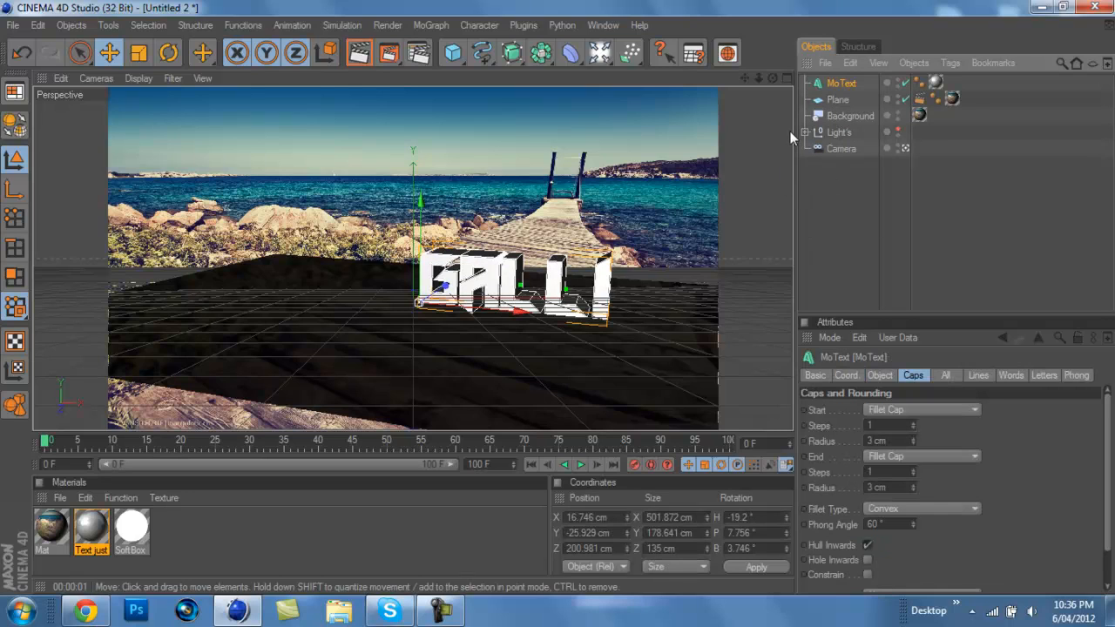
Add a Dynamics Body tag to the GALLI MoText and select the plane's Dynamics Body tag.
right_click(850, 115)
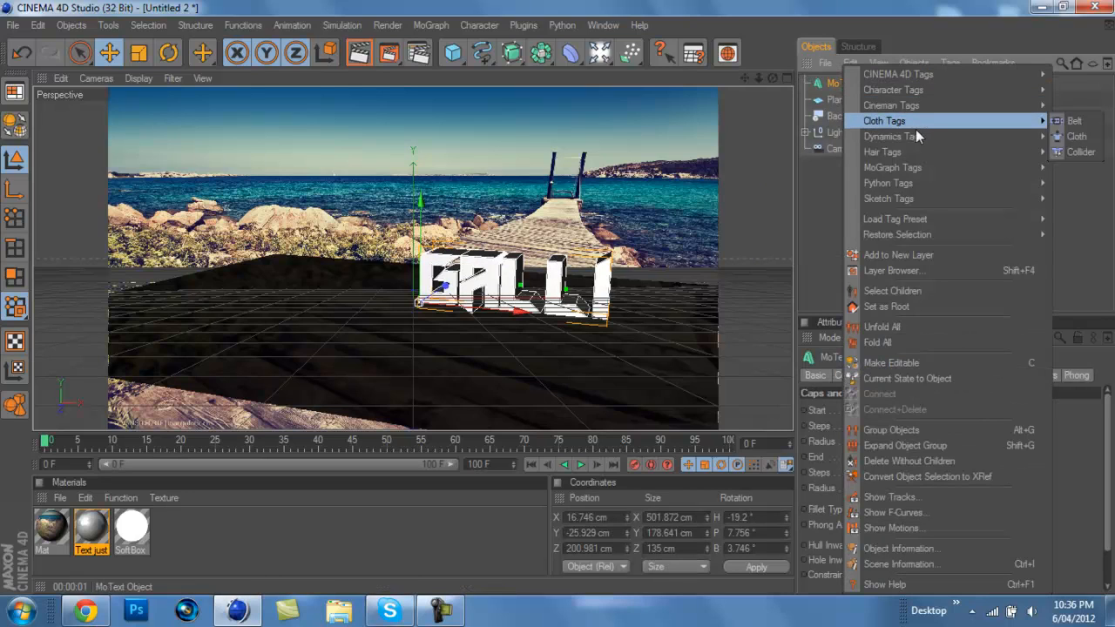
mouse_move(892, 136)
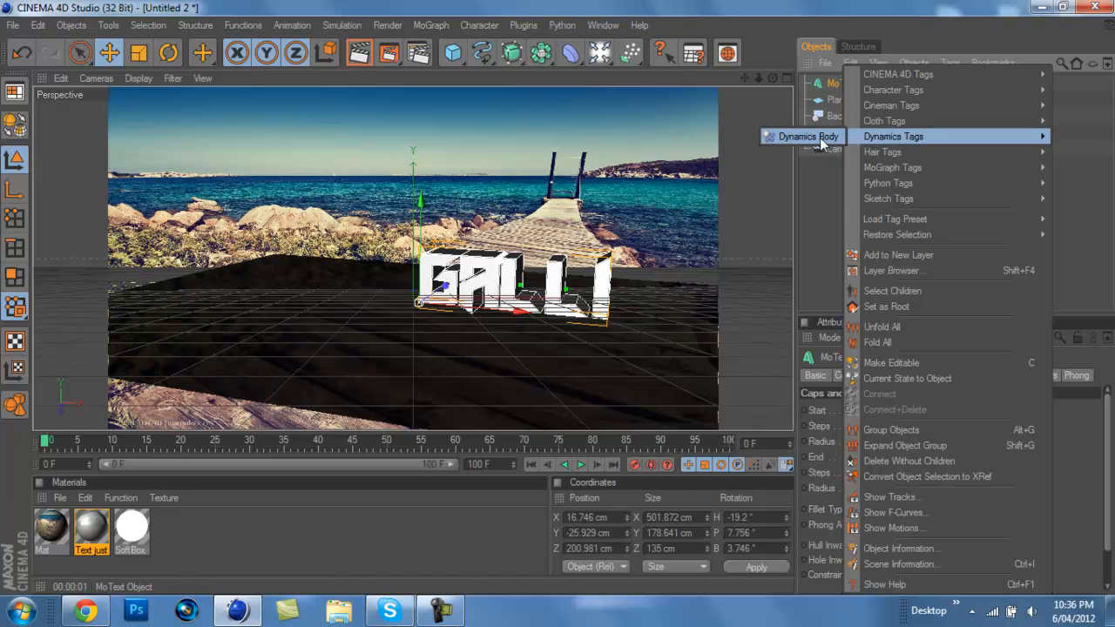
click(833, 99)
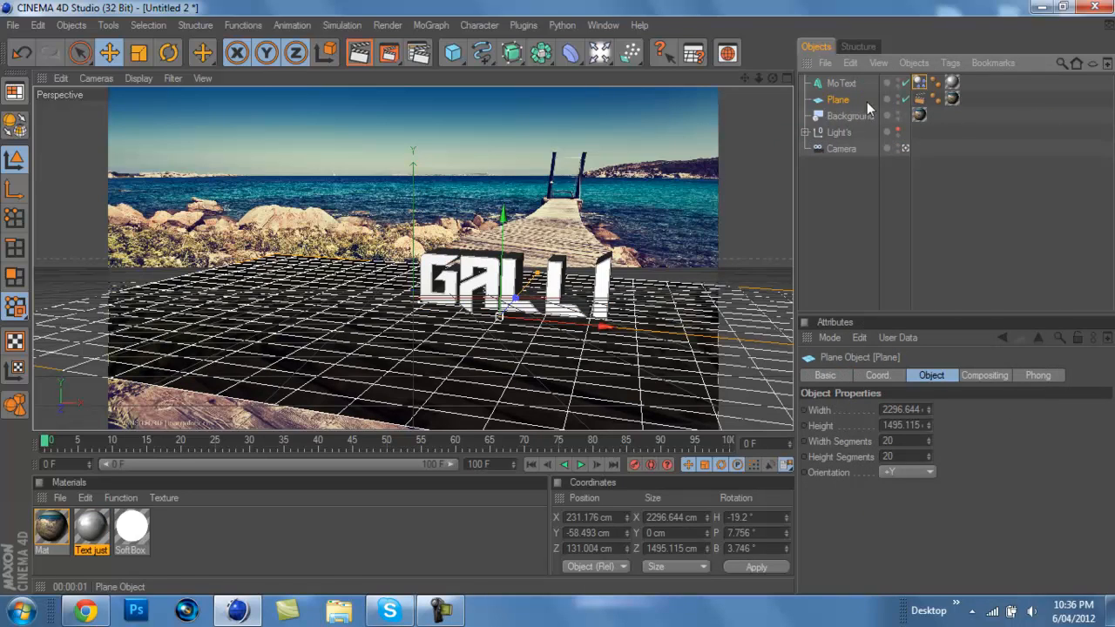
click(841, 83)
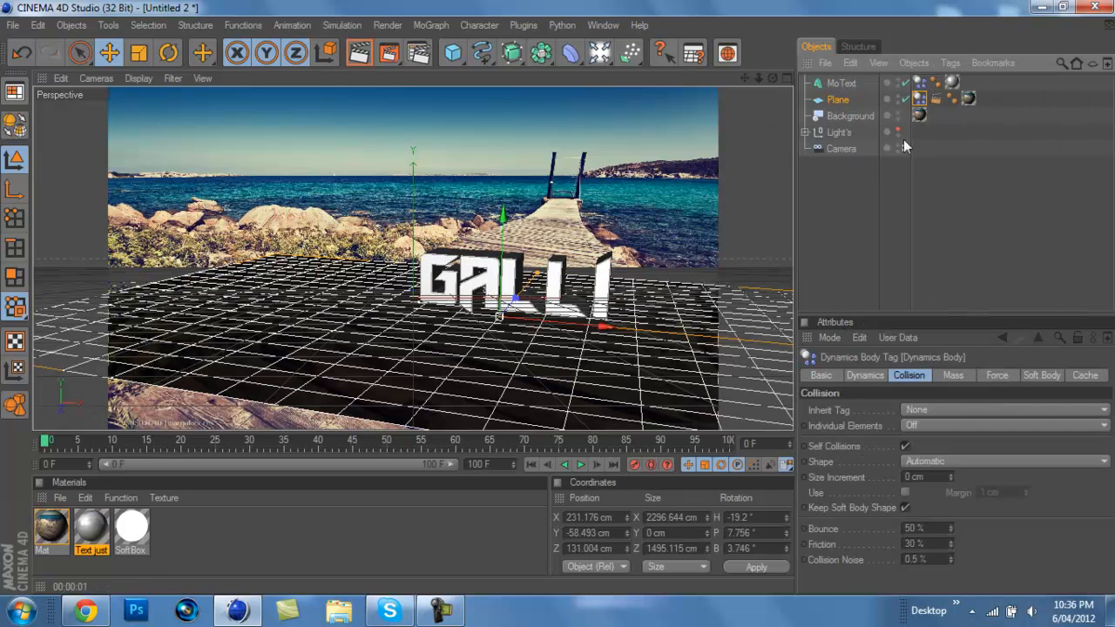
click(919, 97)
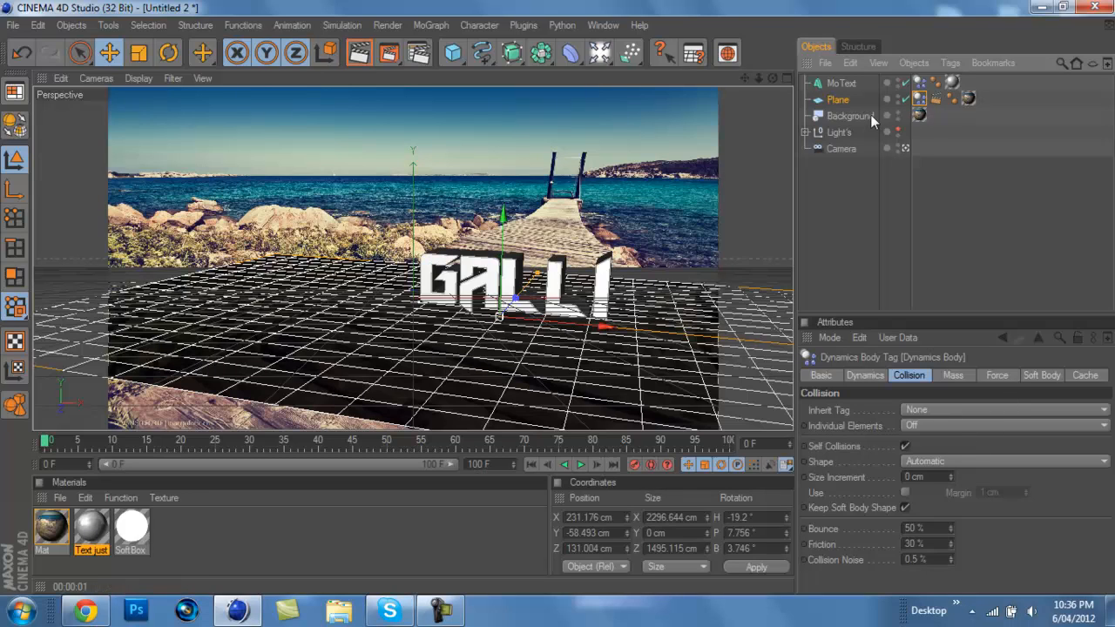
mouse_move(972, 468)
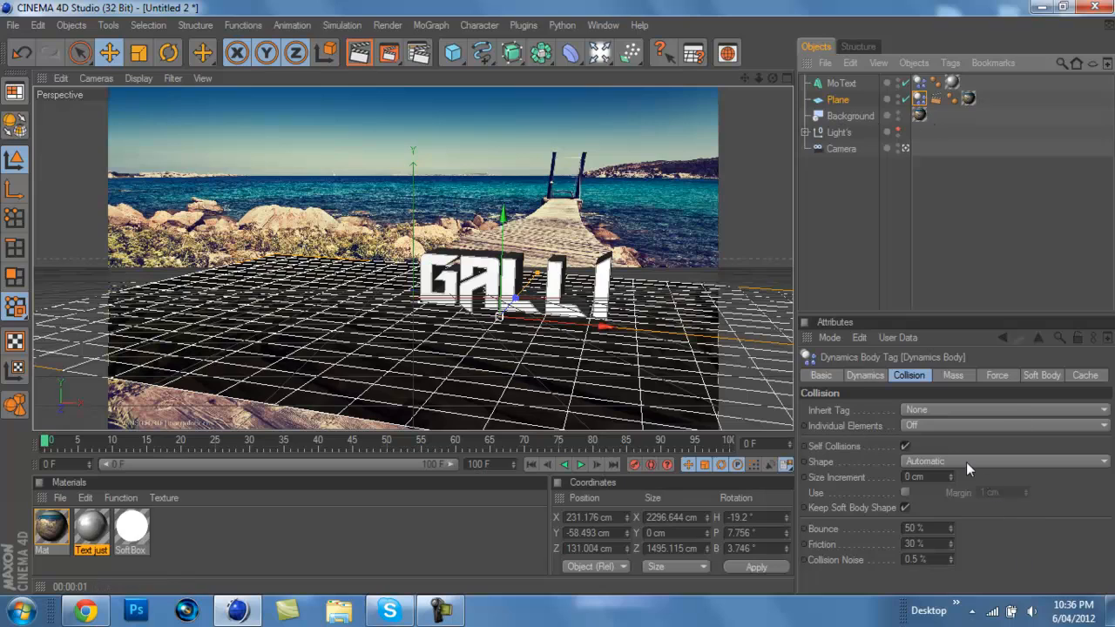
Set the plane's dynamics Trigger to At Velocity Peak and review the text's collision settings.
click(863, 374)
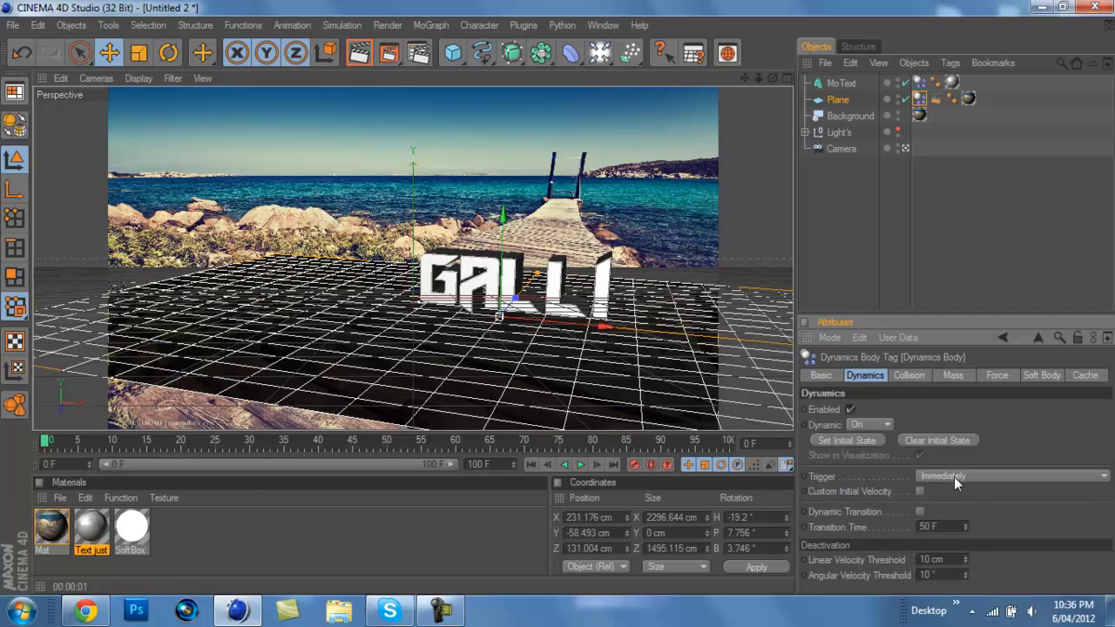
click(1104, 476)
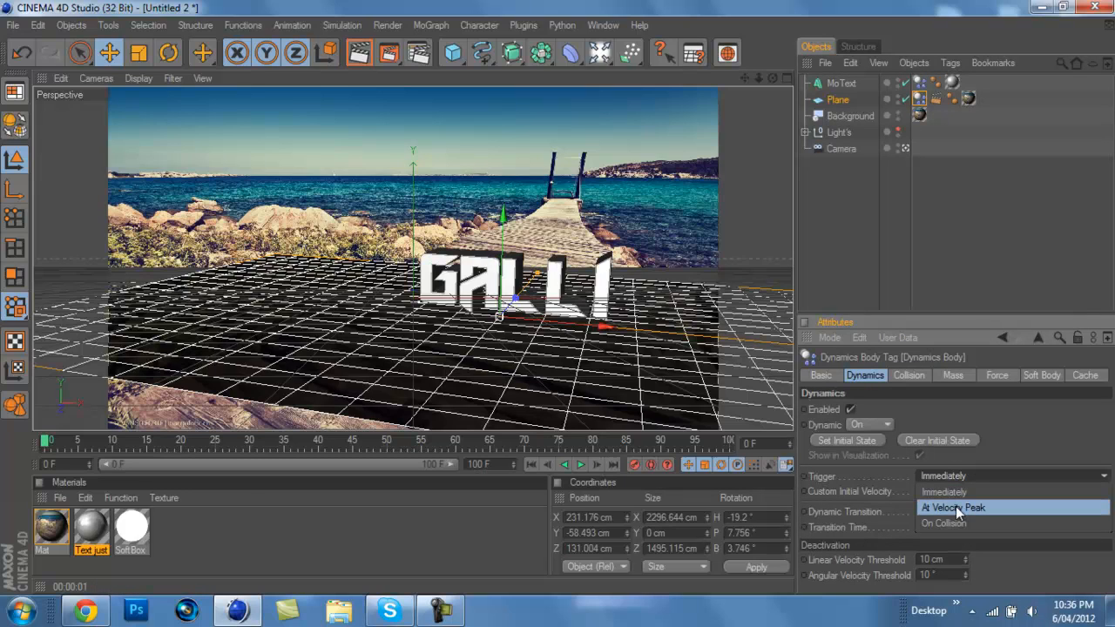
click(951, 507)
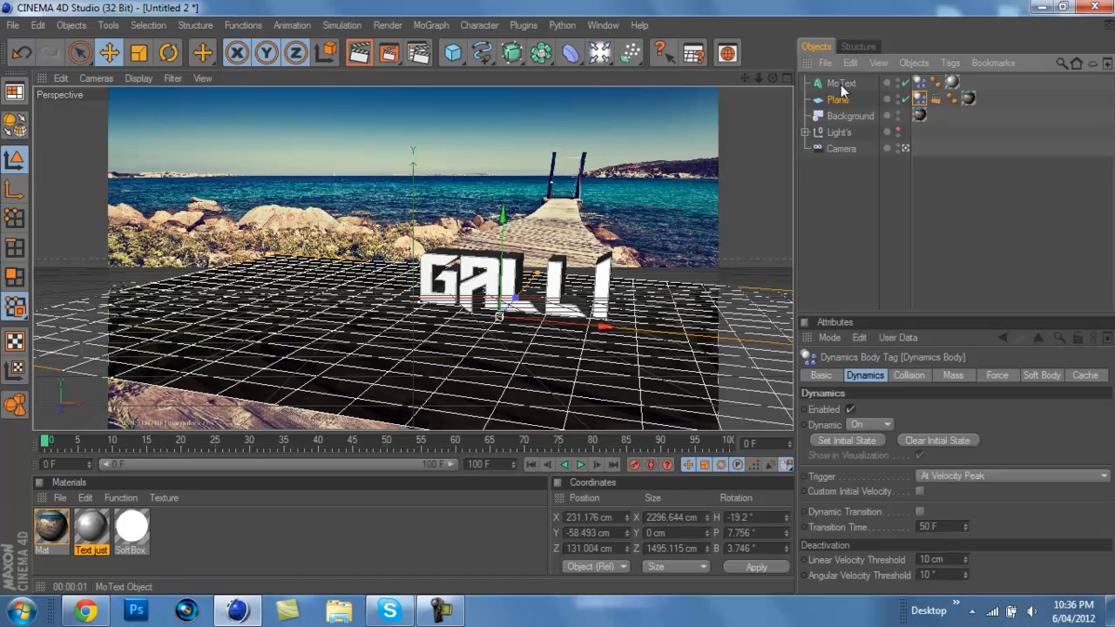
click(920, 83)
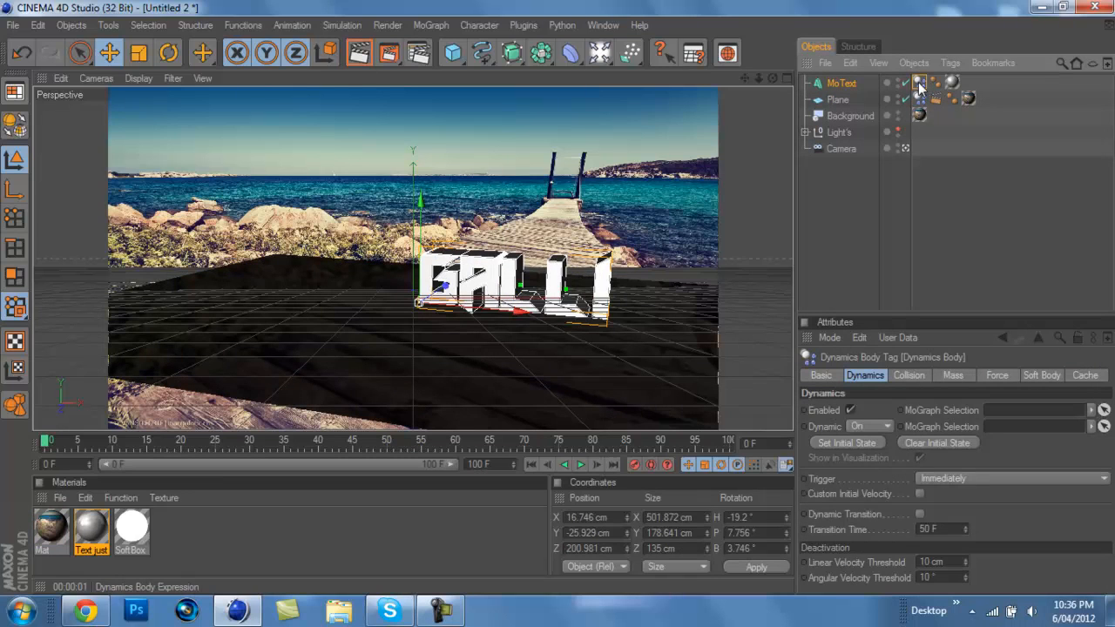
click(909, 375)
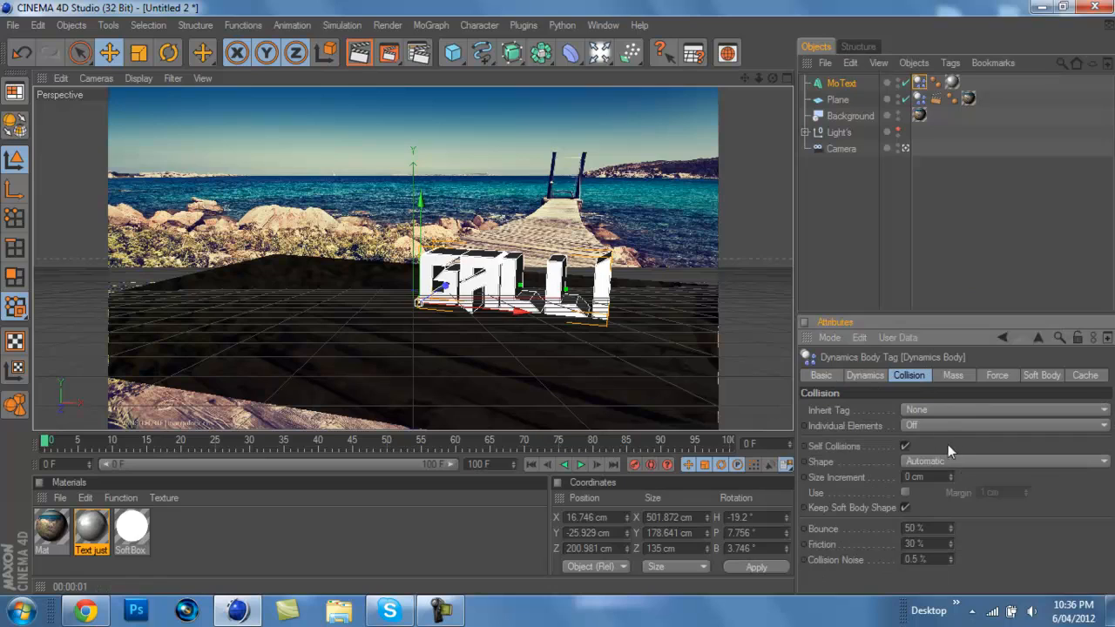
click(1001, 425)
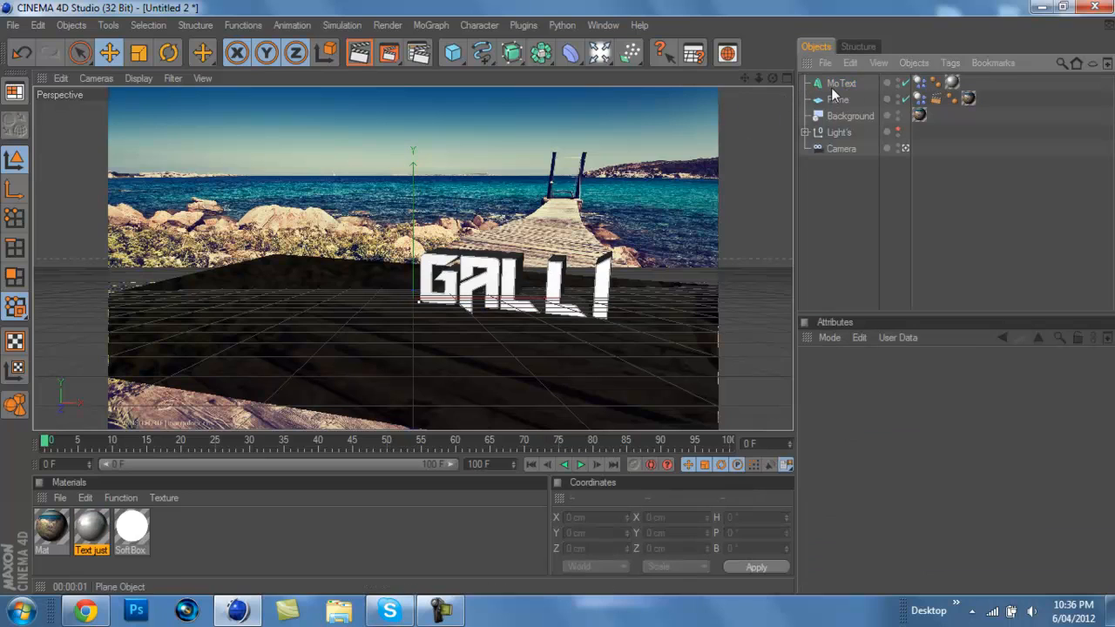
Play the simulation from frame 0 so the Galli letters drop and topple onto the plane.
click(841, 84)
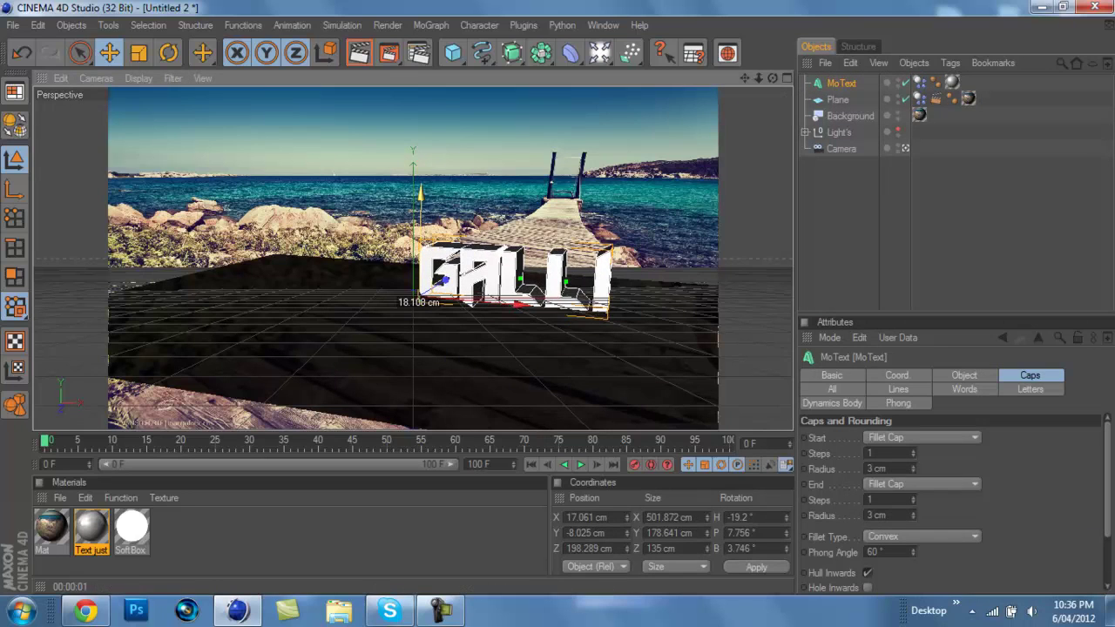
click(580, 463)
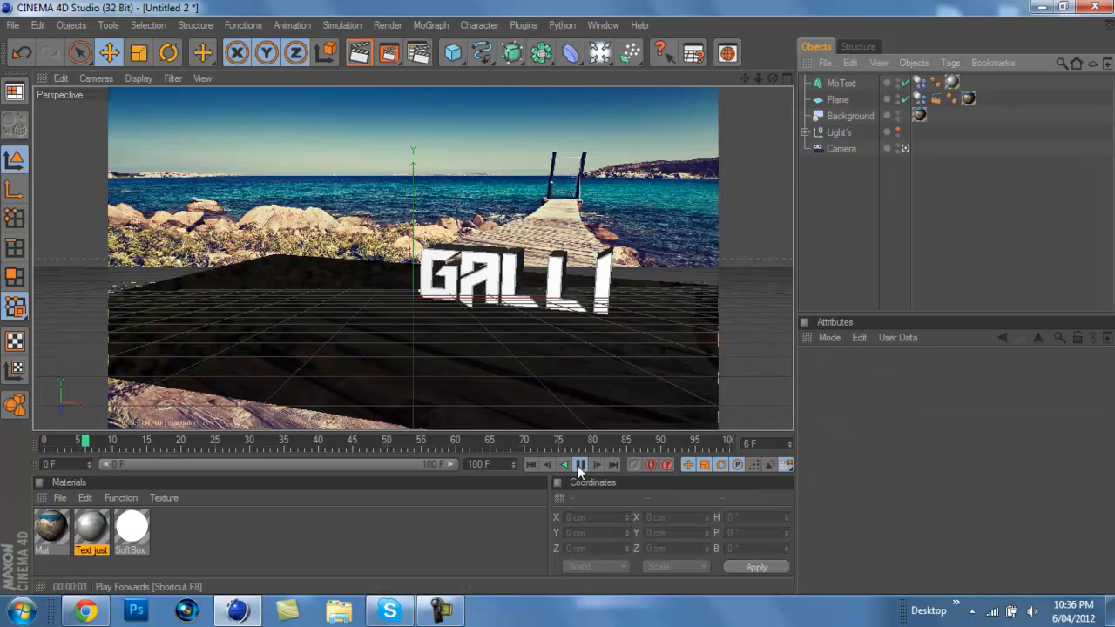
click(580, 463)
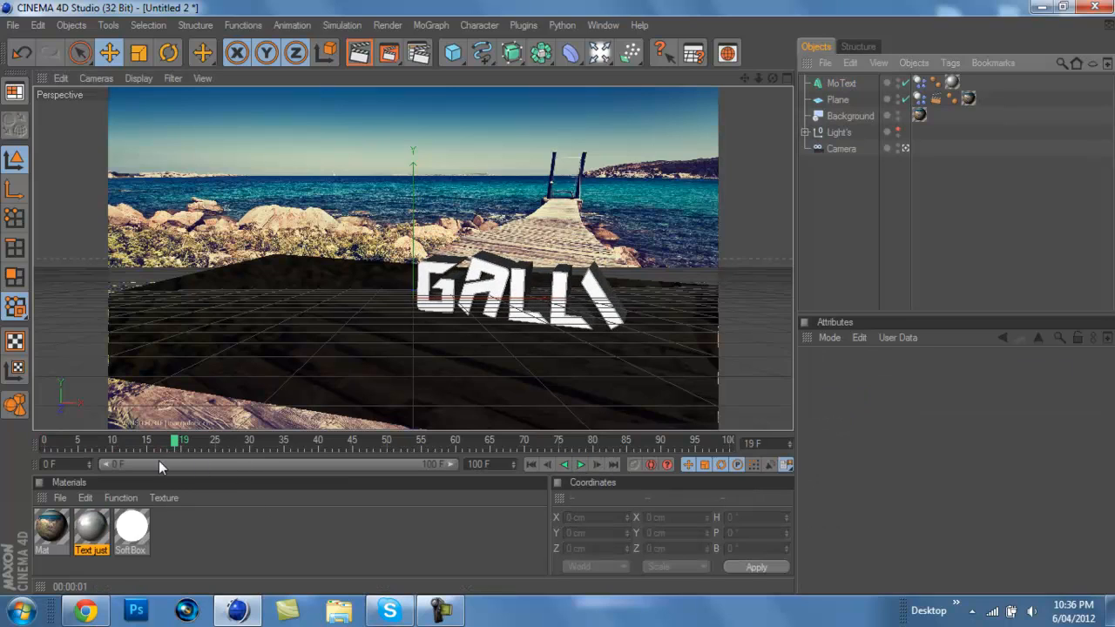
click(582, 464)
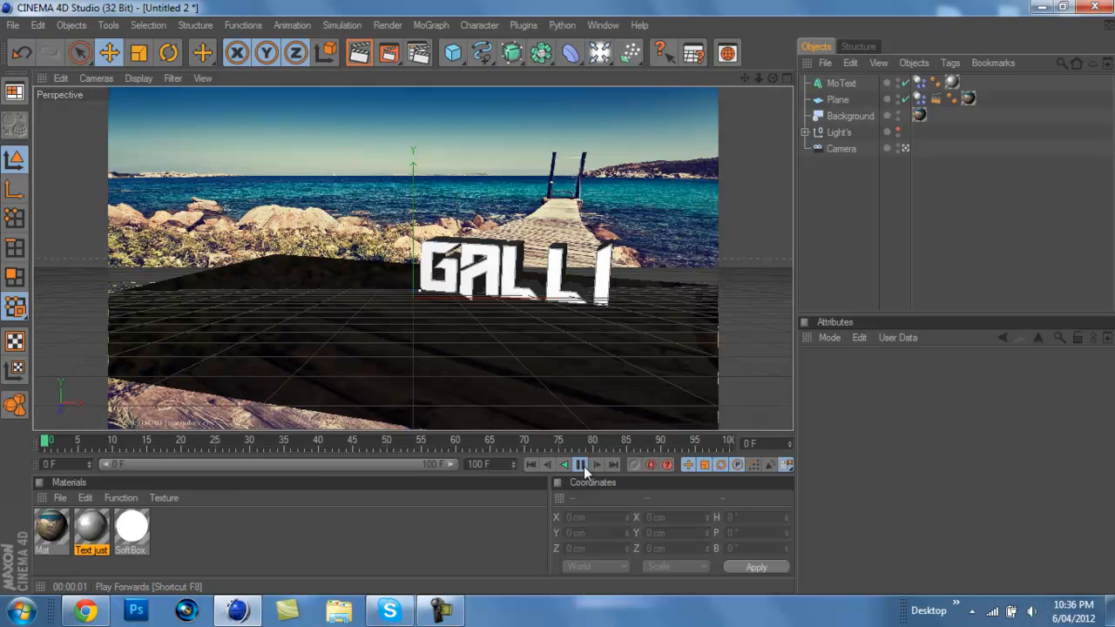
mouse_move(585, 554)
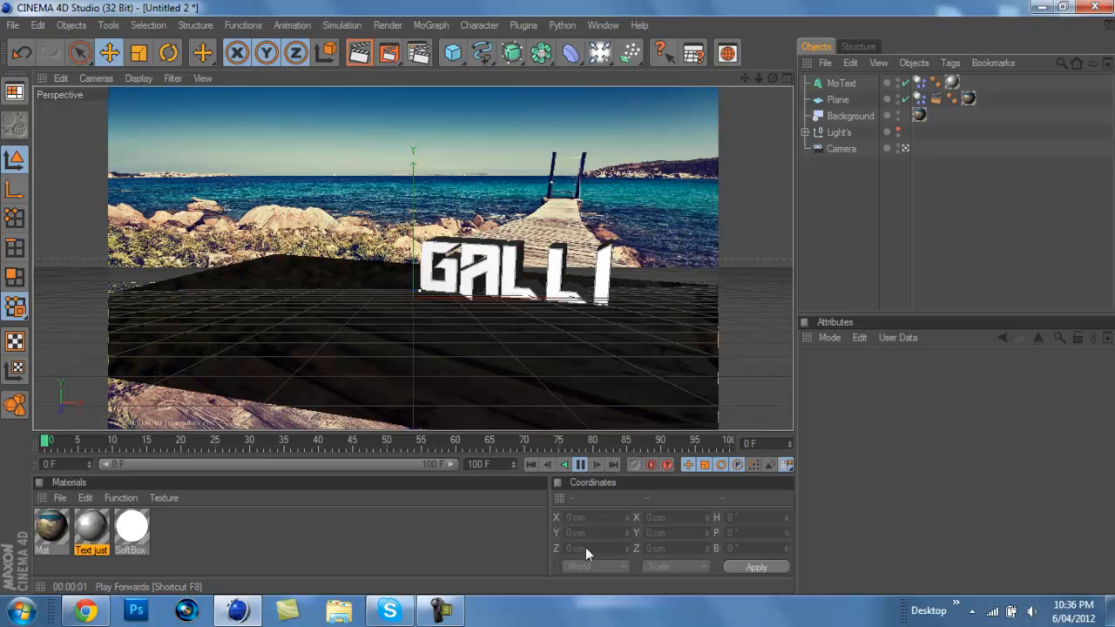
mouse_move(537, 477)
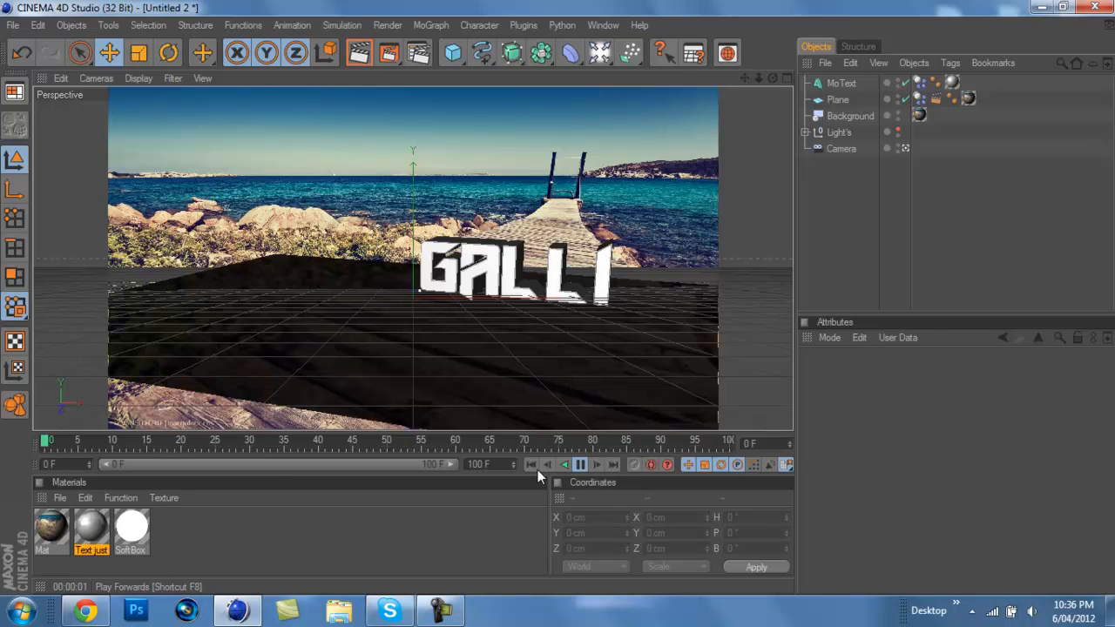
click(565, 464)
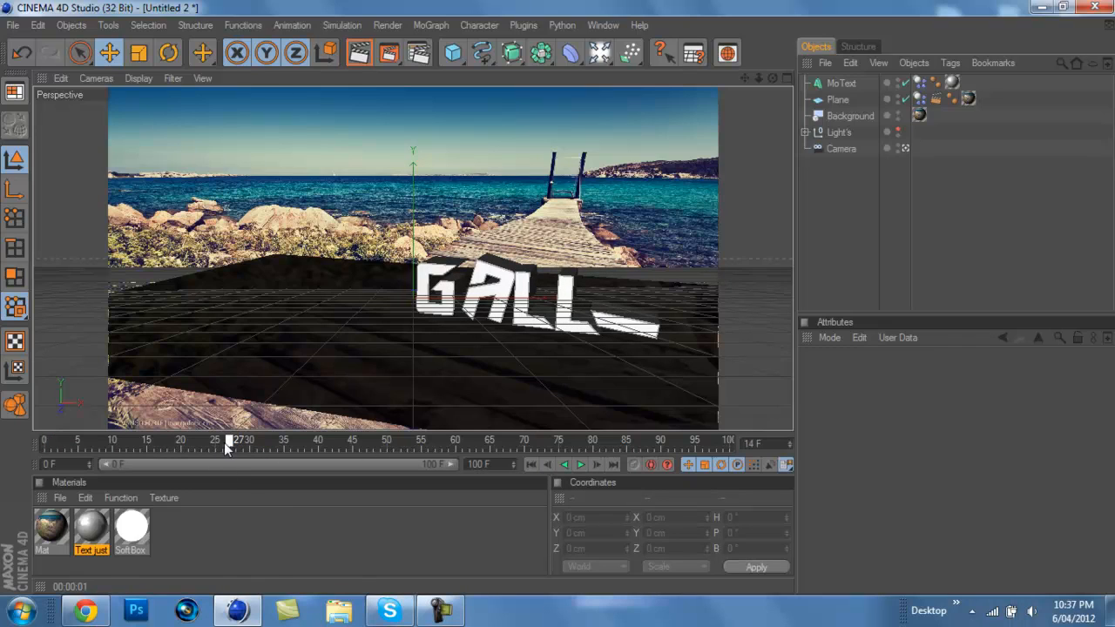
mouse_move(195, 498)
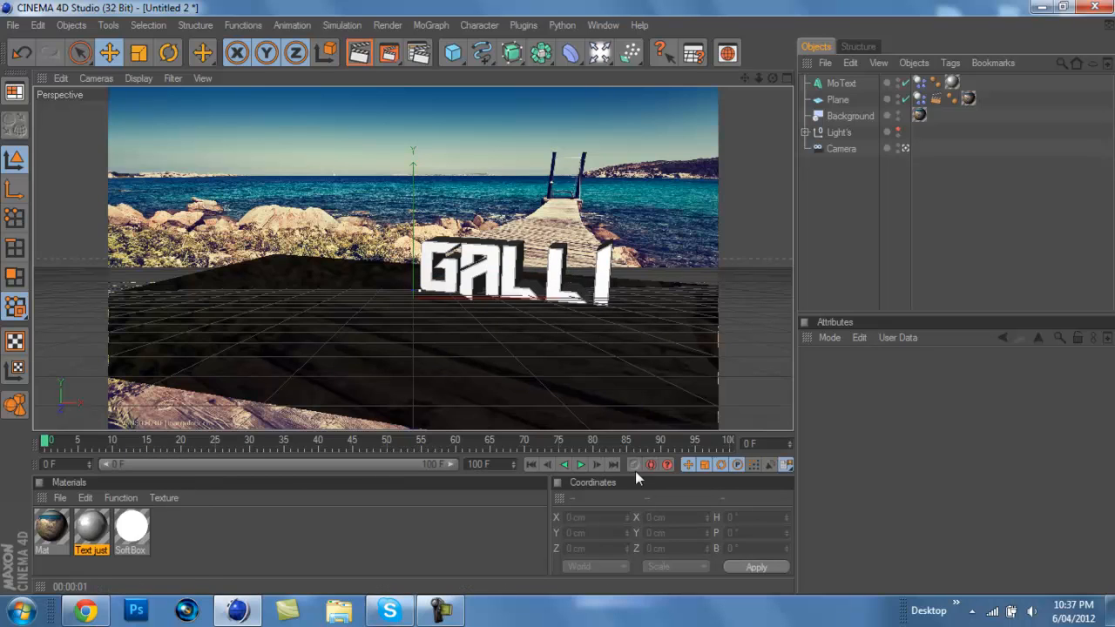
click(581, 464)
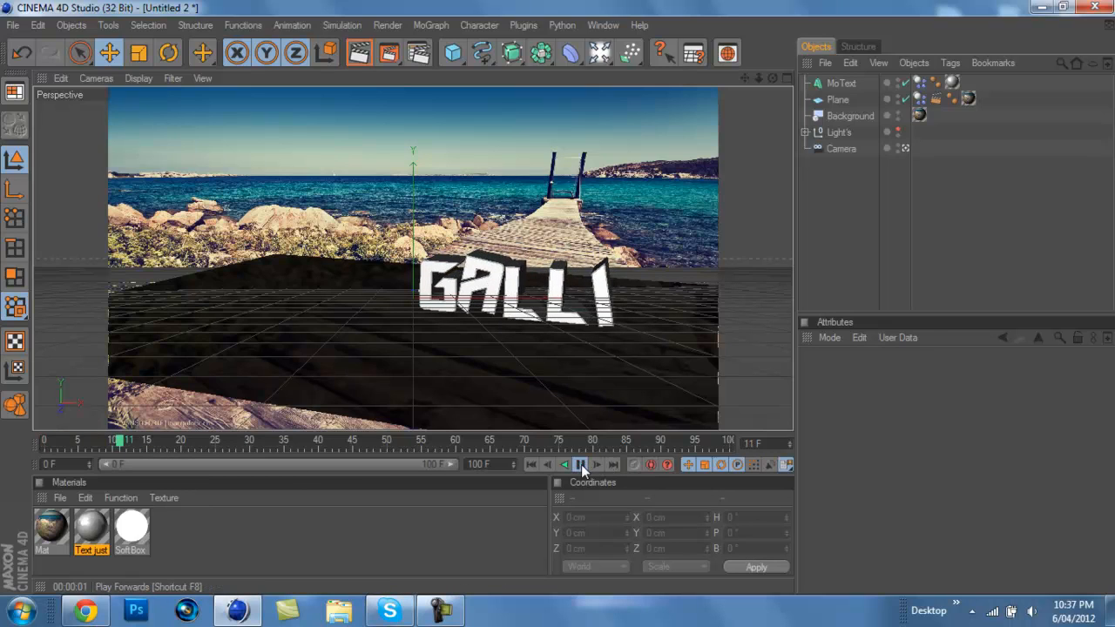
click(580, 464)
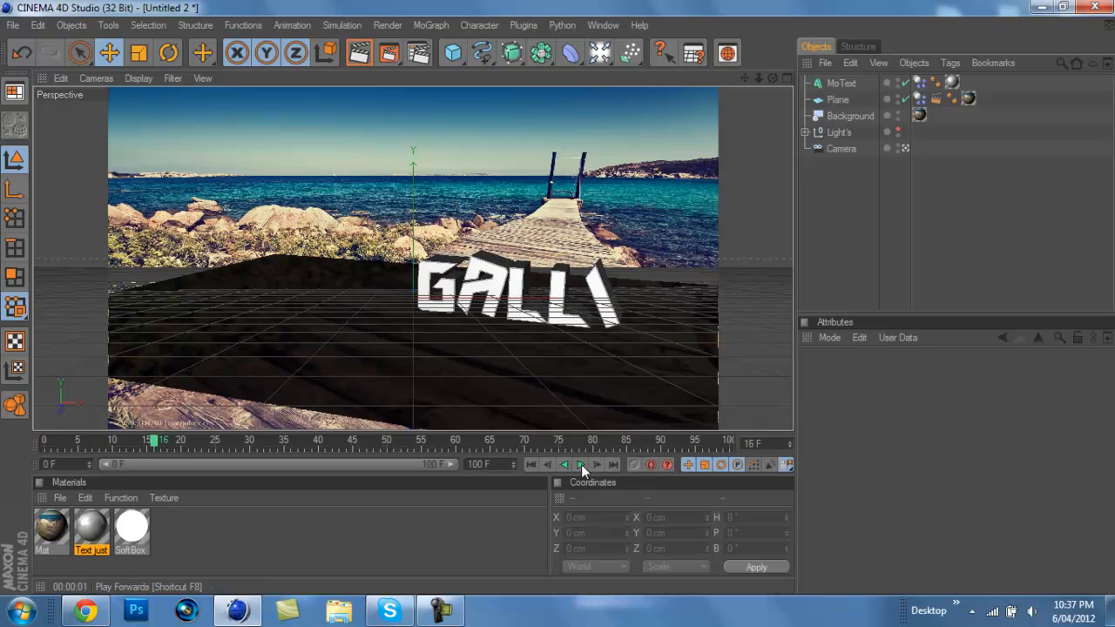